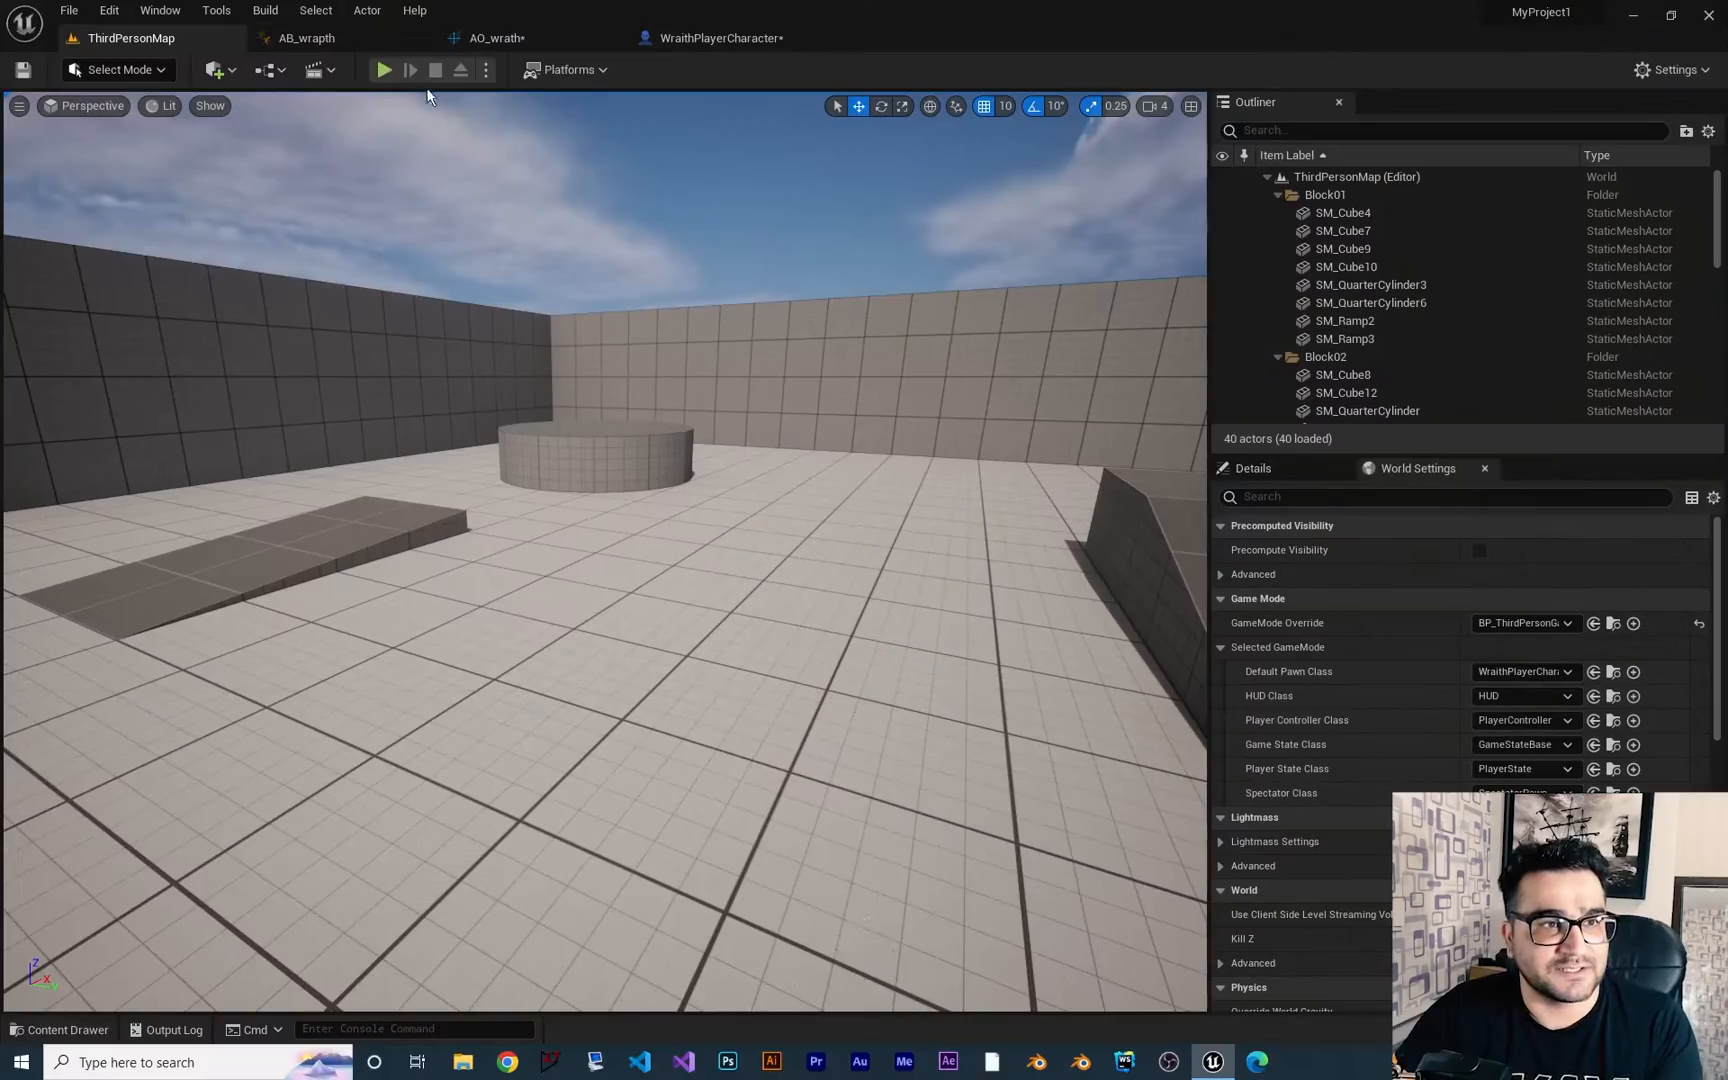
# Test-play the Wraith character in the third-person map, stop, and open the Content Drawer
pyautogui.click(384, 69)
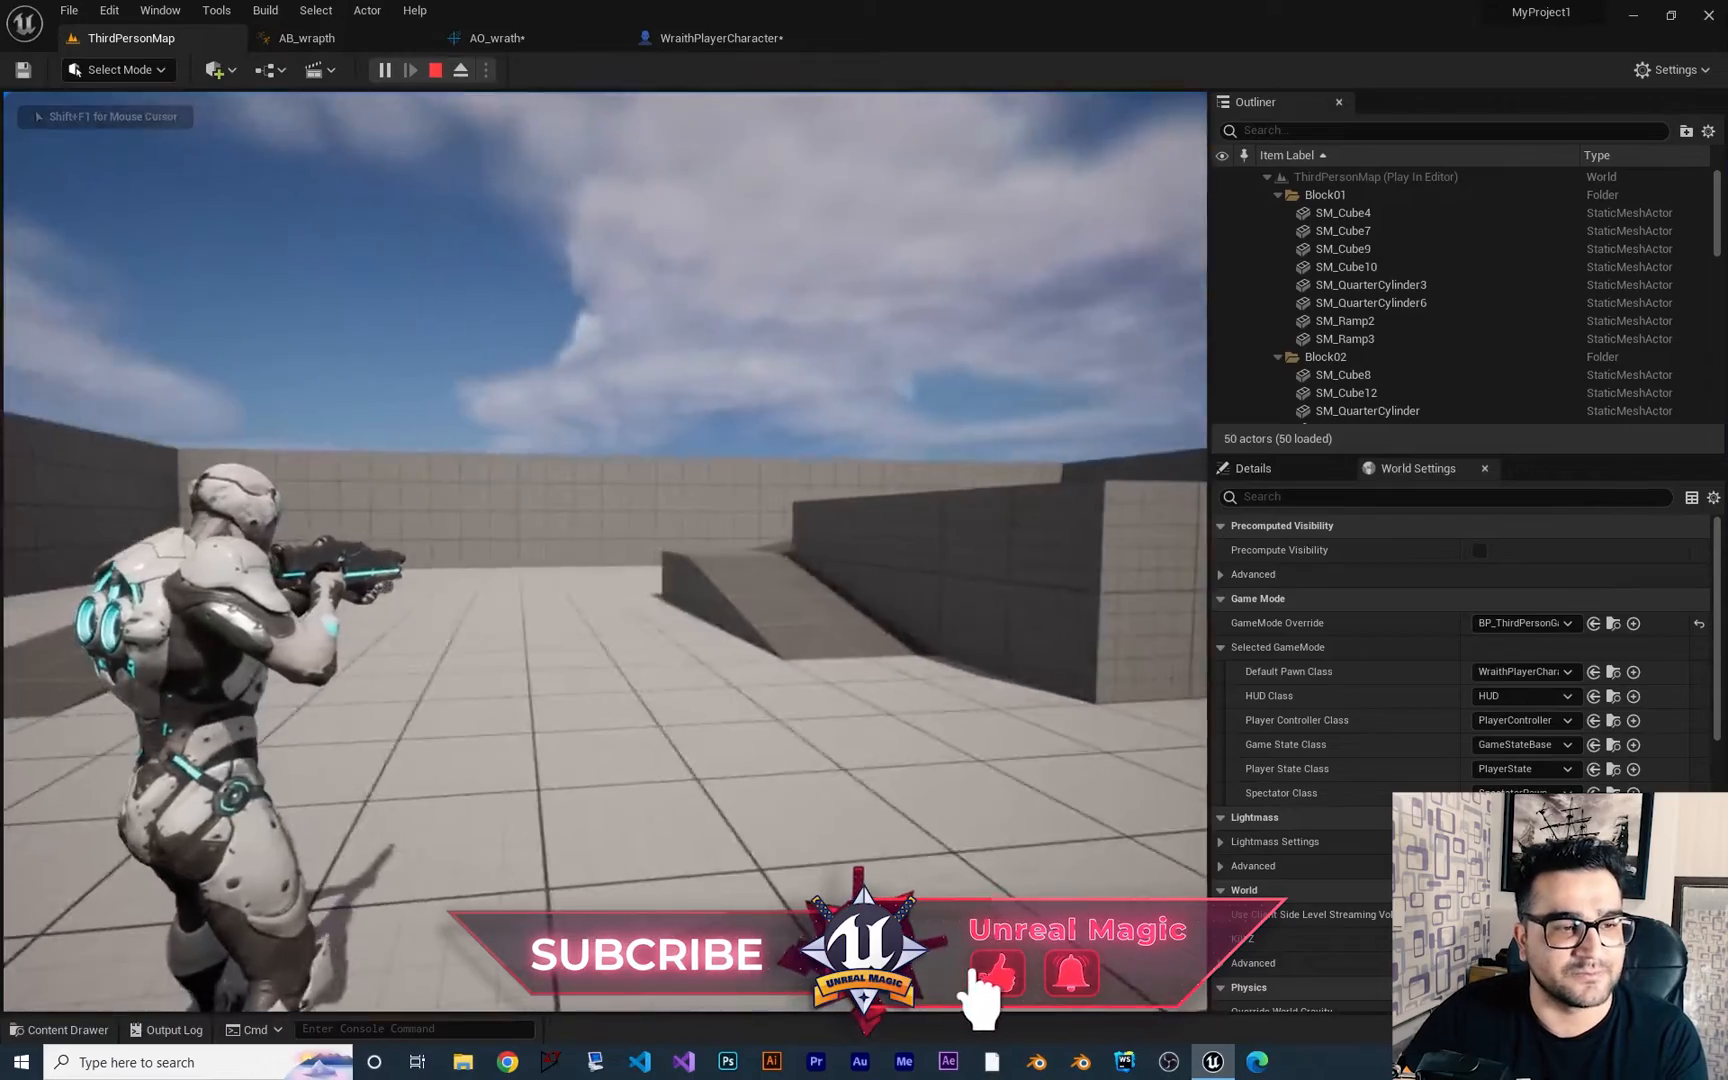
pyautogui.click(435, 69)
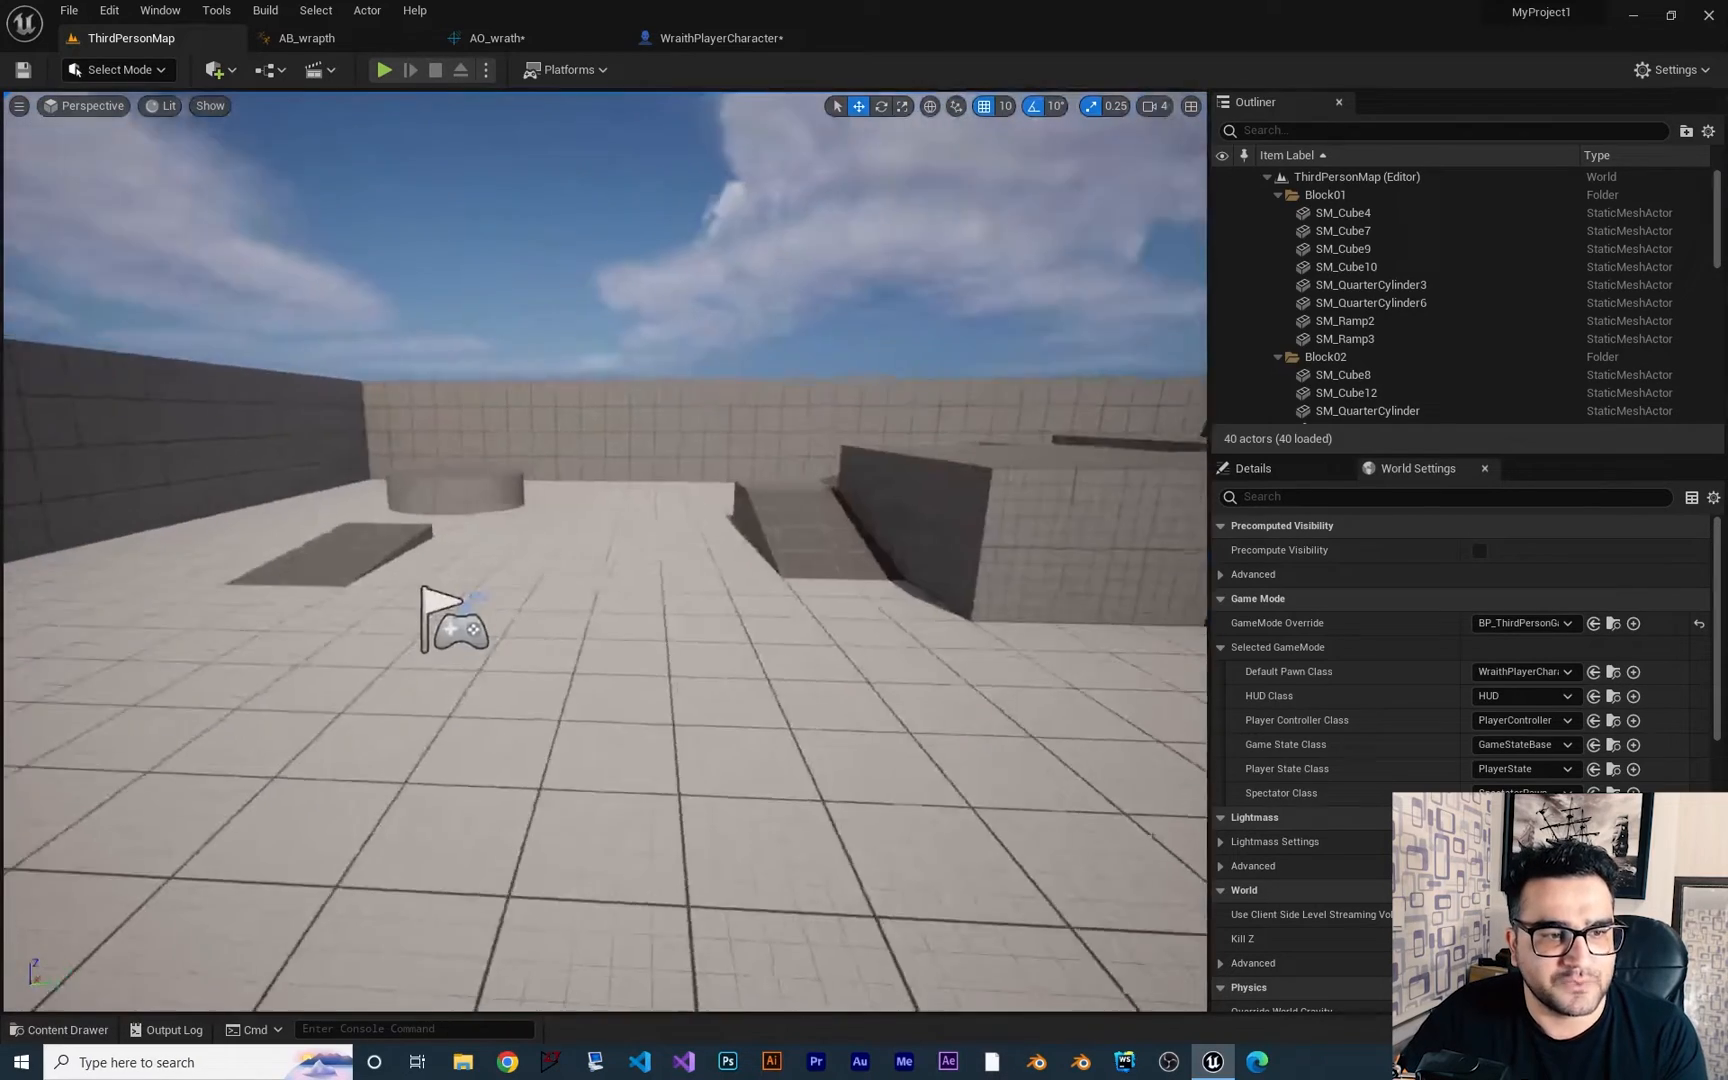
pyautogui.click(68, 1028)
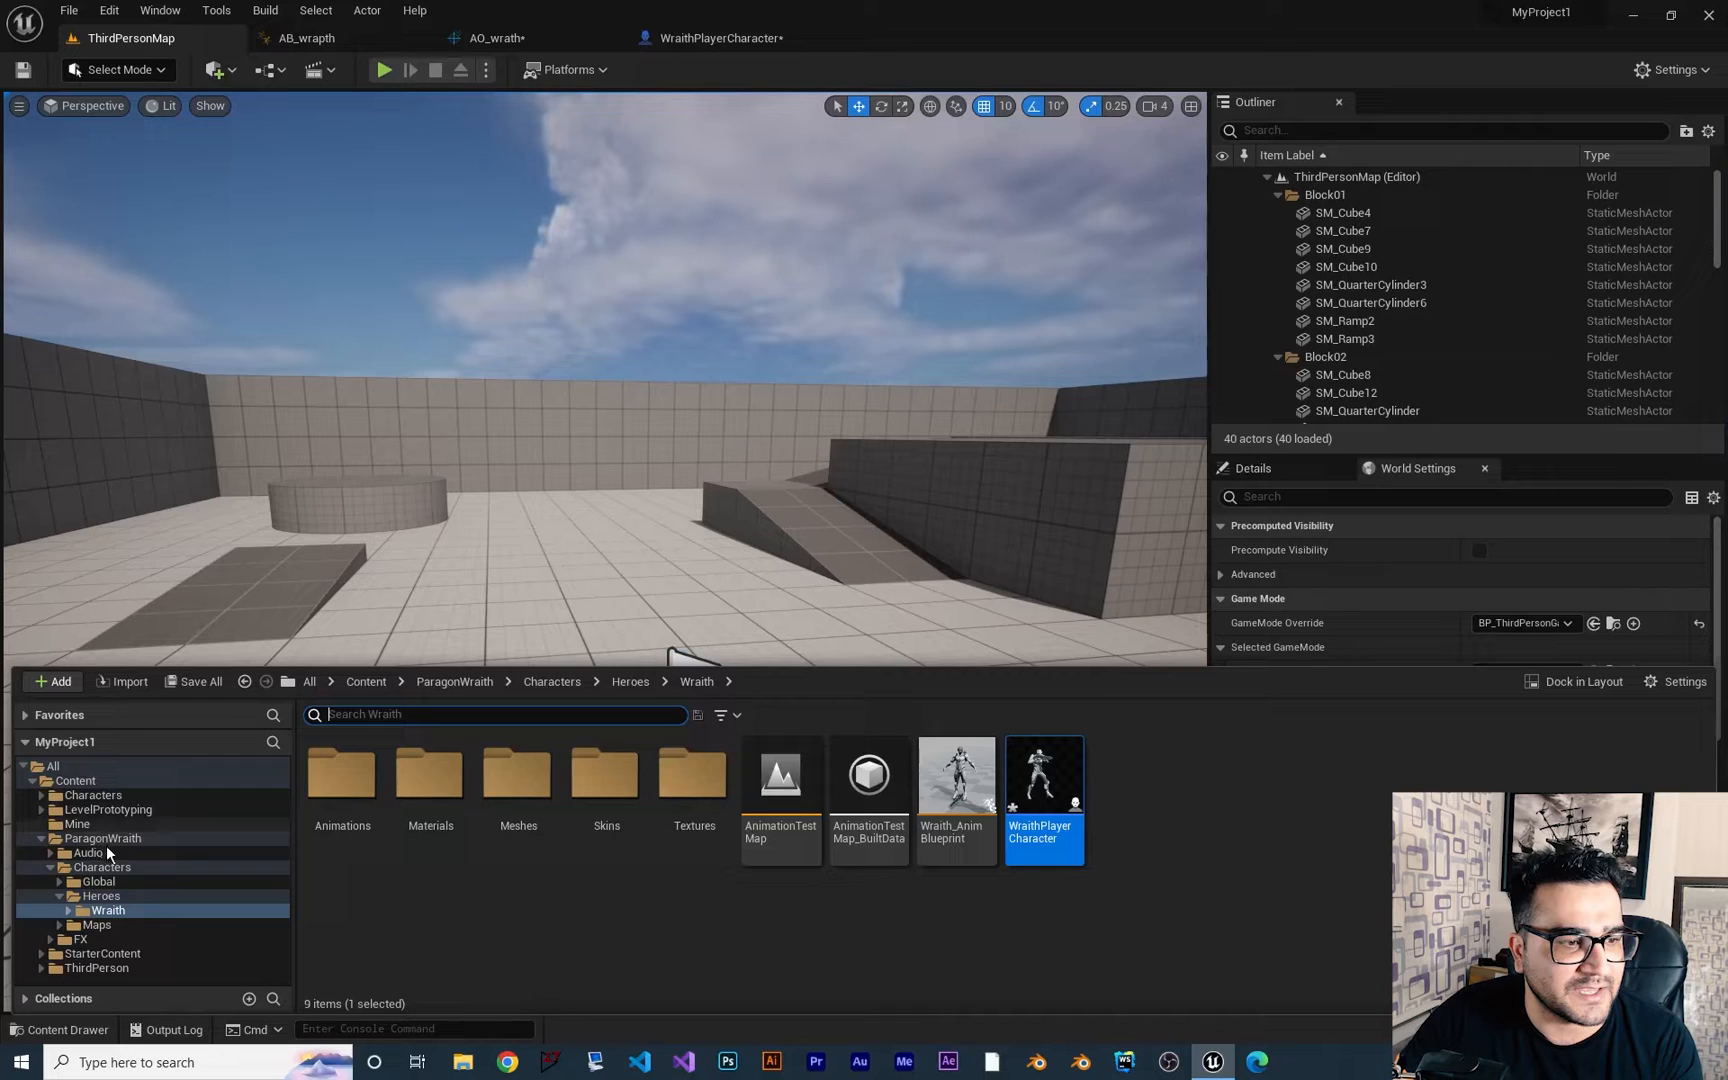
# Create a material named M_Laser in the Mine folder and open it in the Material Editor
pyautogui.click(77, 823)
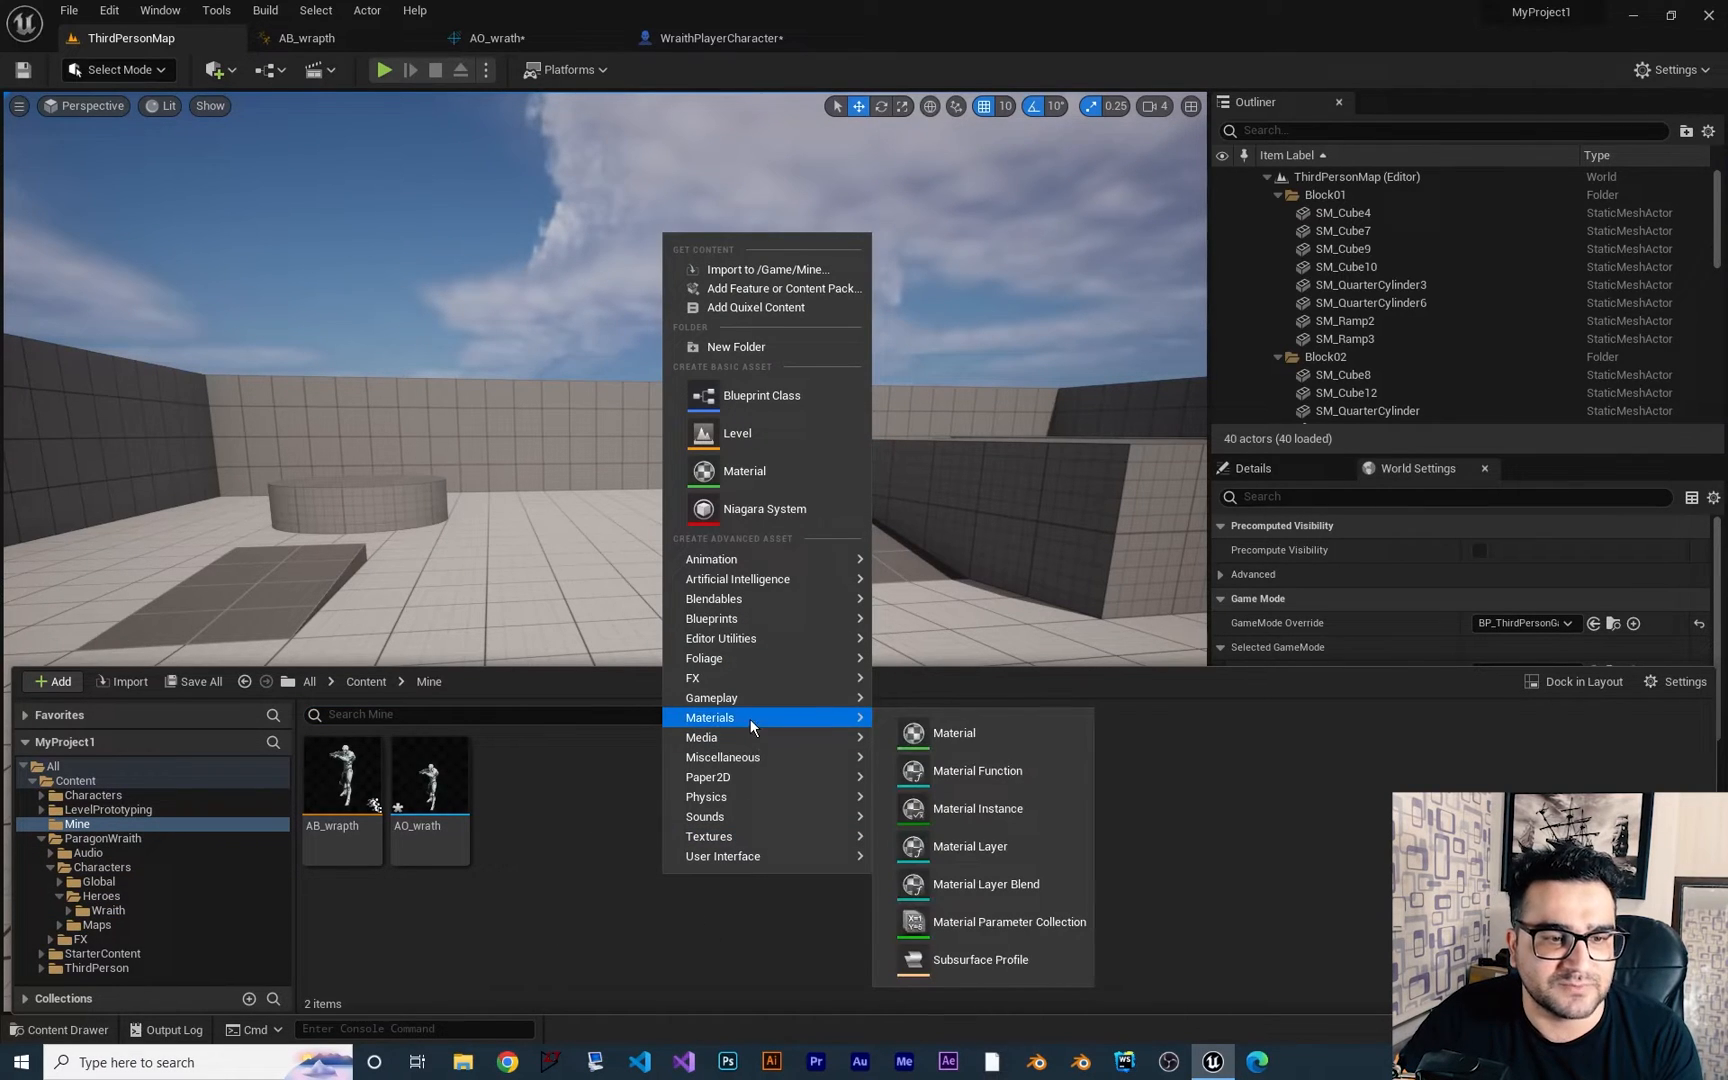
pyautogui.moveTo(744, 471)
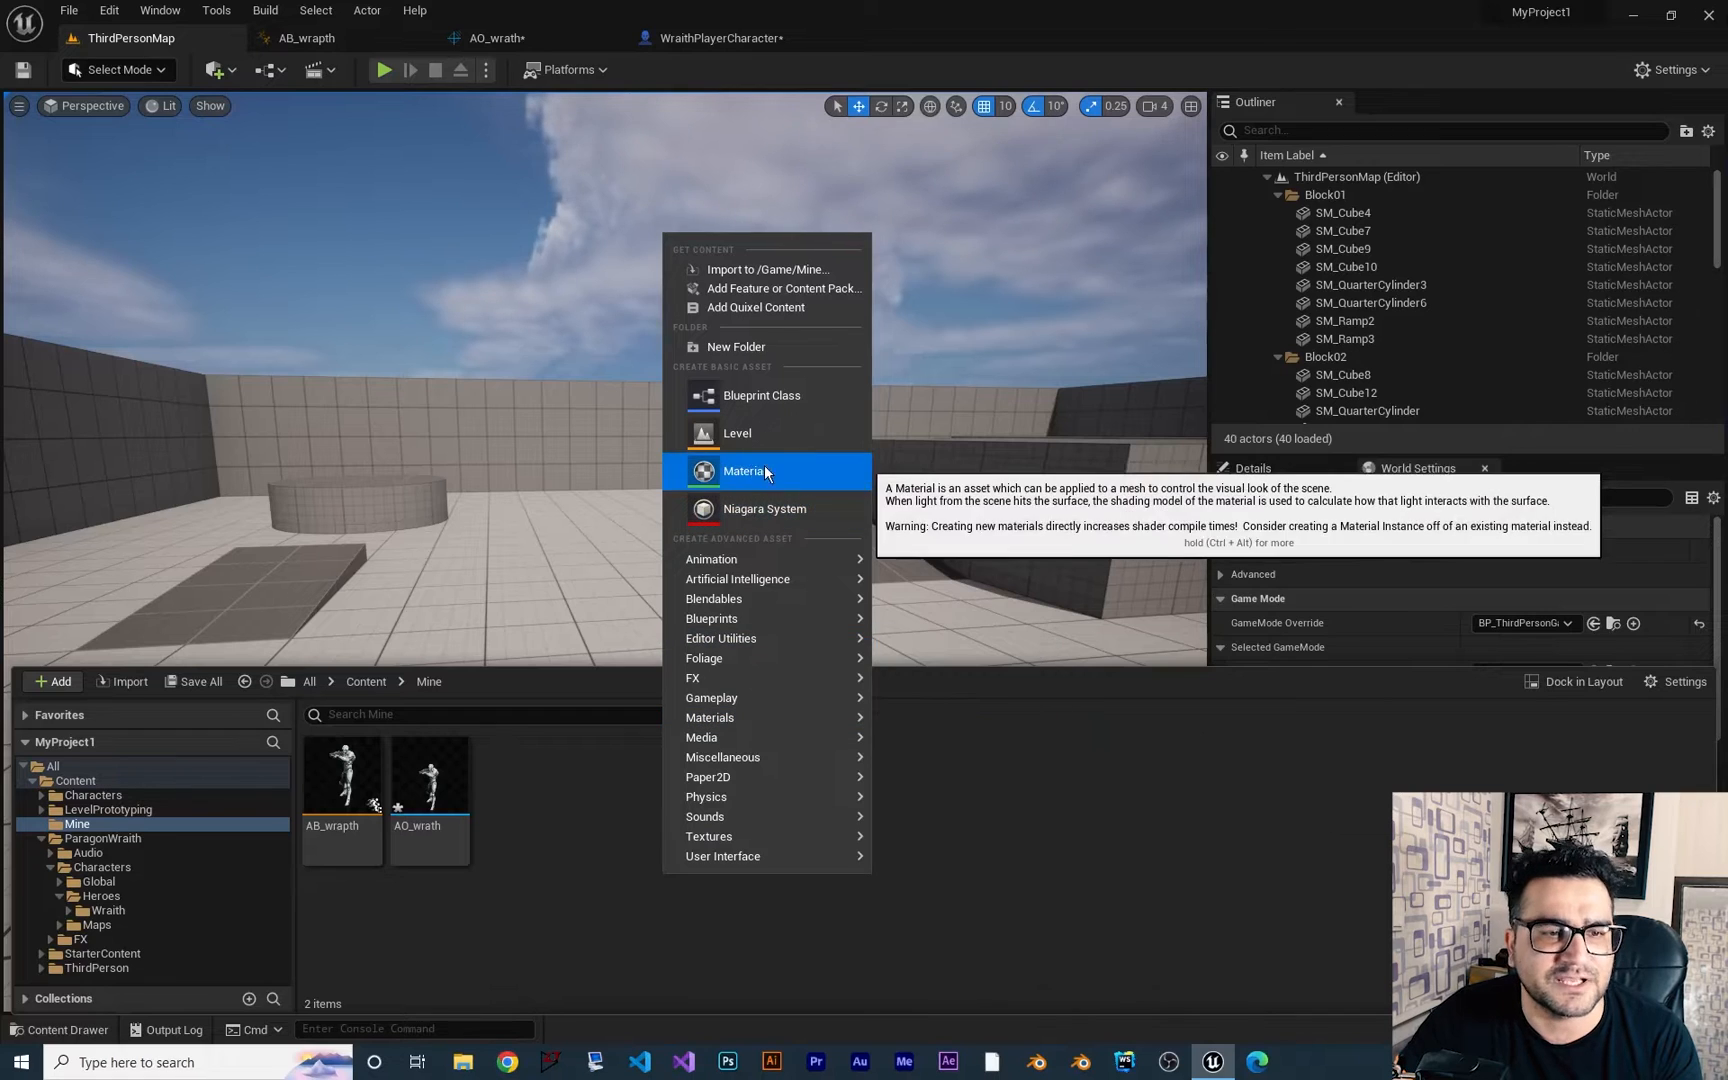
pyautogui.click(744, 471)
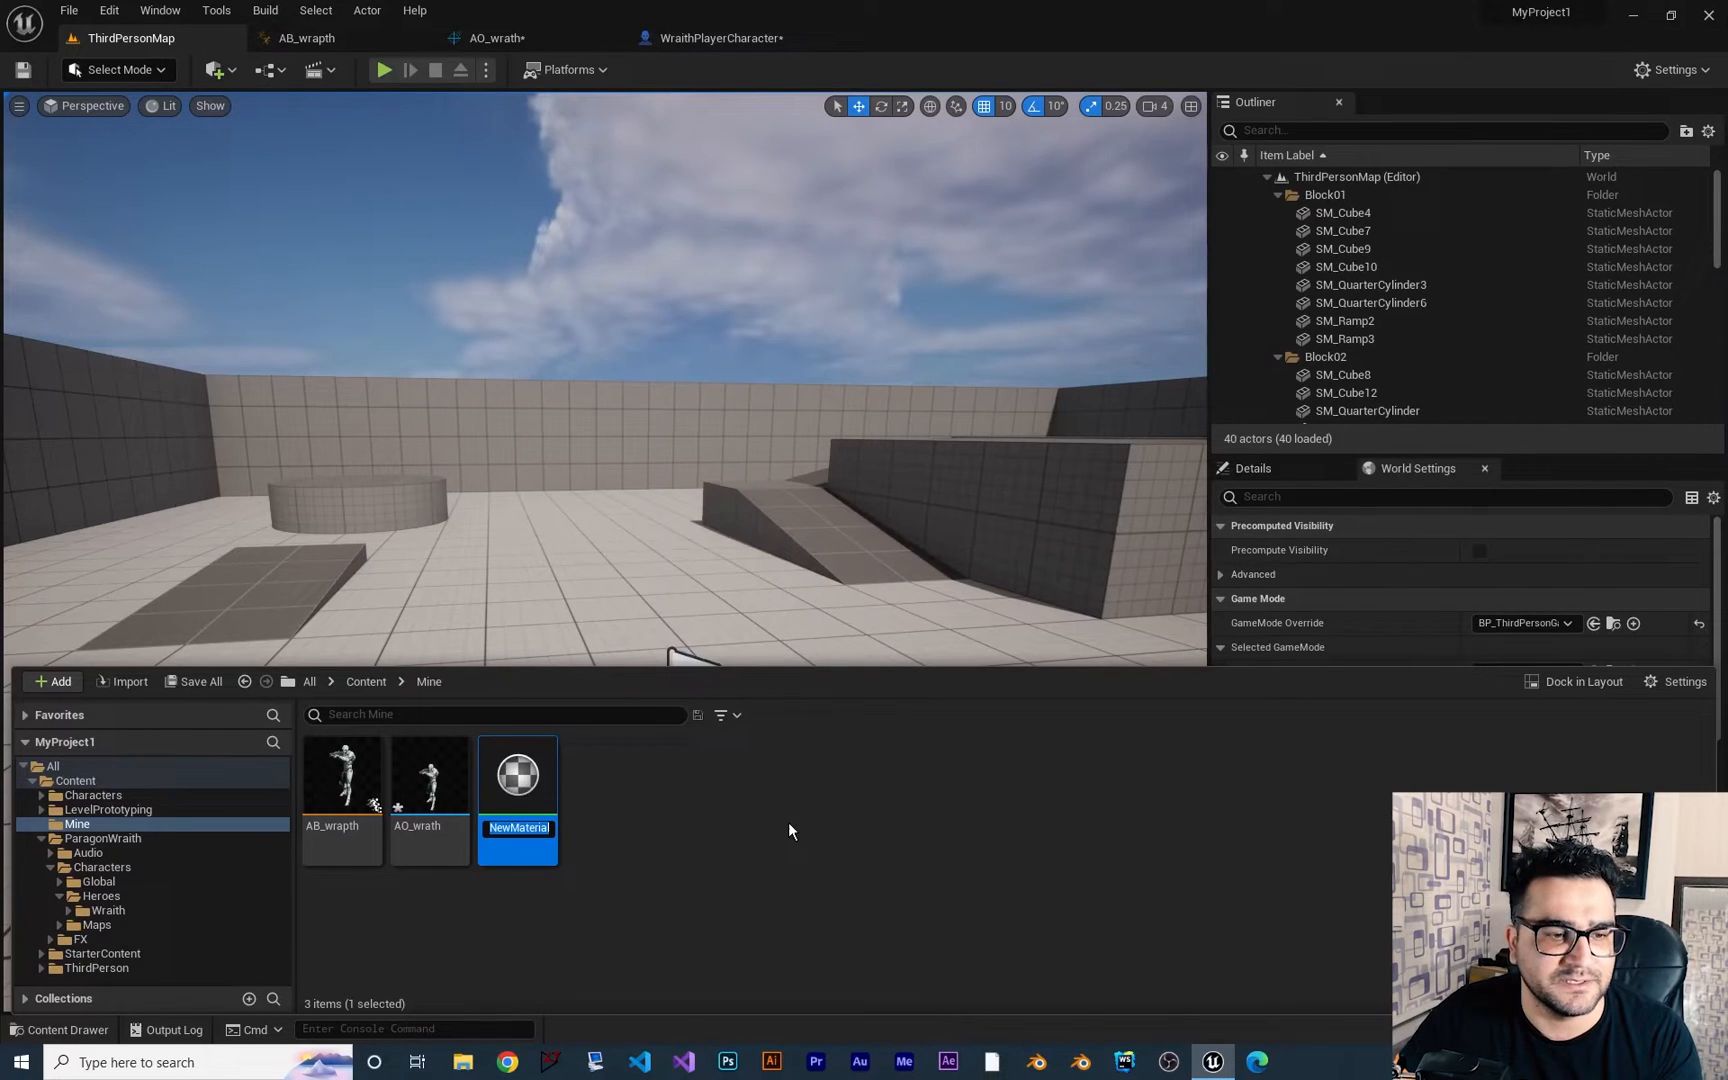
pyautogui.write('M_Lase')
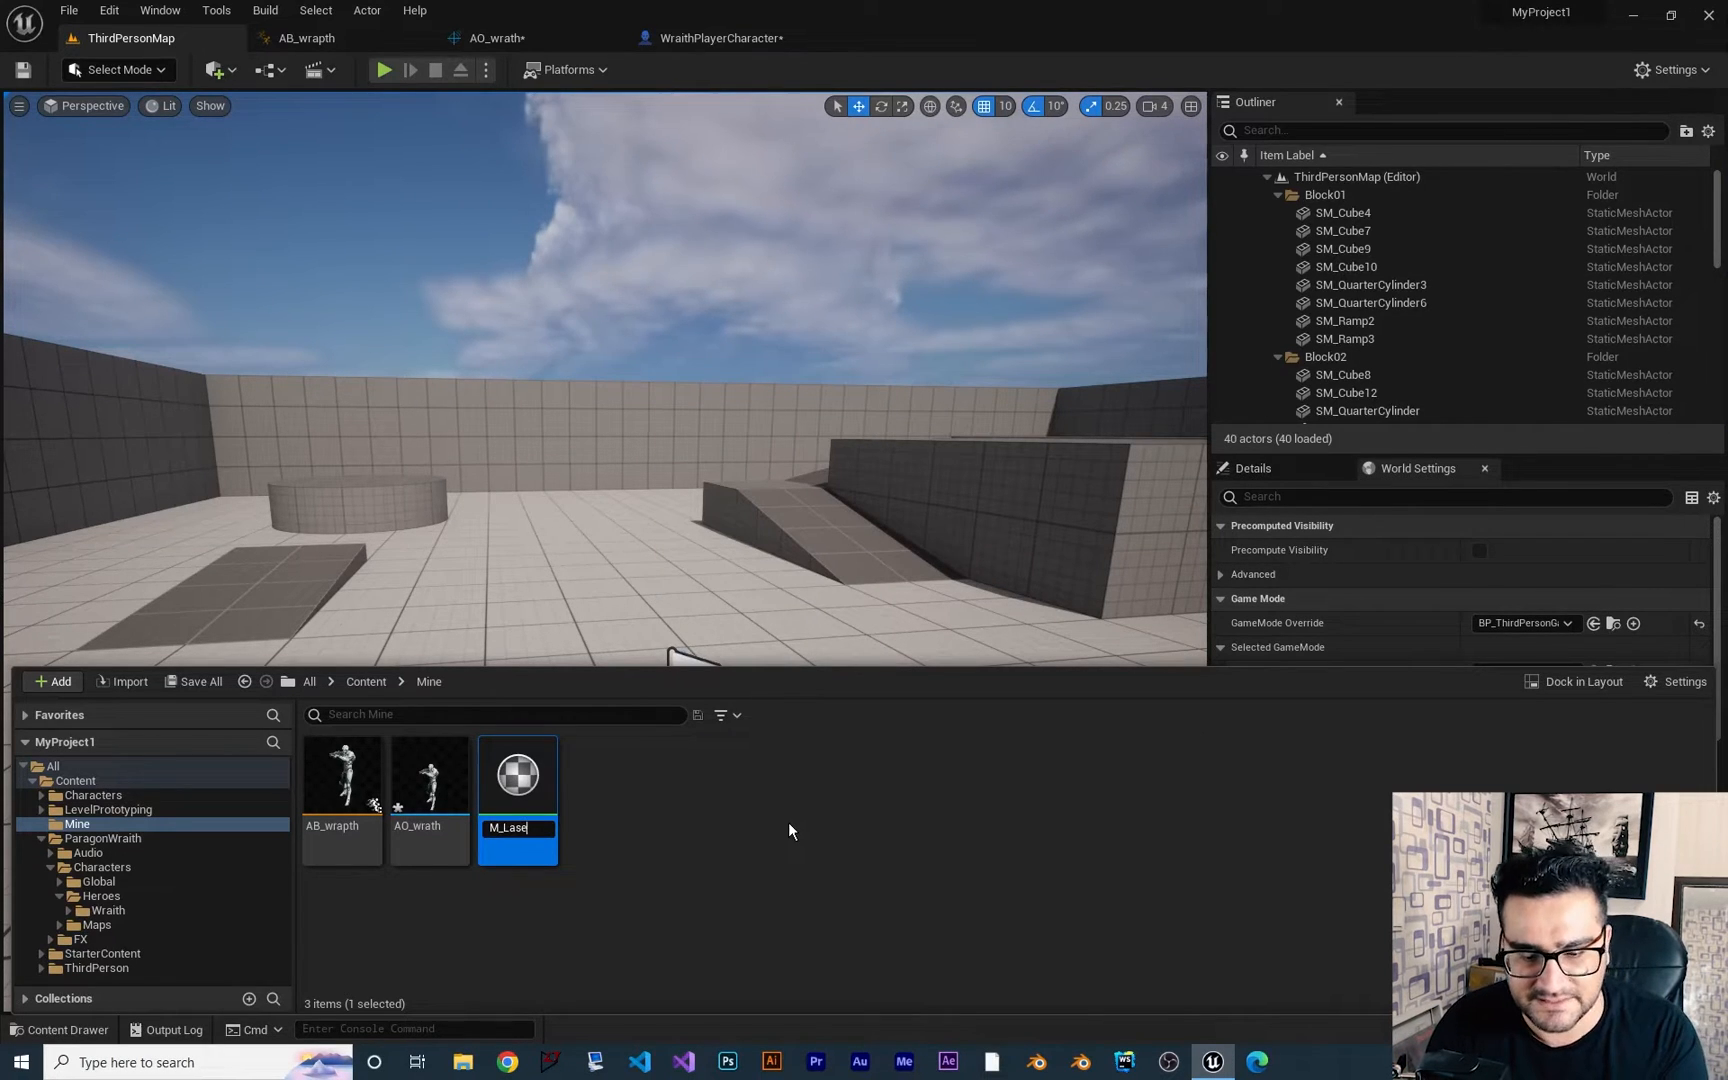
pyautogui.doubleClick(517, 773)
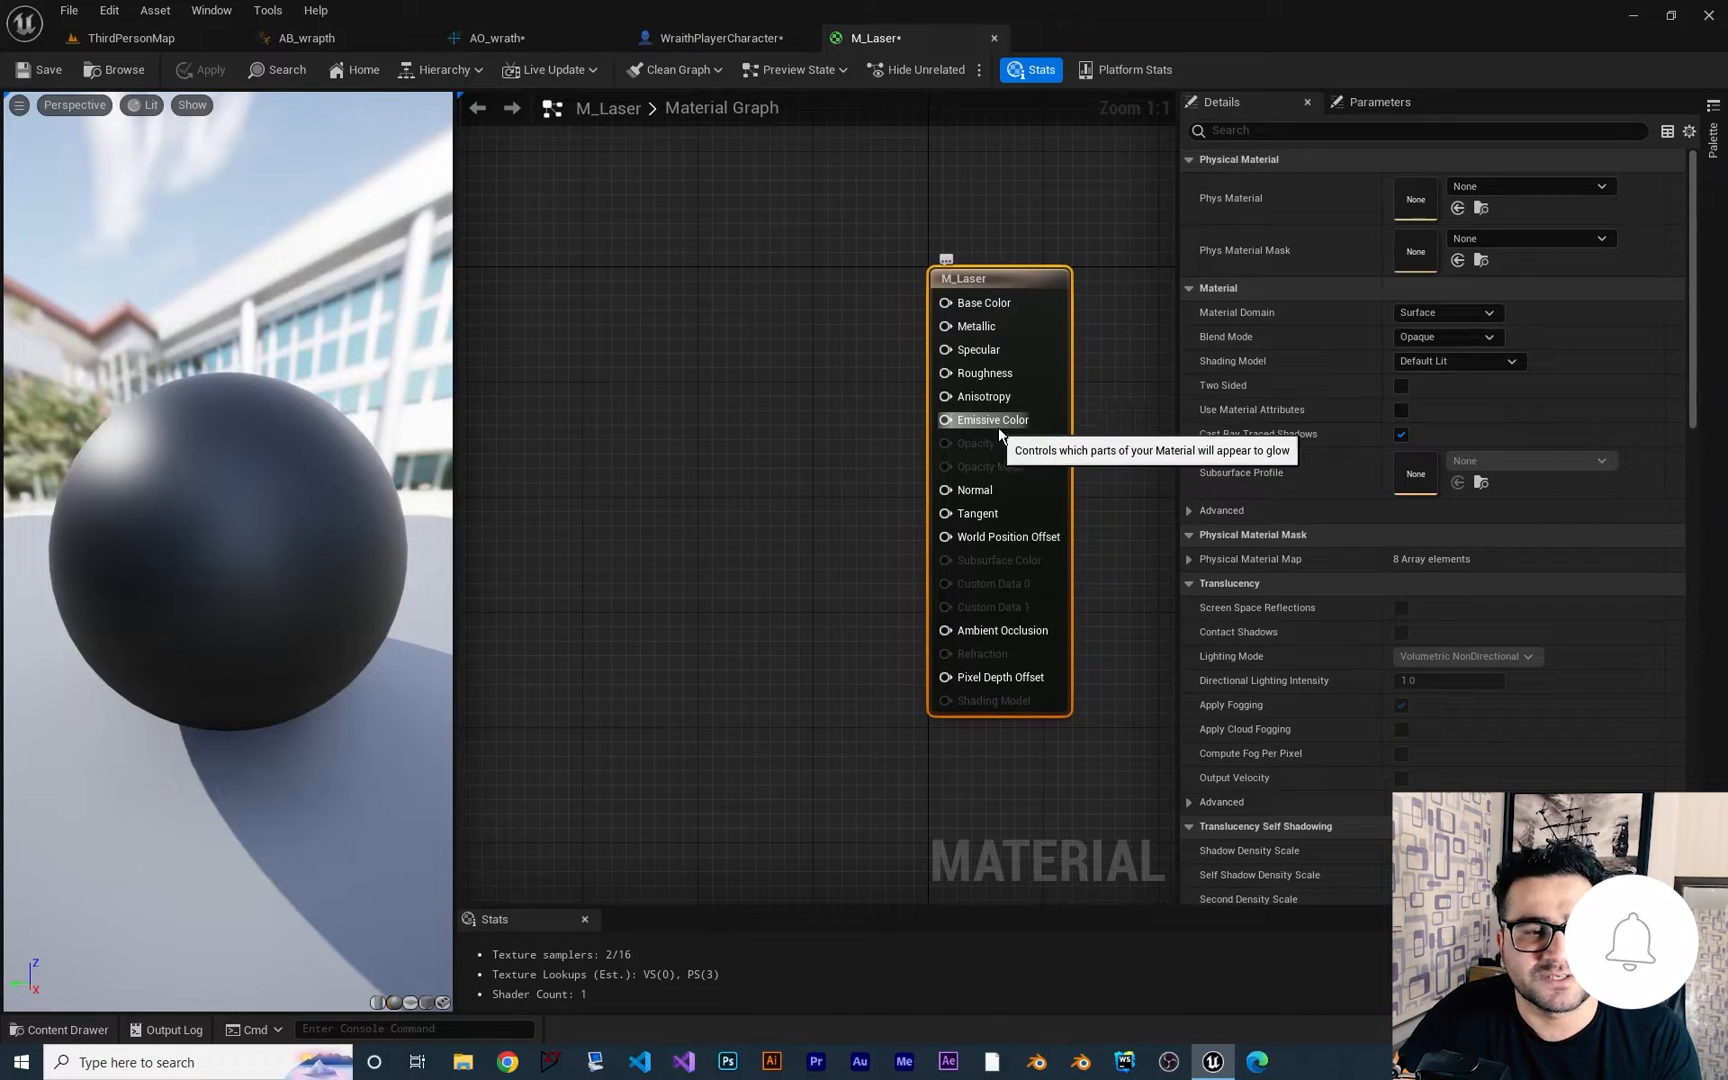
pyautogui.moveTo(801, 532)
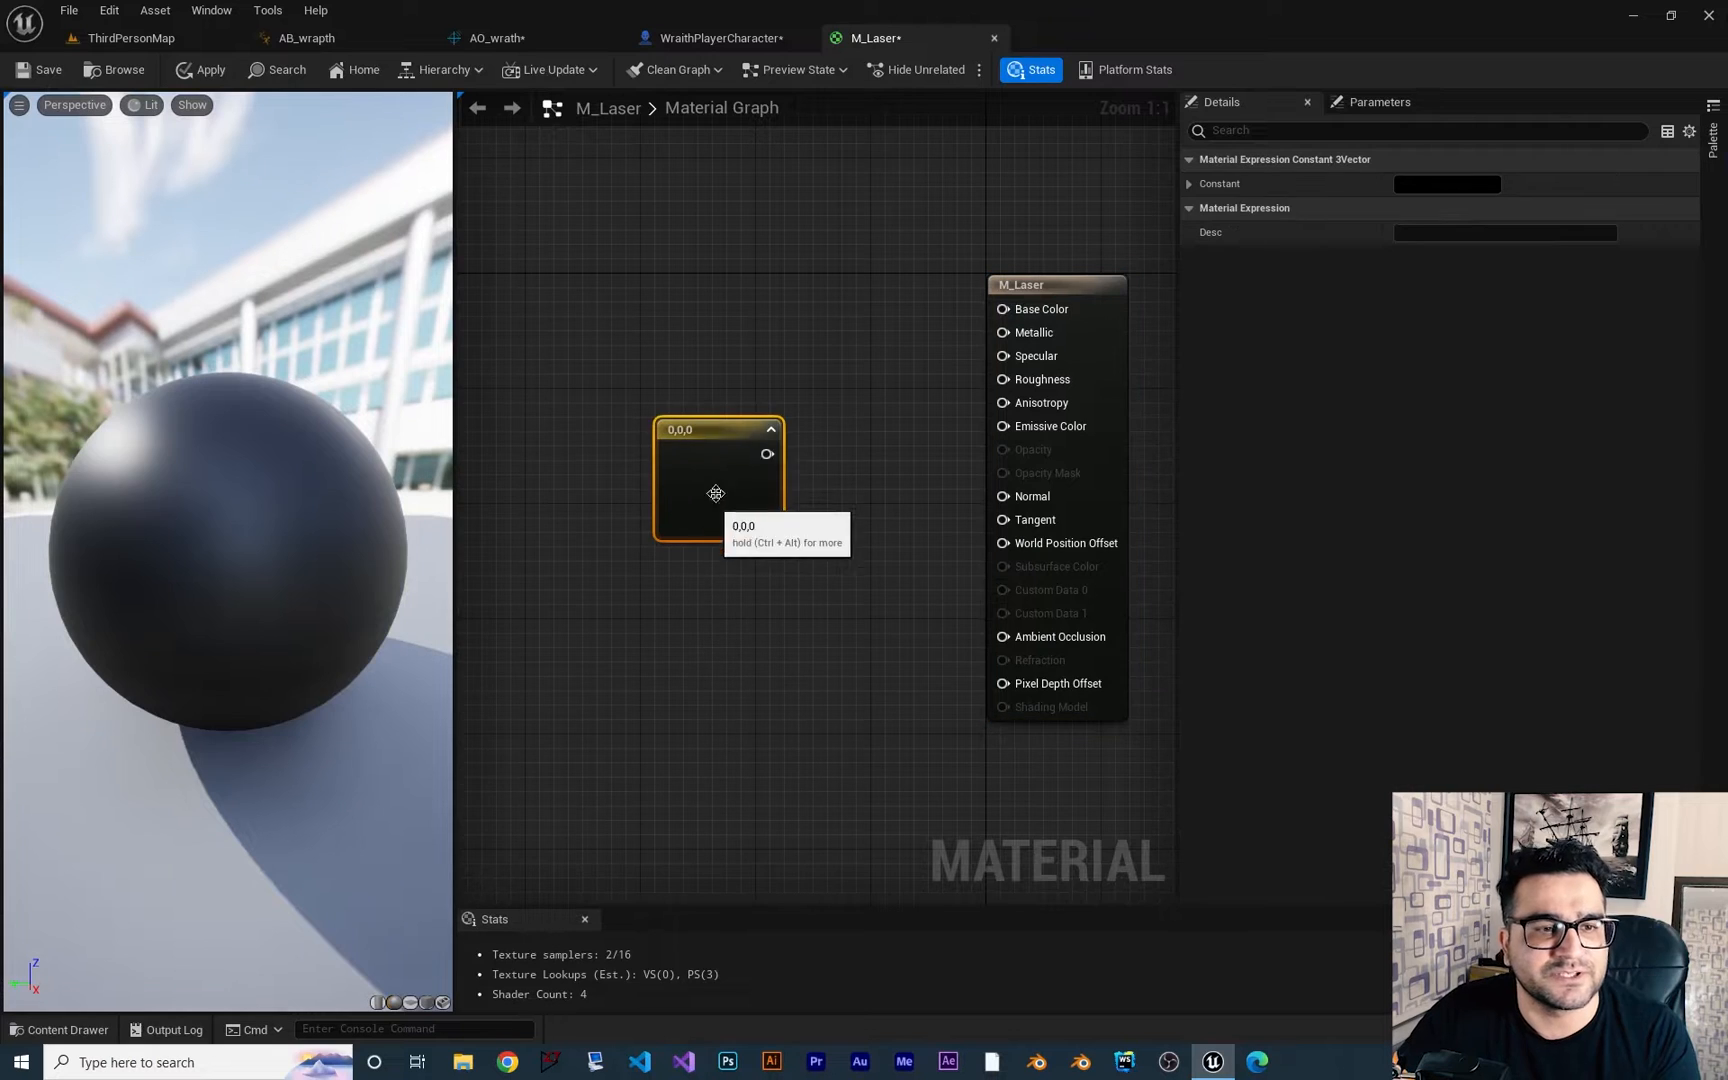
# Feed M_Laser's Emissive Color with a blue Constant3Vector multiplied by 1000
pyautogui.doubleClick(716, 474)
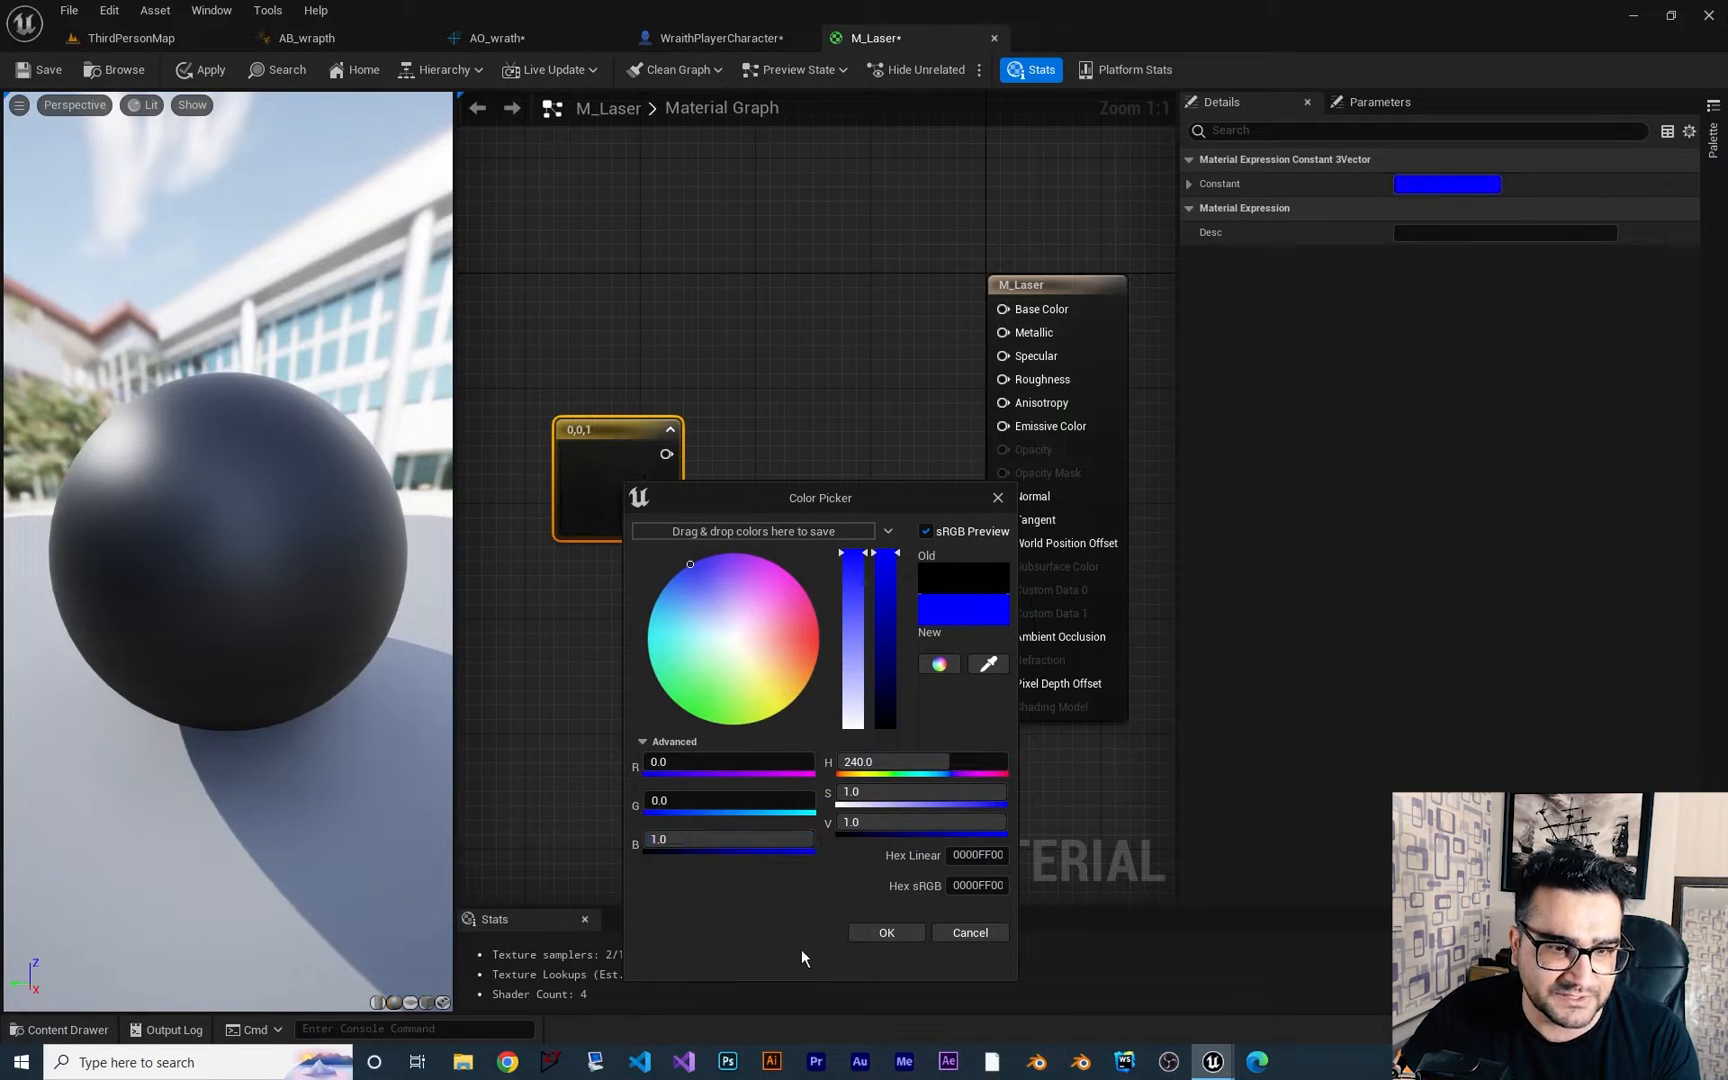
pyautogui.click(885, 931)
pyautogui.write('mu')
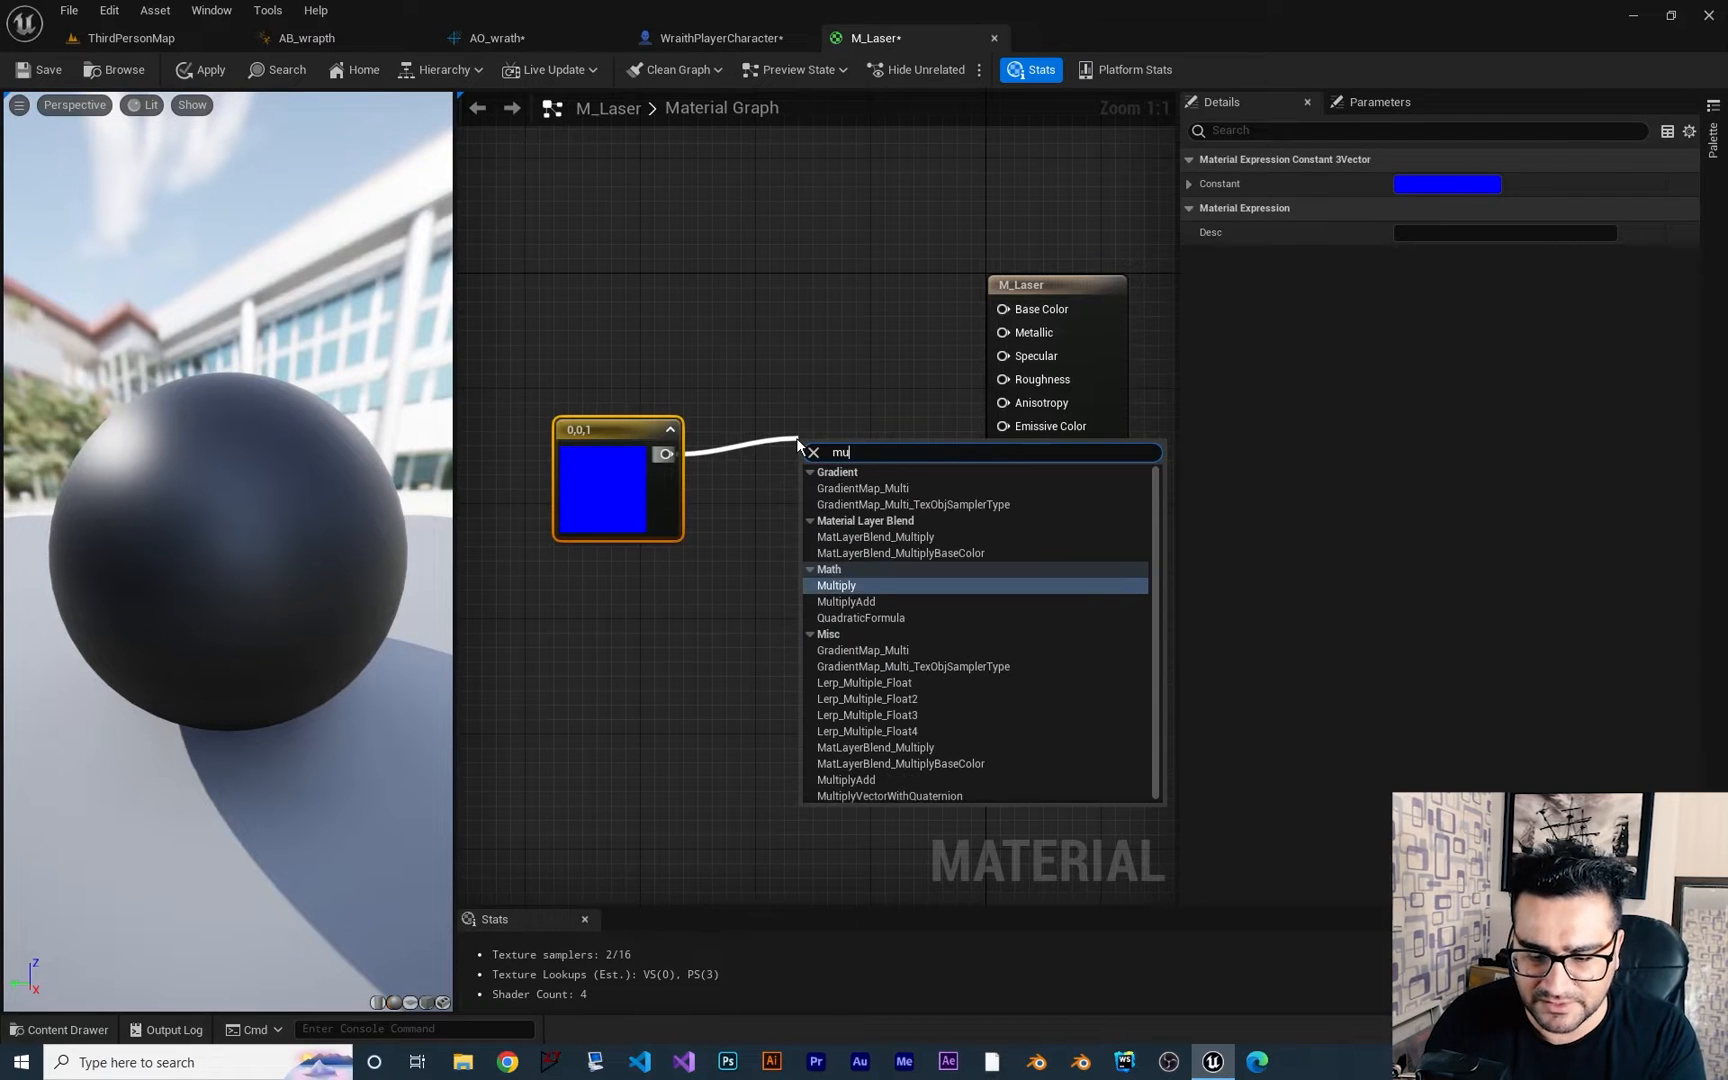
pyautogui.click(835, 585)
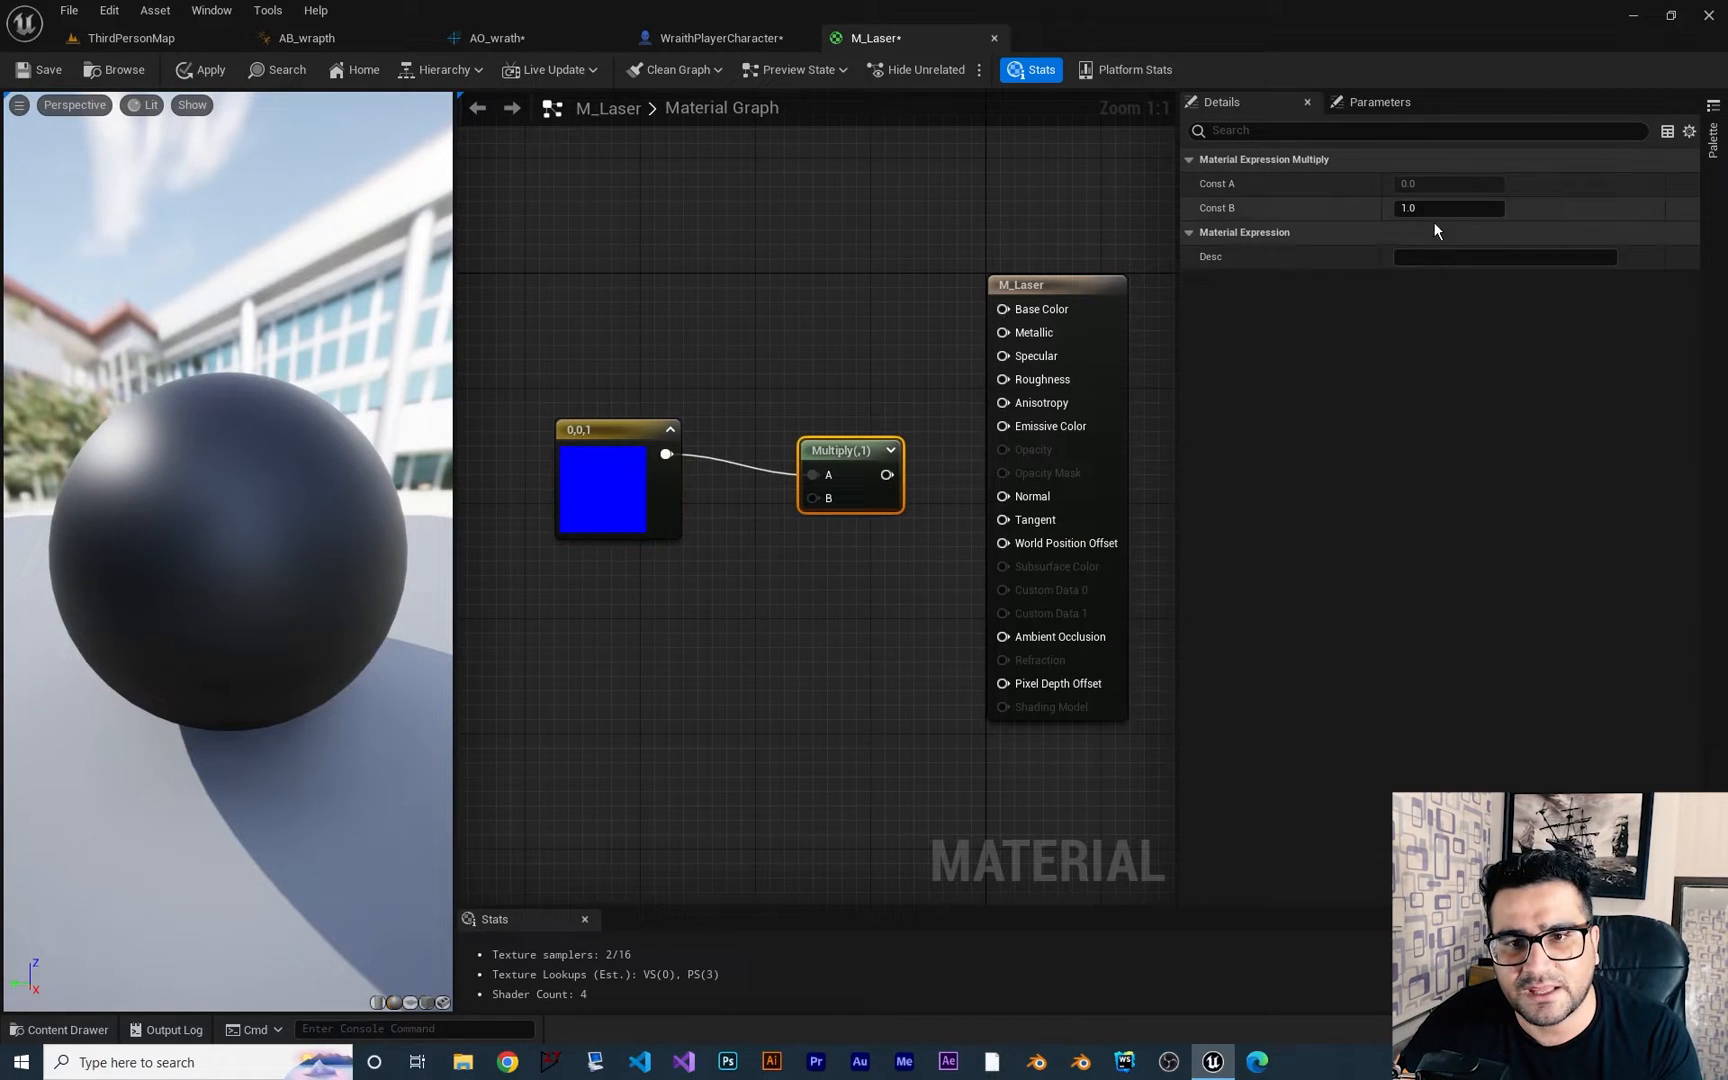
pyautogui.write('1000.0')
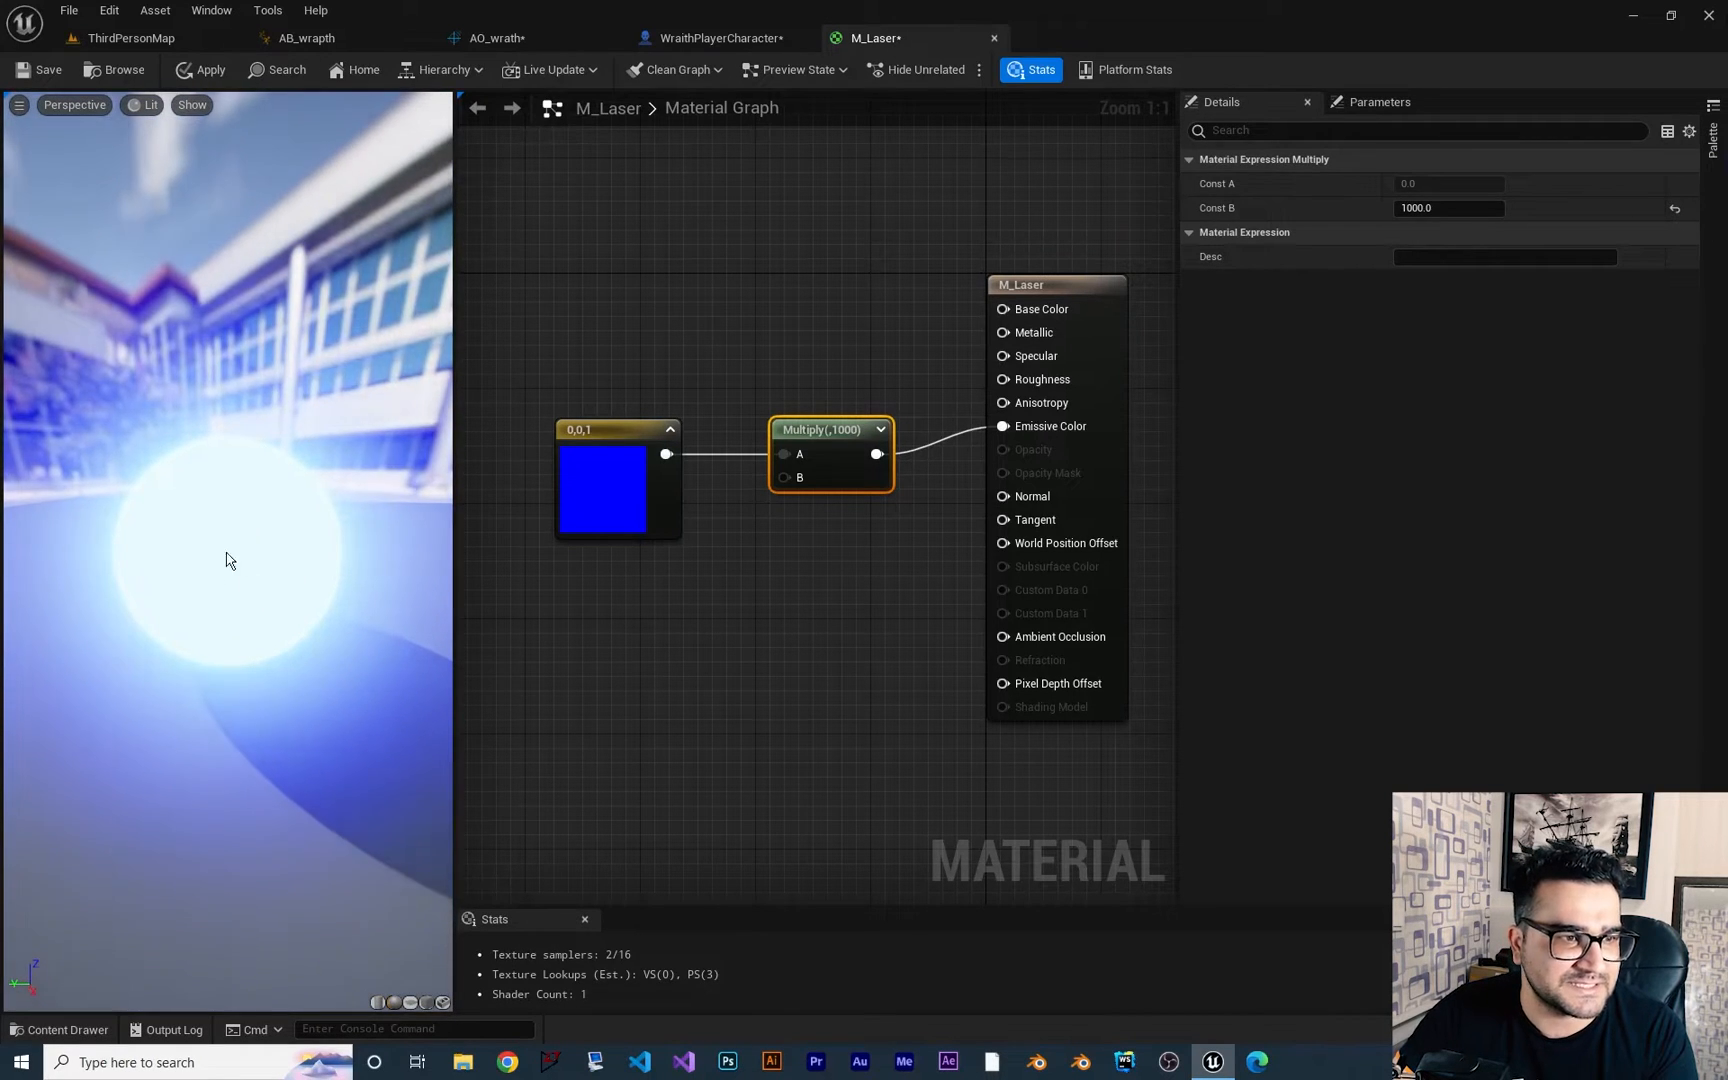
pyautogui.moveTo(824, 430)
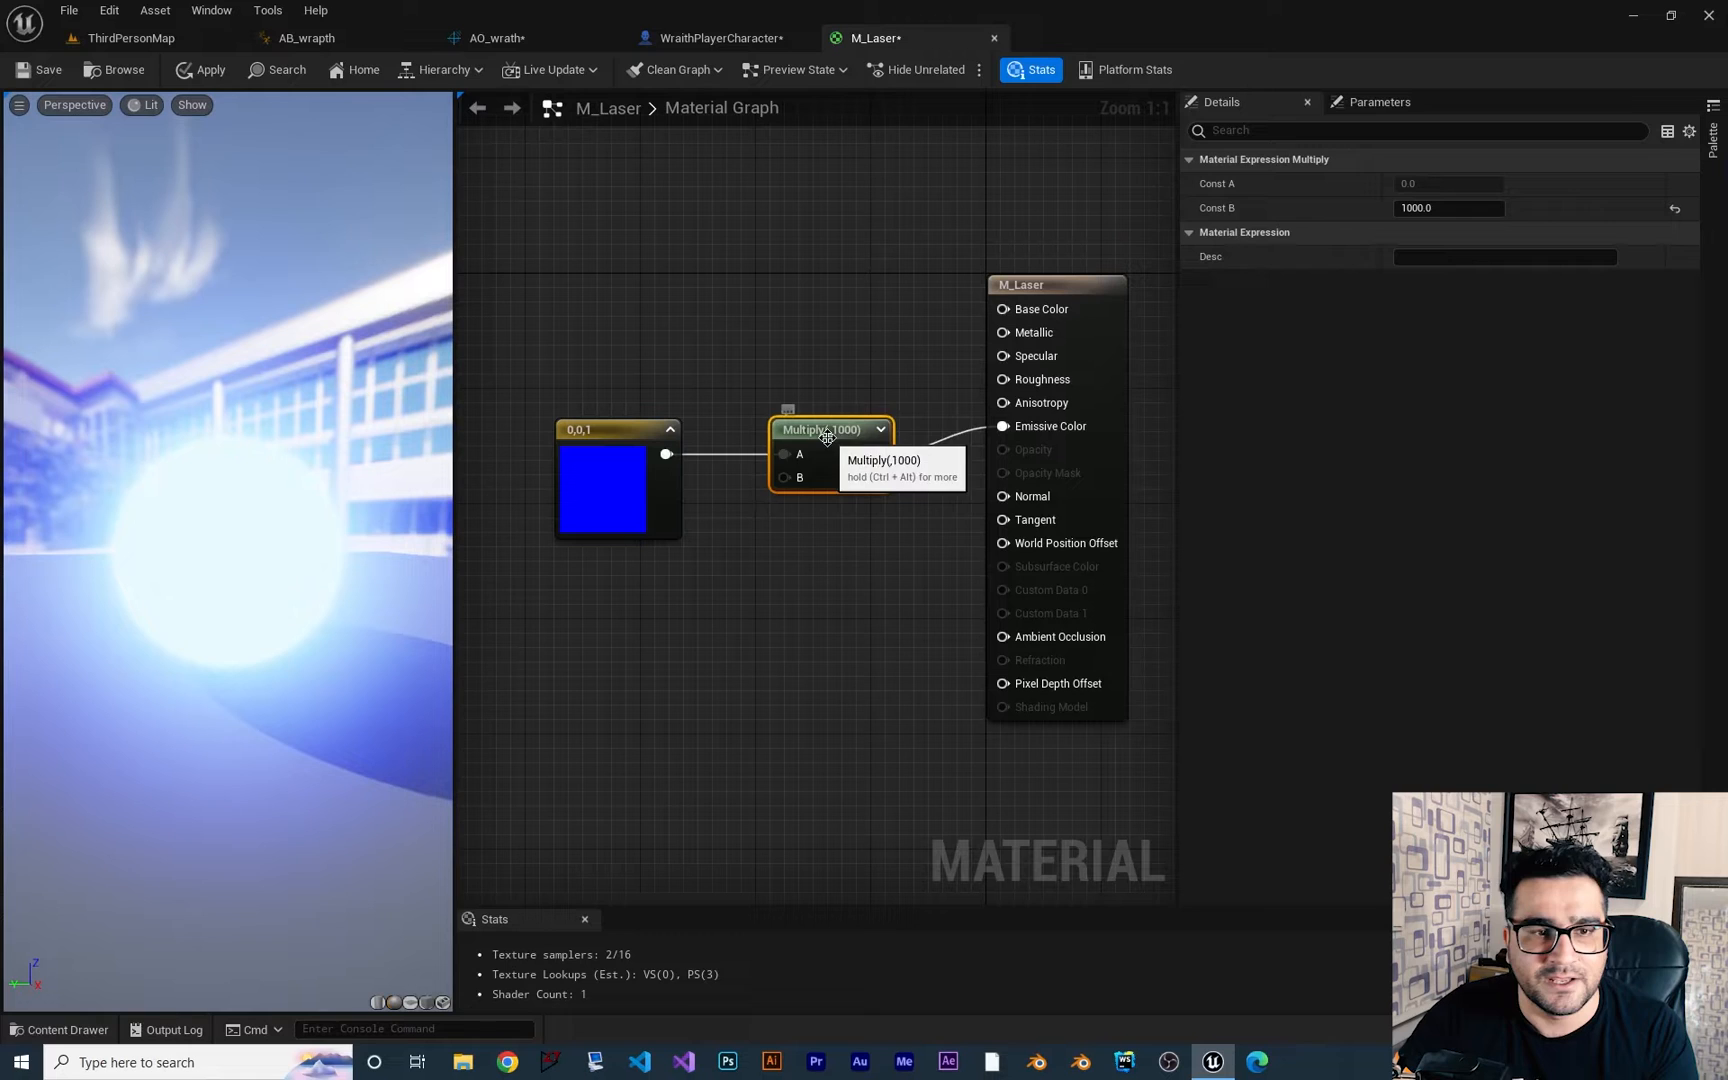
pyautogui.moveTo(830, 430); pyautogui.dragTo(787, 371)
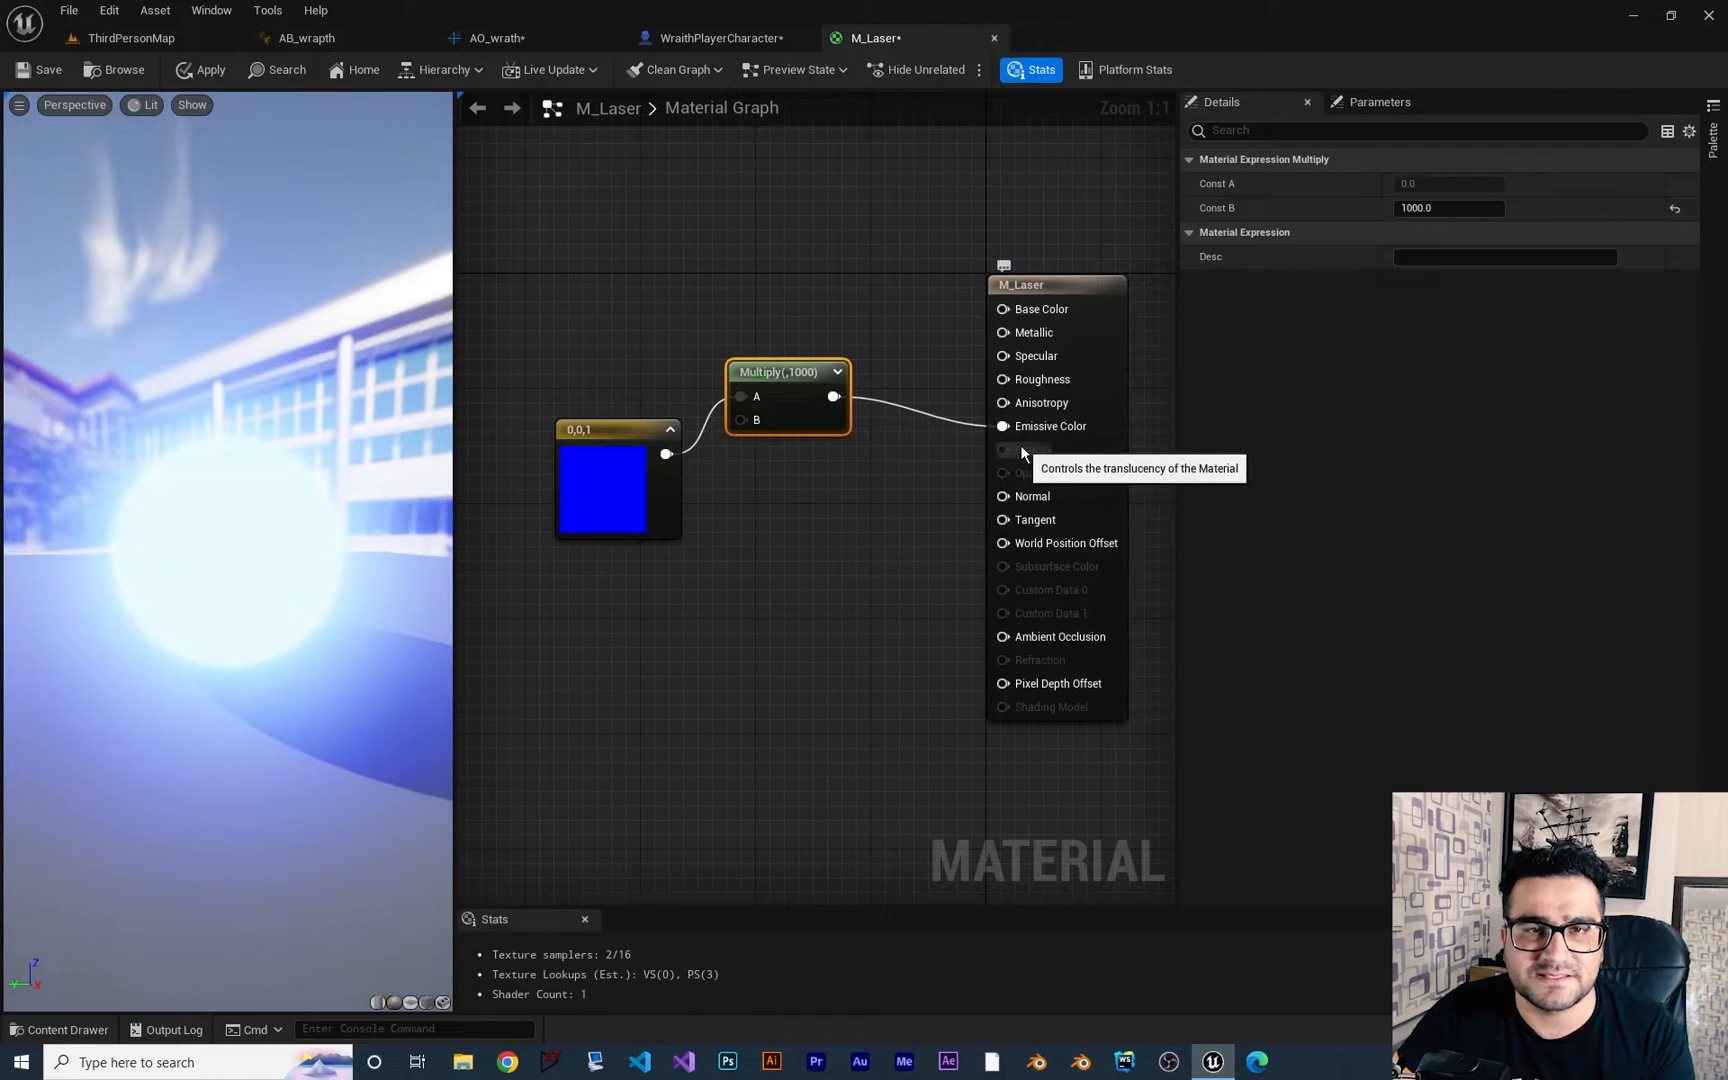
pyautogui.moveTo(1046, 472)
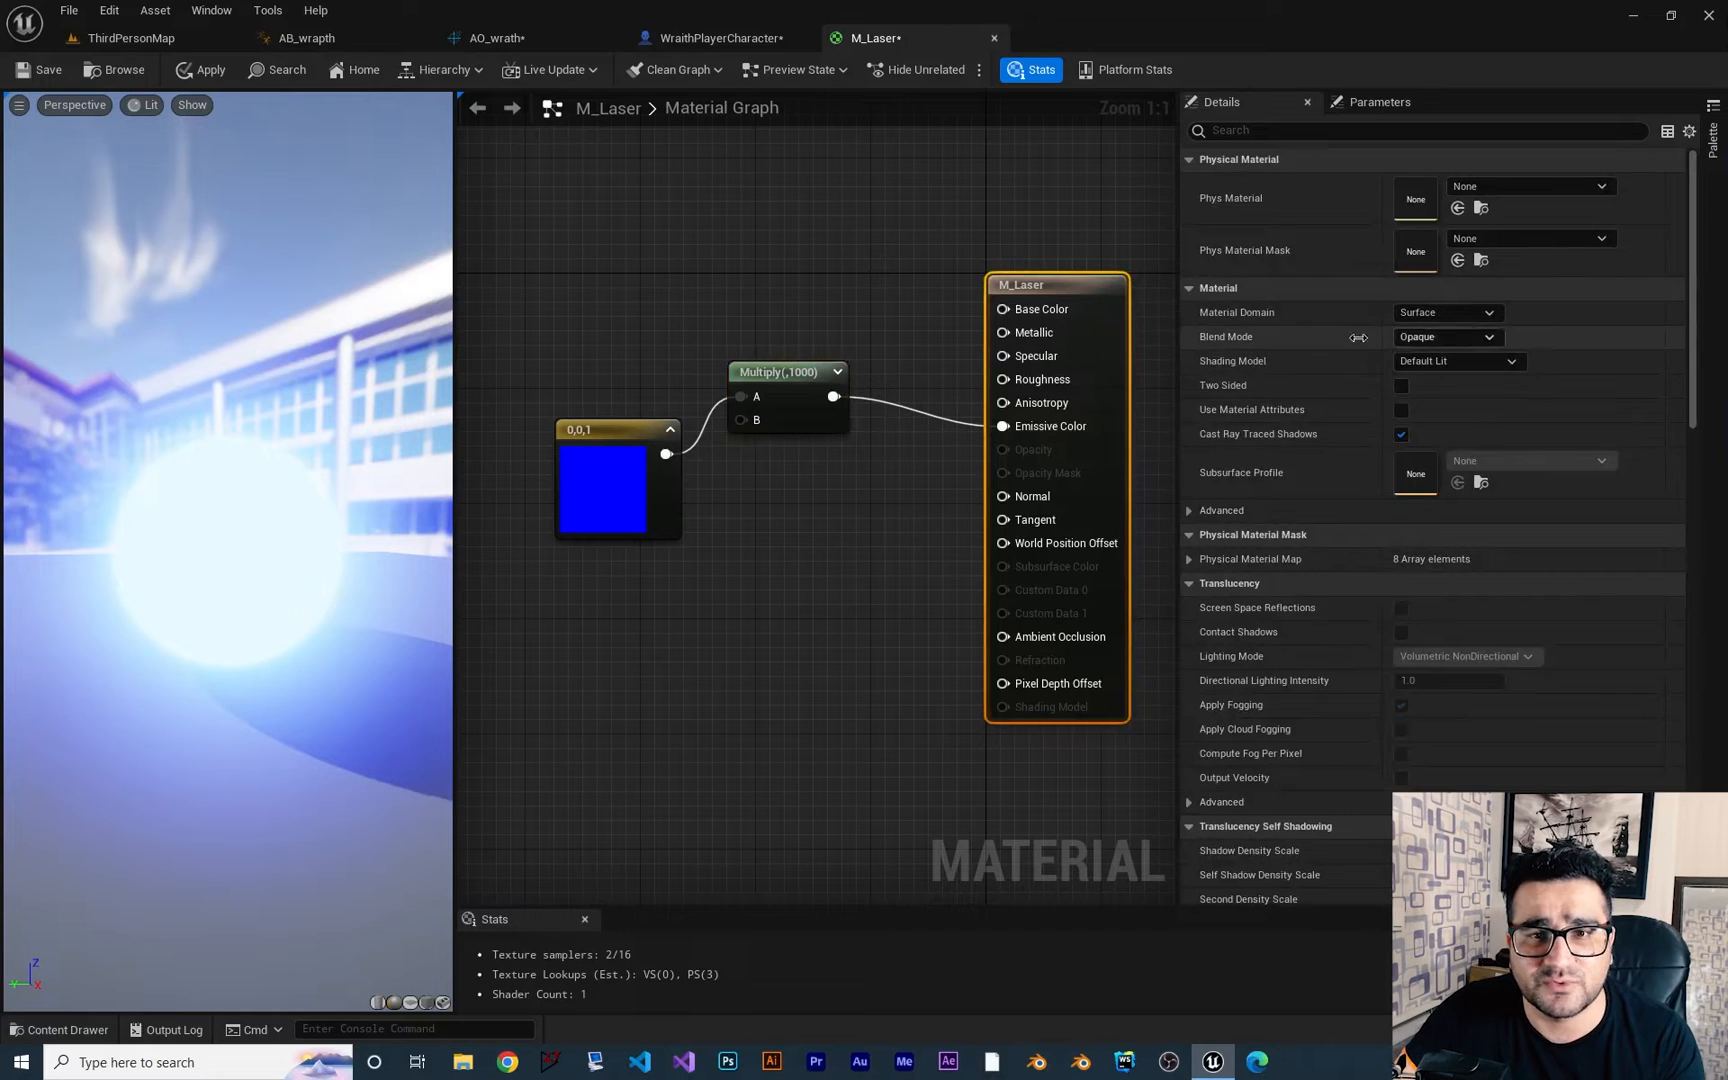
# Set M_Laser's Blend Mode to Translucent with a 0.3 constant driving Opacity
pyautogui.click(1447, 336)
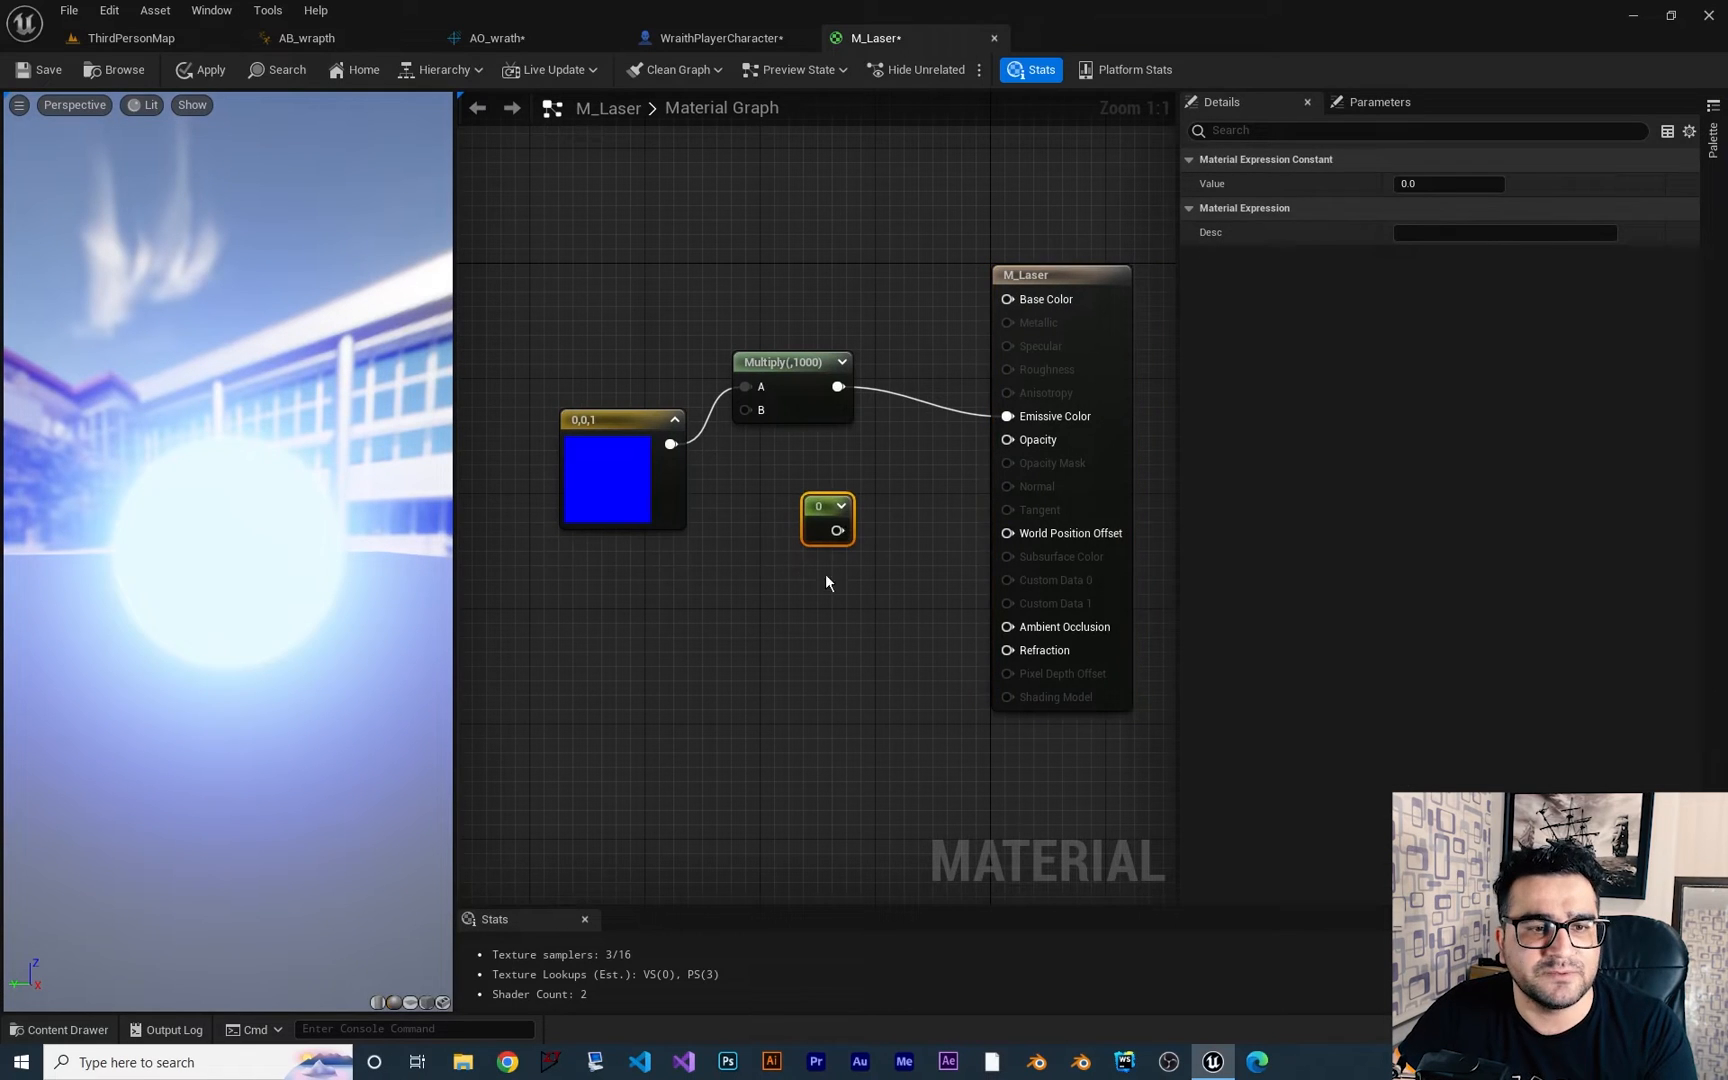
pyautogui.moveTo(816, 510)
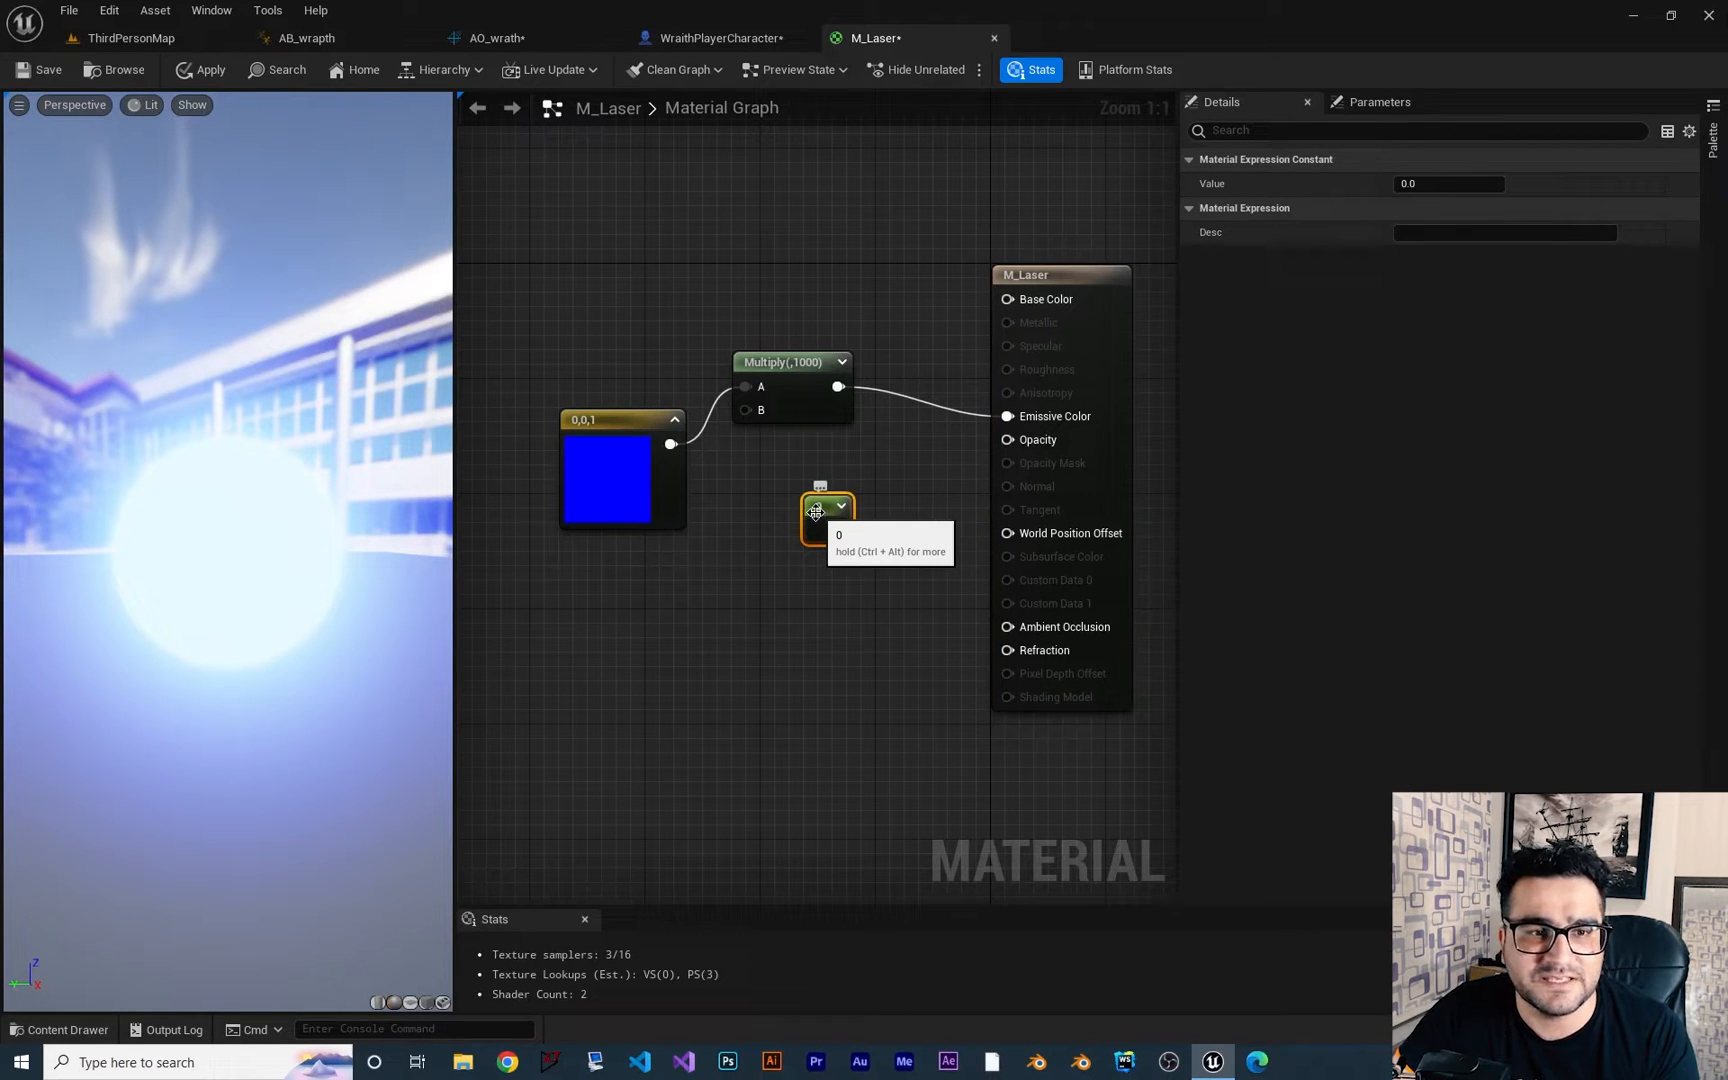
pyautogui.click(1448, 183)
pyautogui.write('0.3')
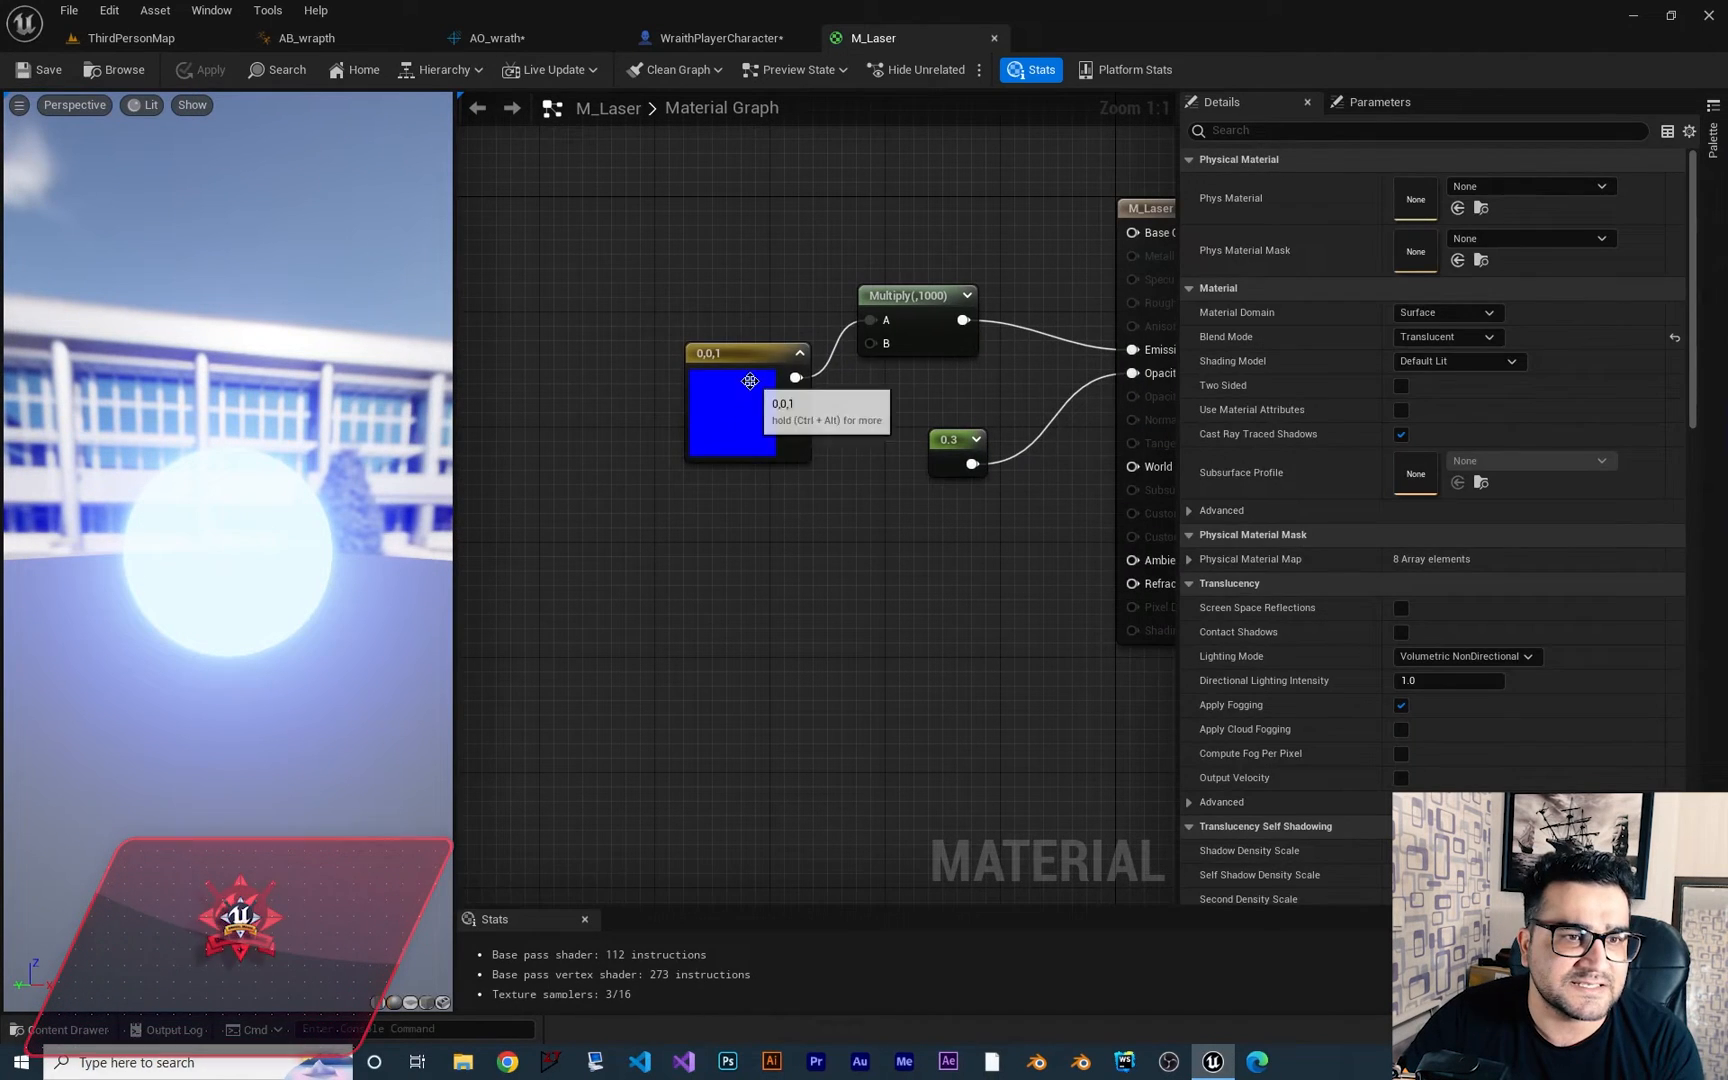
pyautogui.click(749, 380)
pyautogui.write('Color')
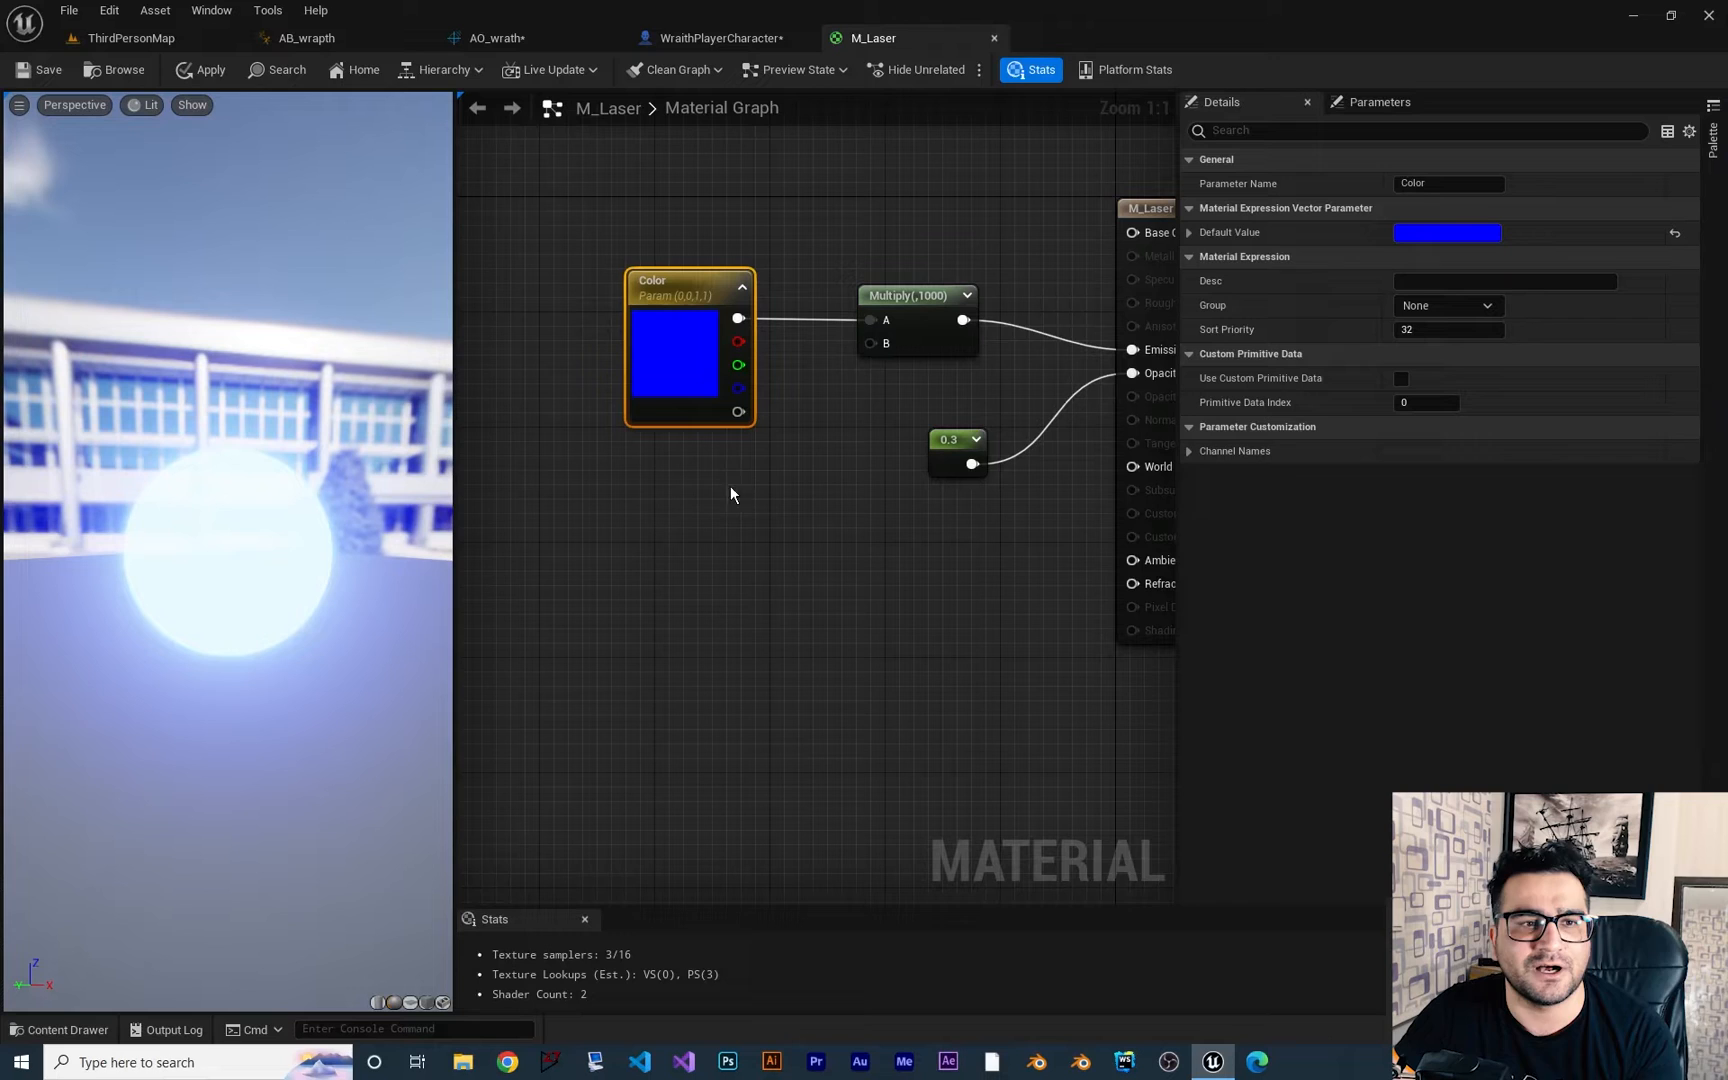
pyautogui.moveTo(683, 518)
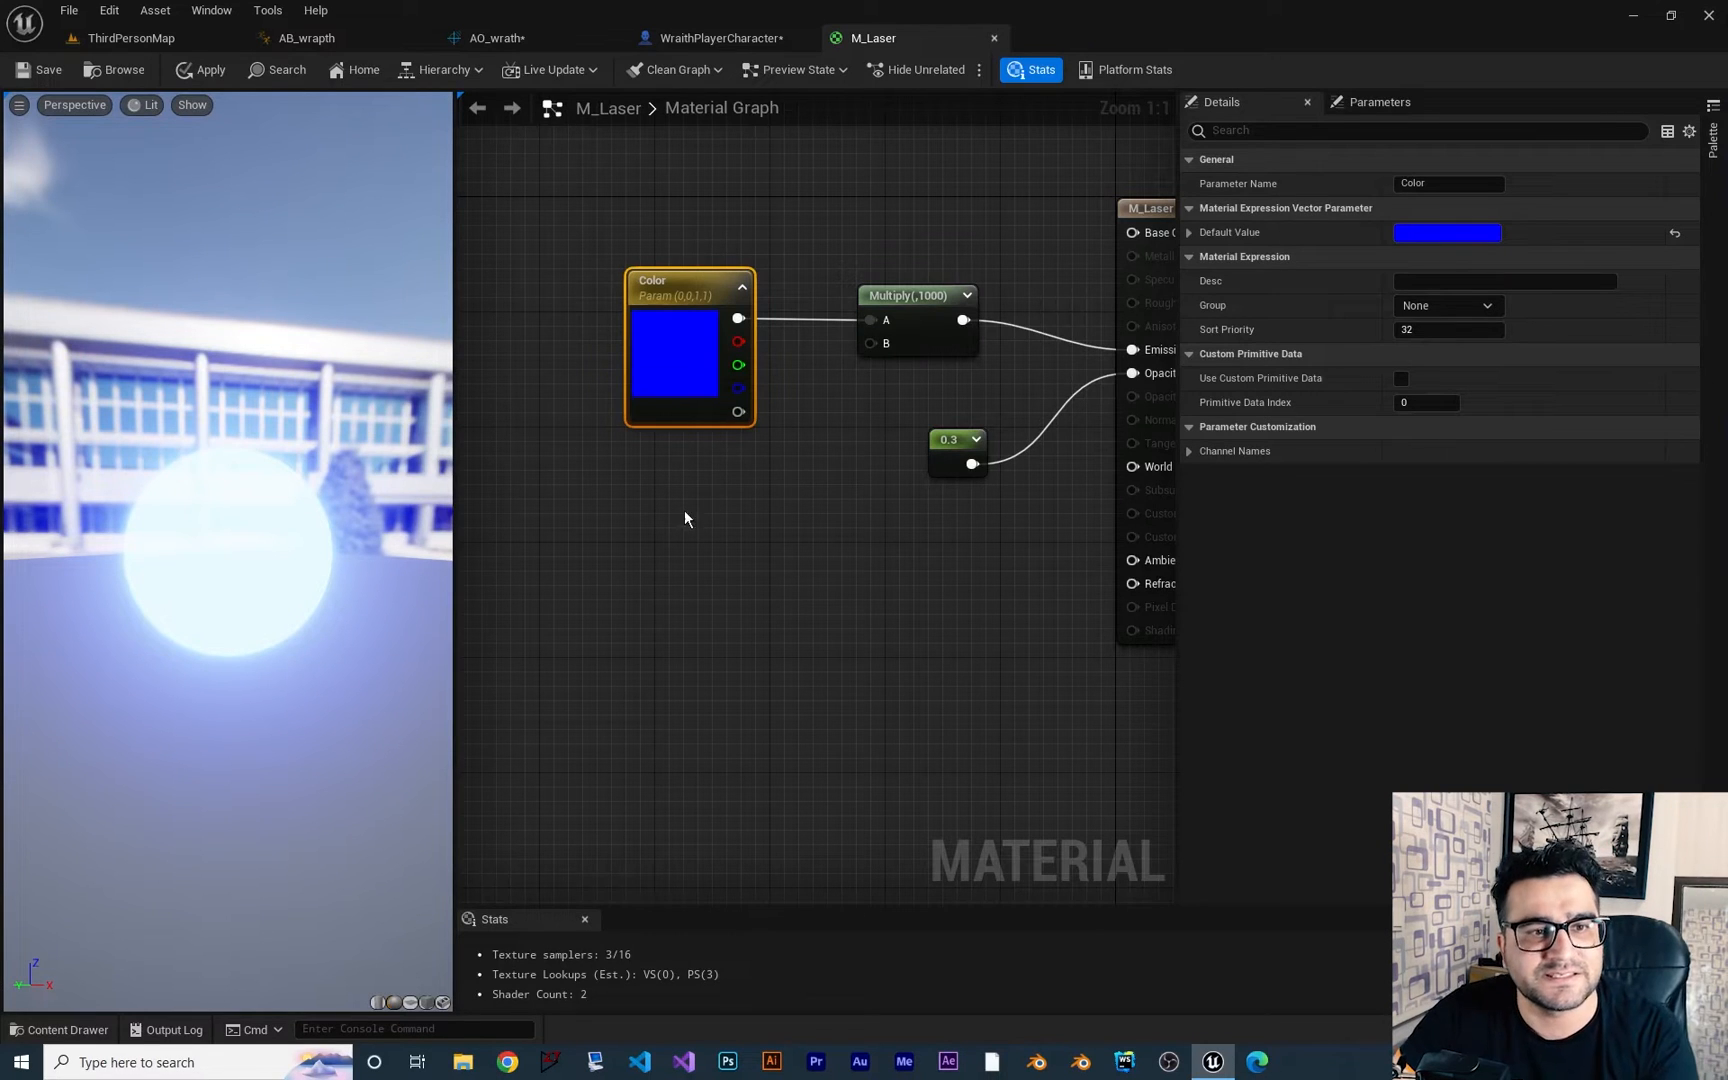
pyautogui.moveTo(47, 69)
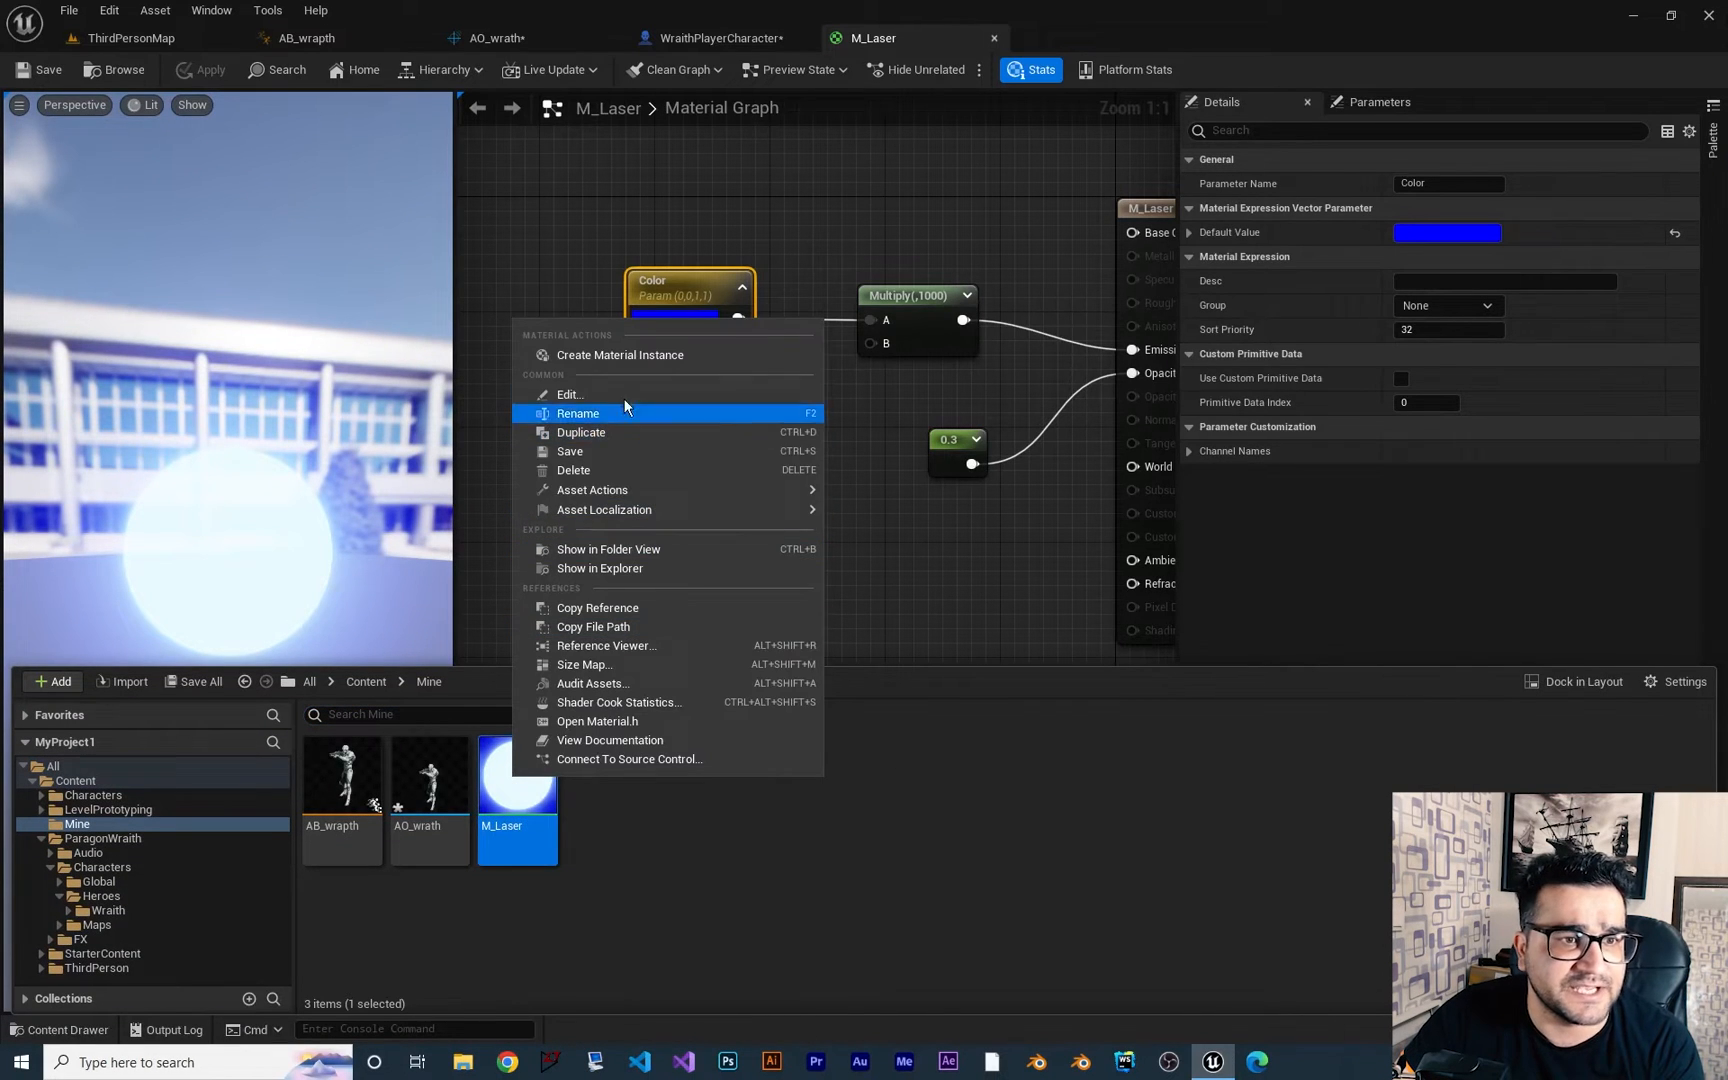
# Create M_Laser_Inst from M_Laser and override its Color parameter to red
pyautogui.click(619, 354)
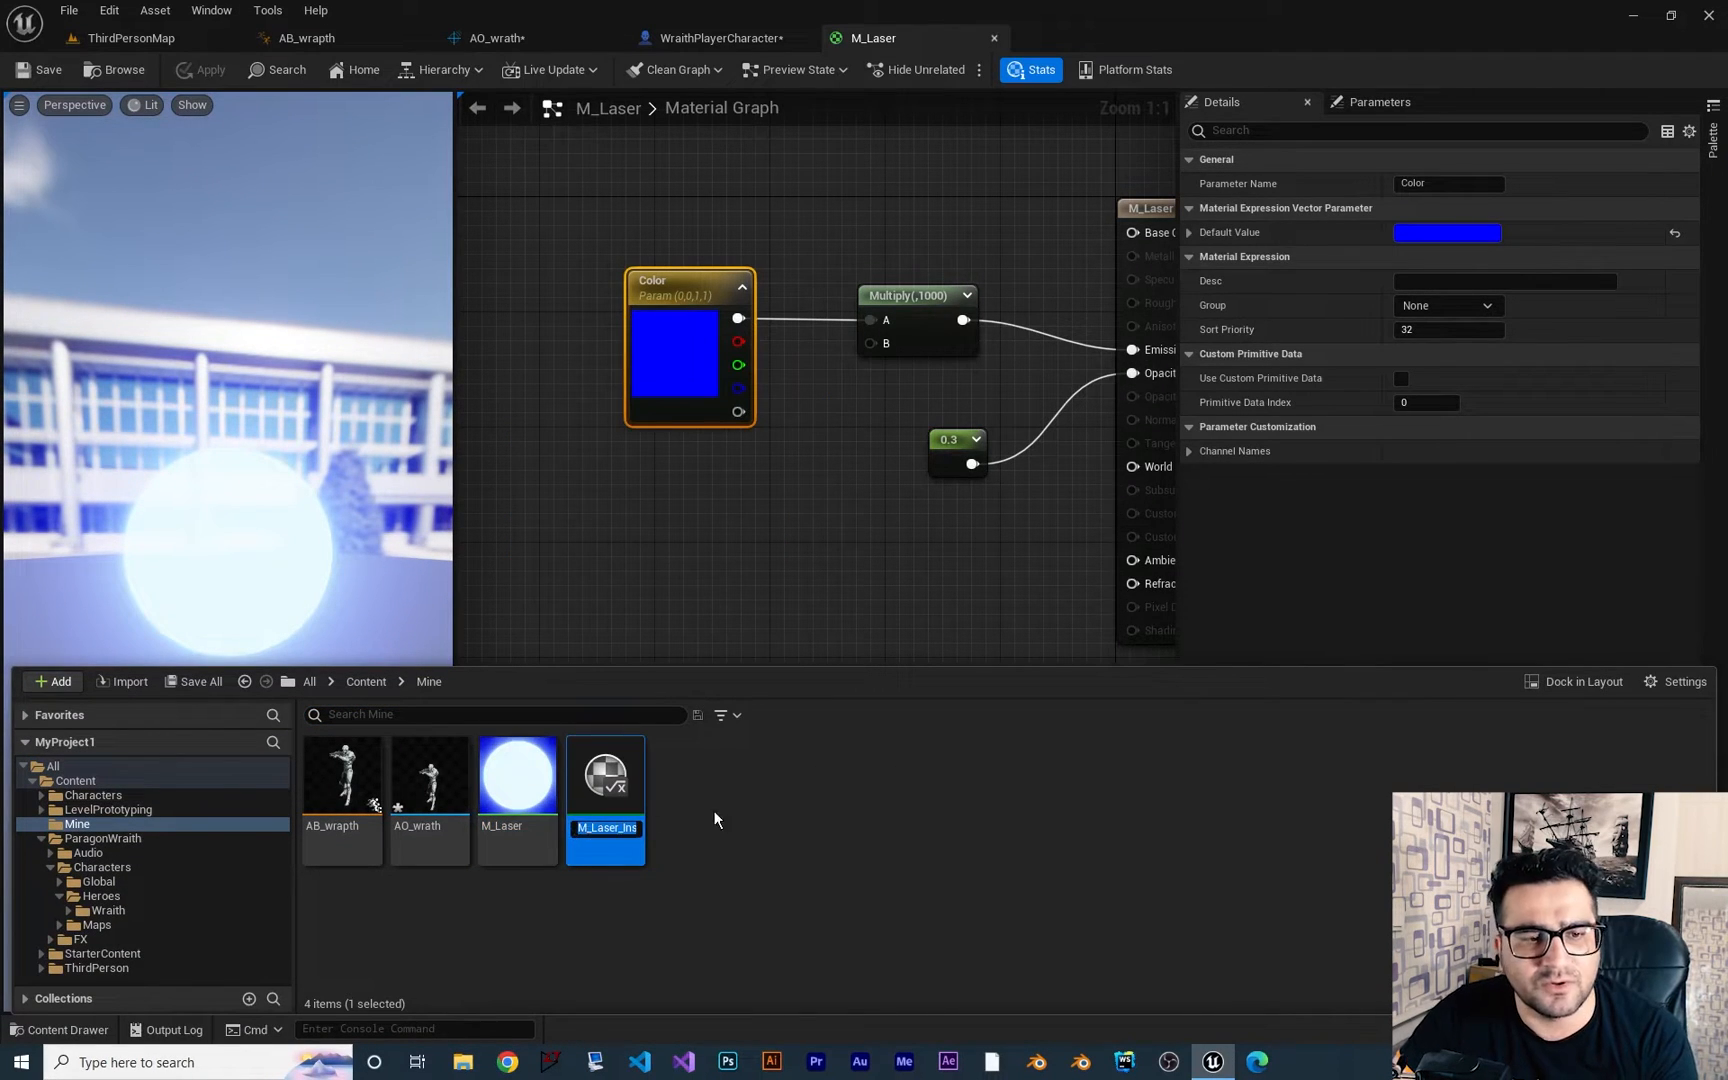
pyautogui.doubleClick(604, 771)
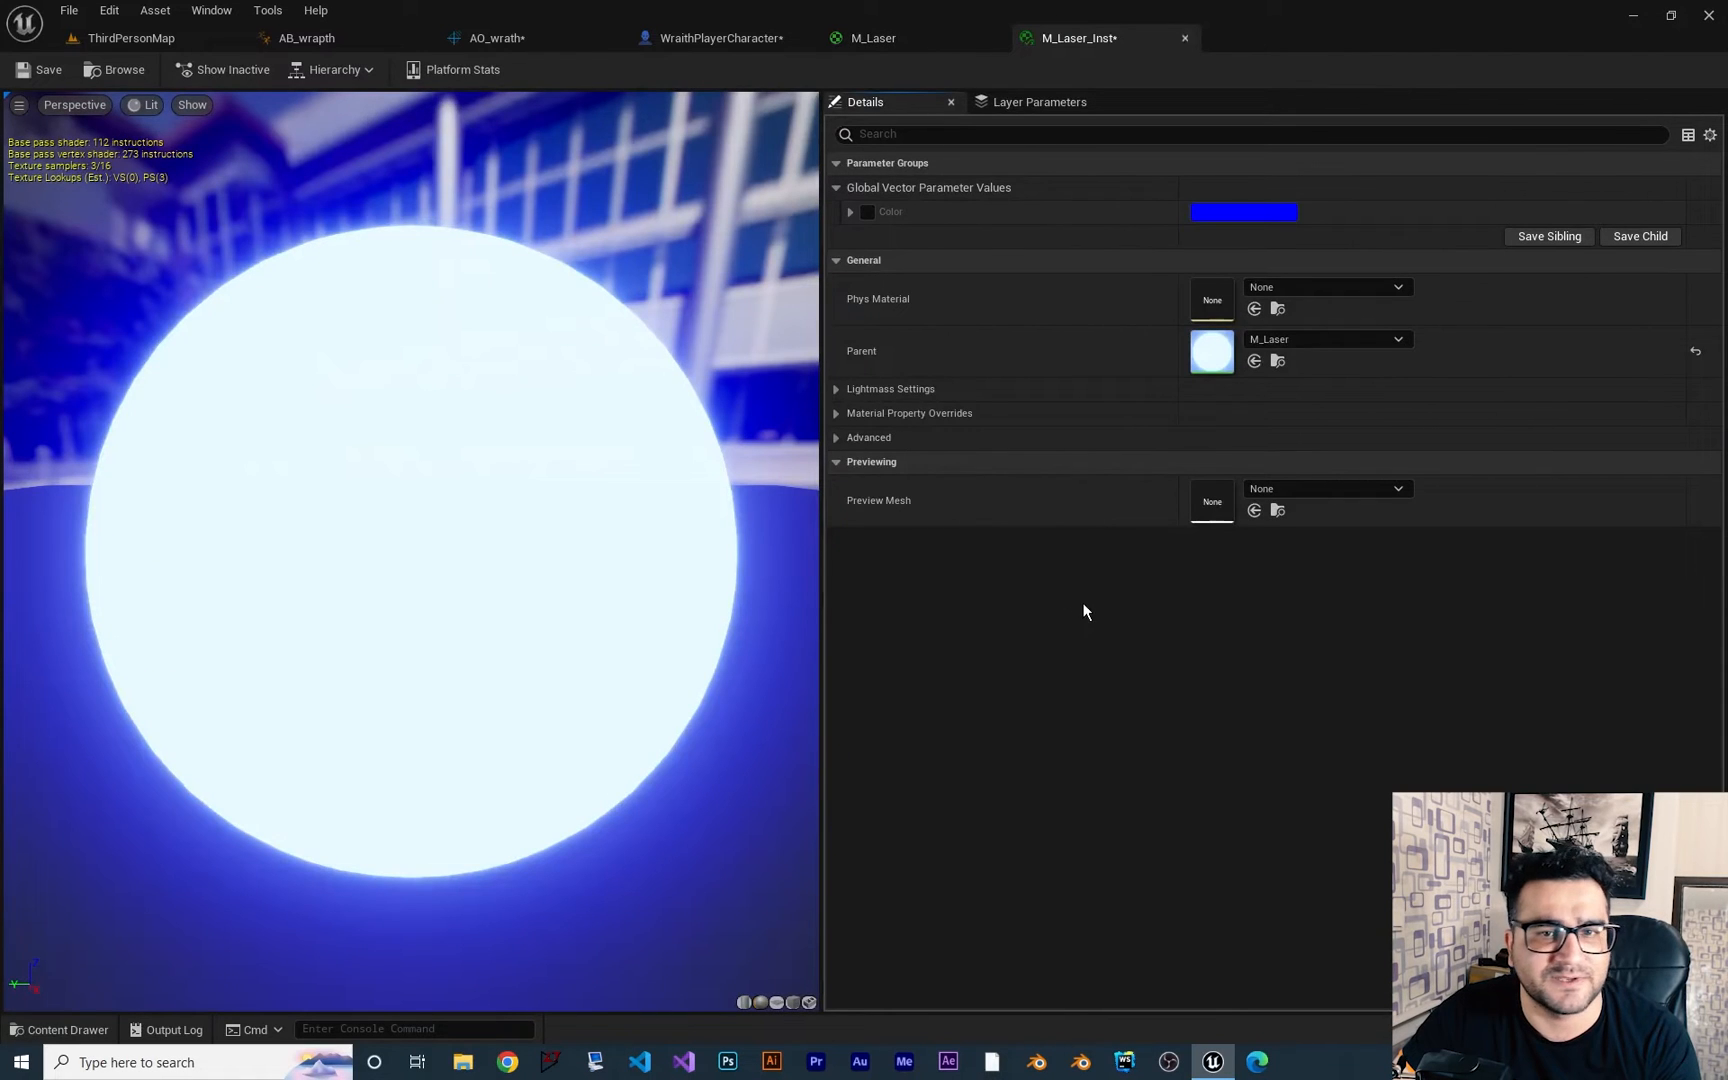
pyautogui.click(867, 212)
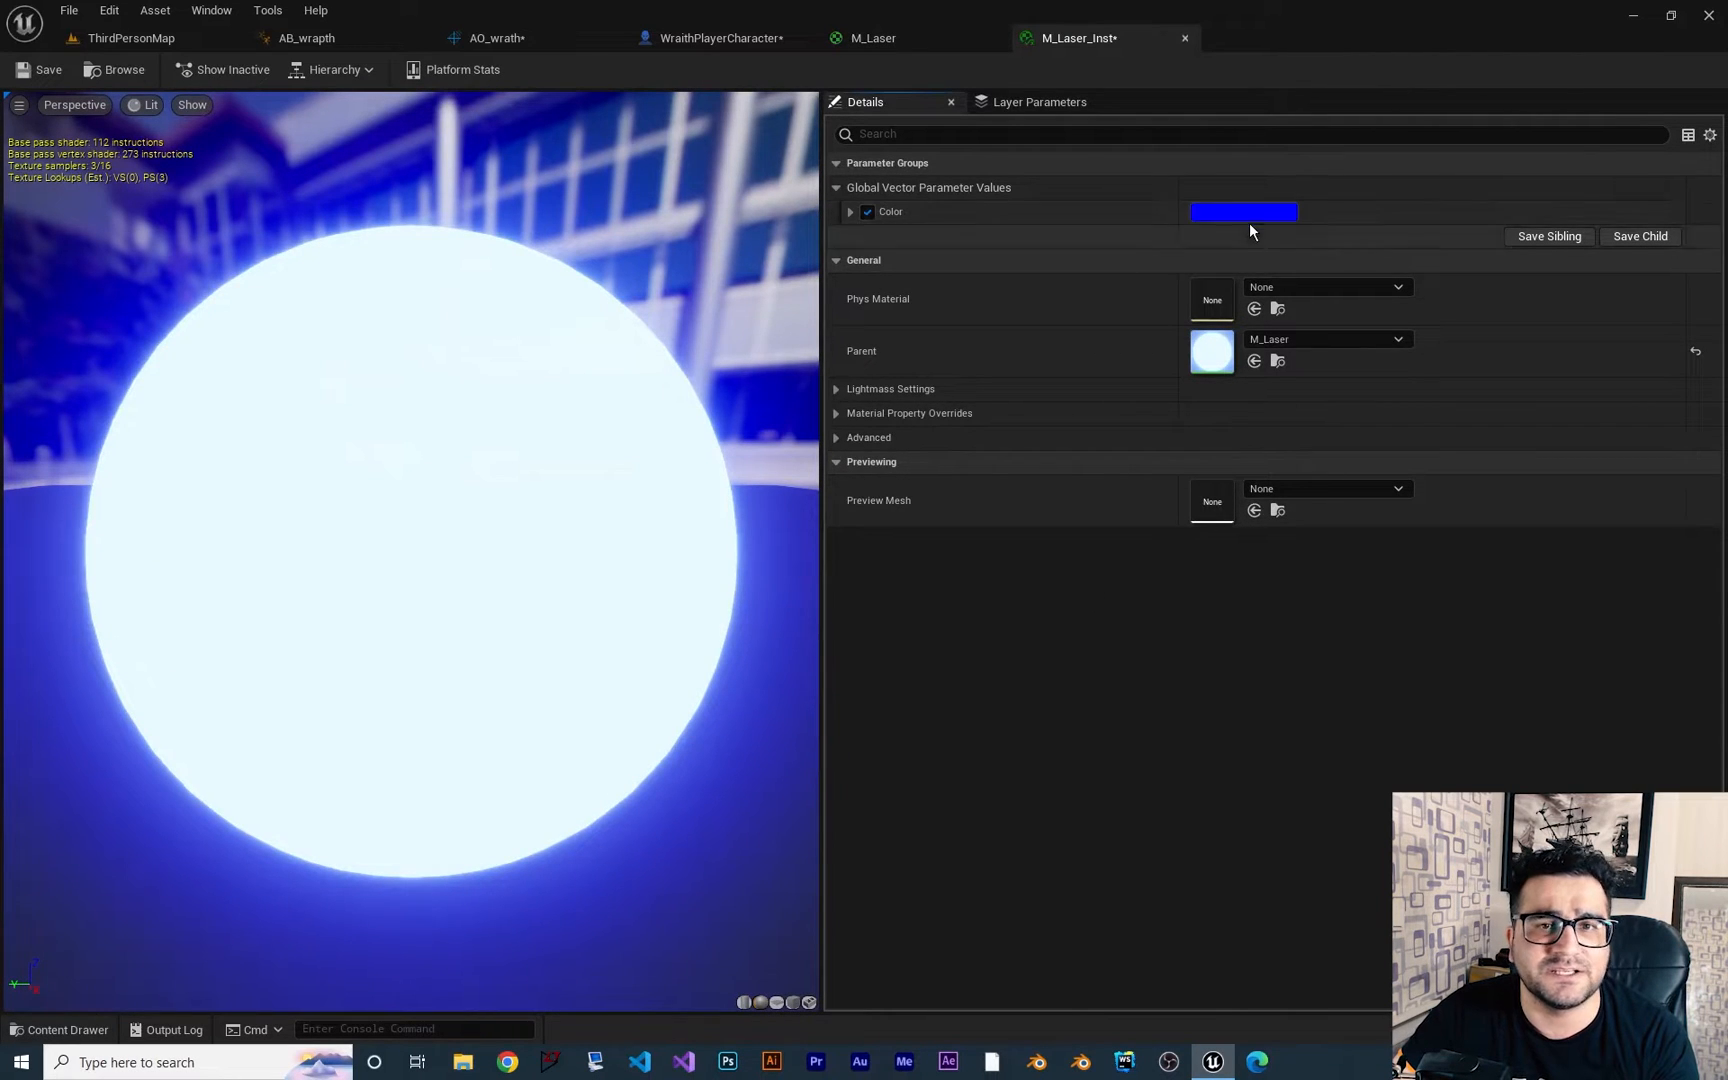
pyautogui.click(1243, 212)
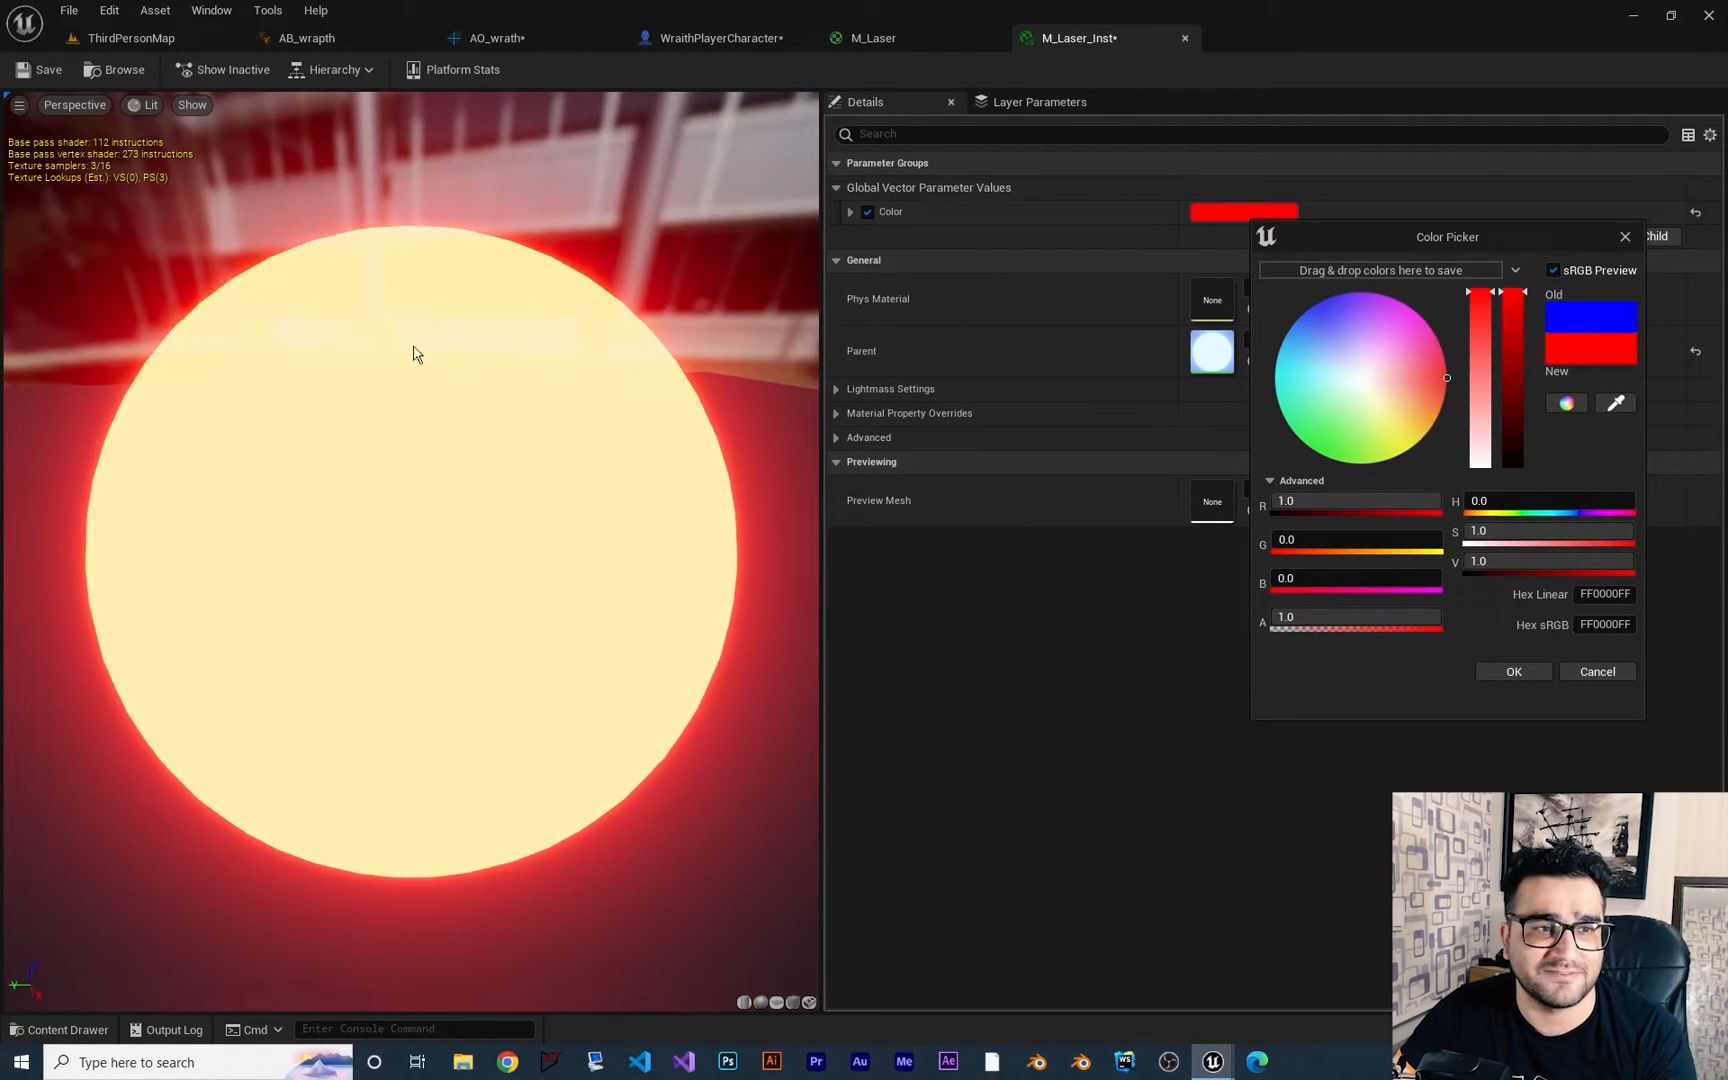
pyautogui.click(872, 37)
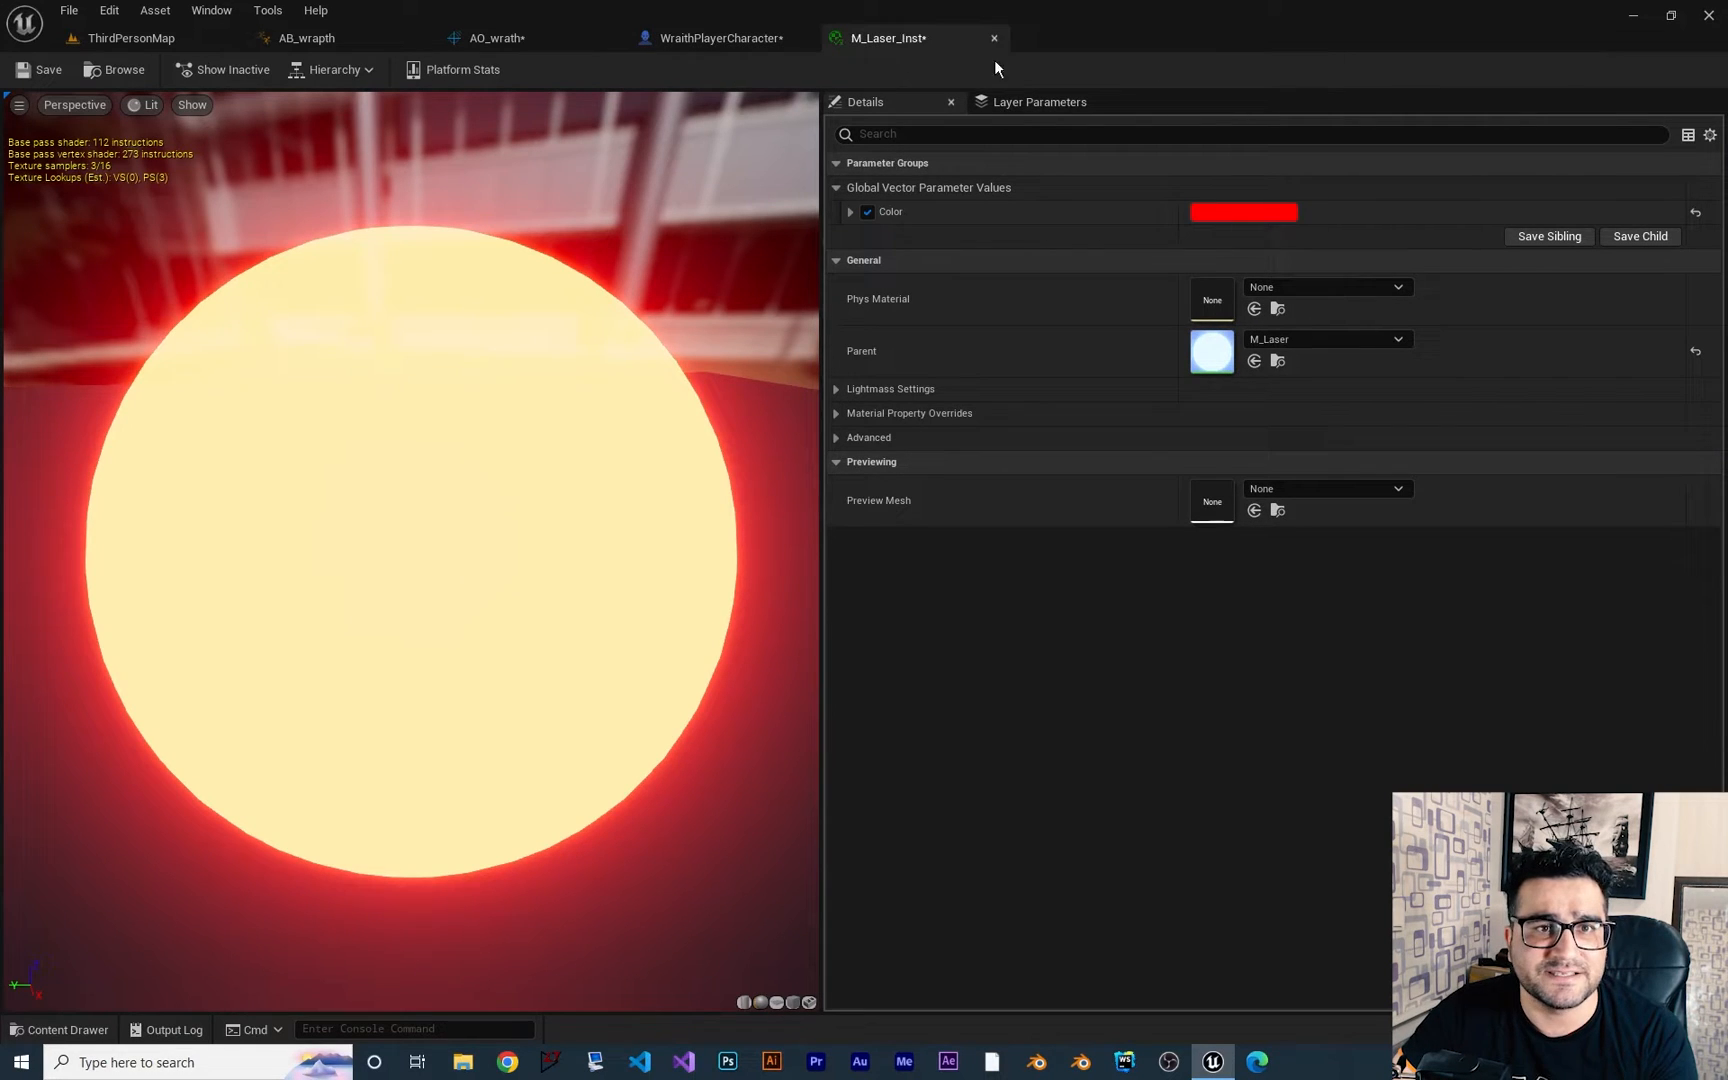
pyautogui.moveTo(758, 255)
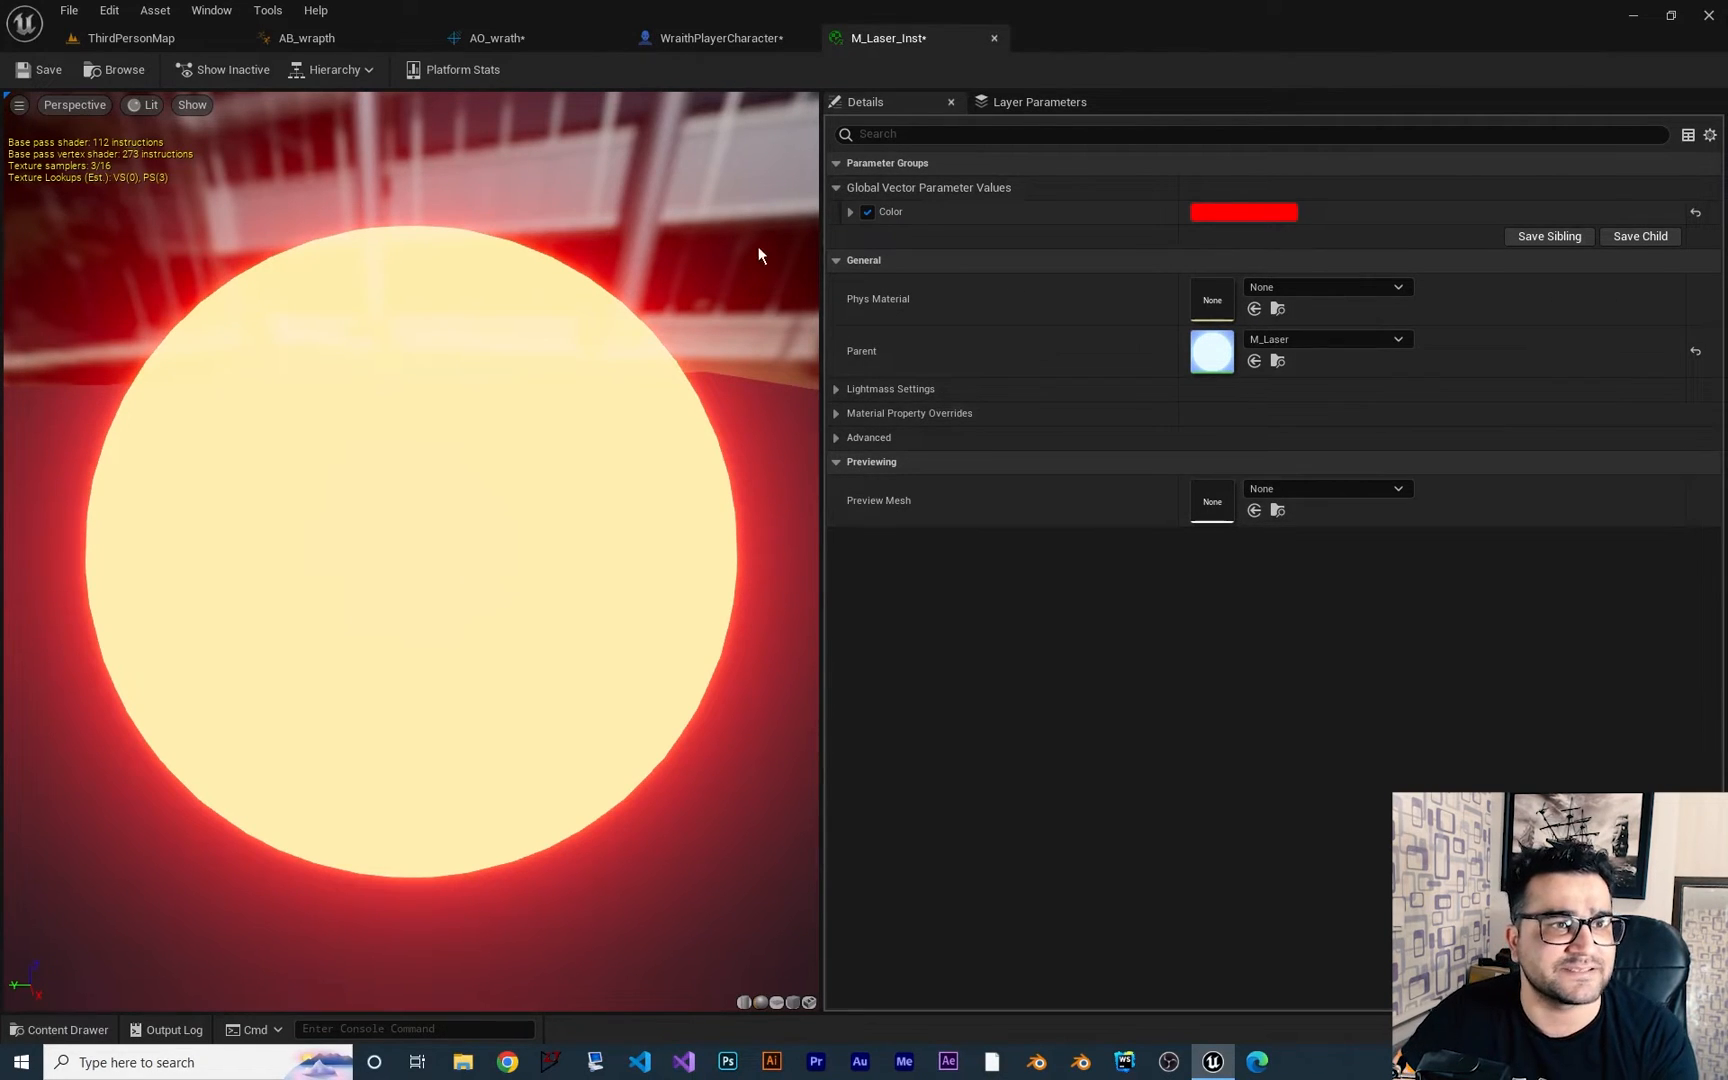
pyautogui.click(68, 1028)
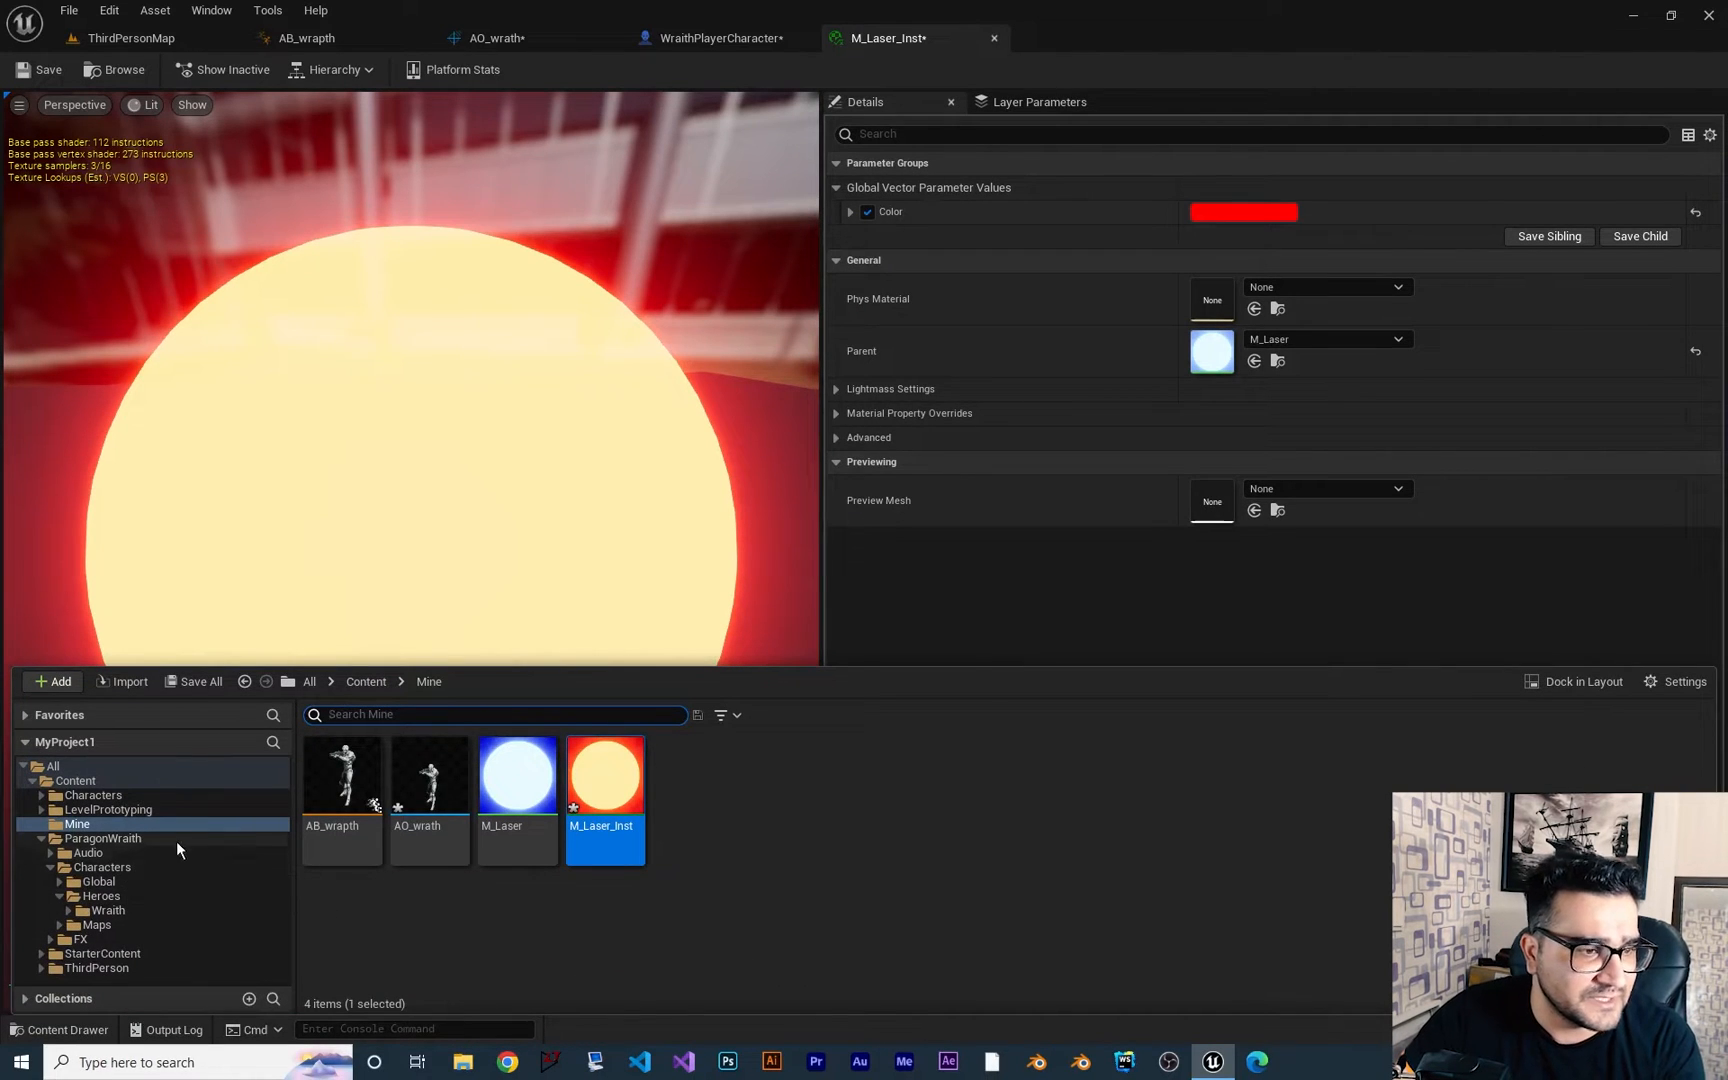
# Open the Wraith skeletal mesh from the ParagonWraith Wraith Meshes folder
pyautogui.click(107, 910)
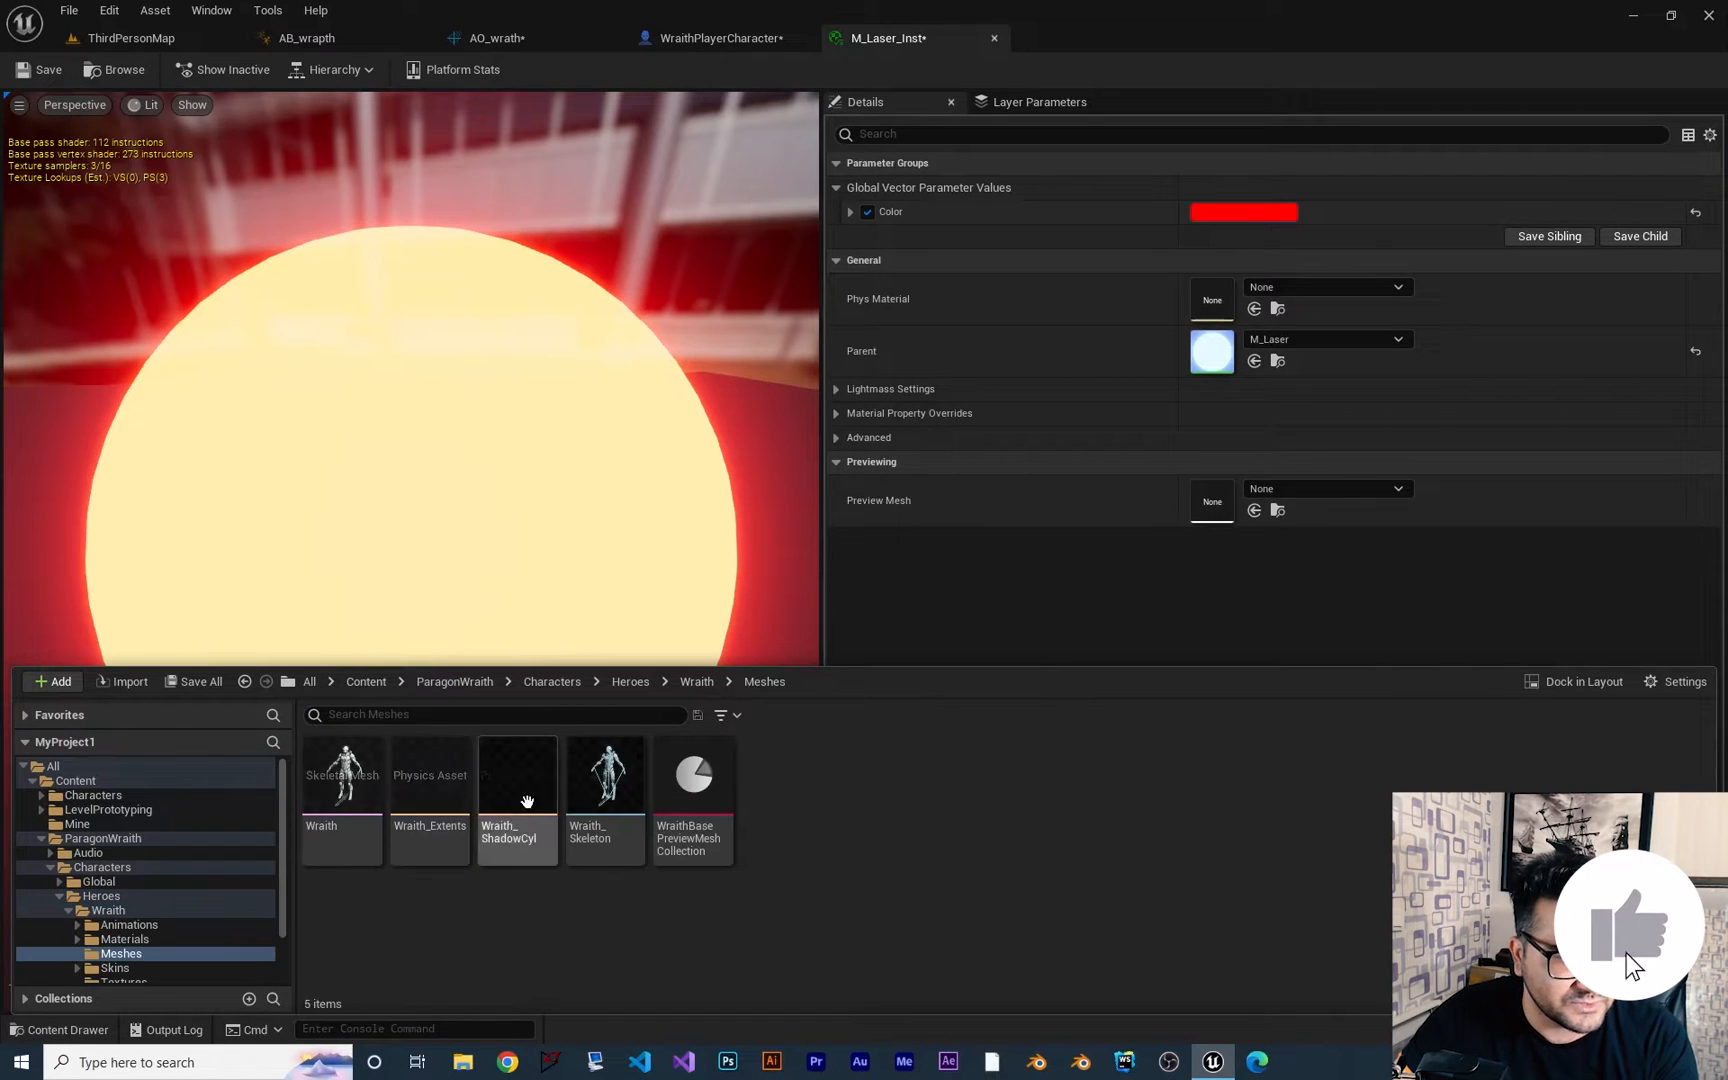
pyautogui.doubleClick(341, 771)
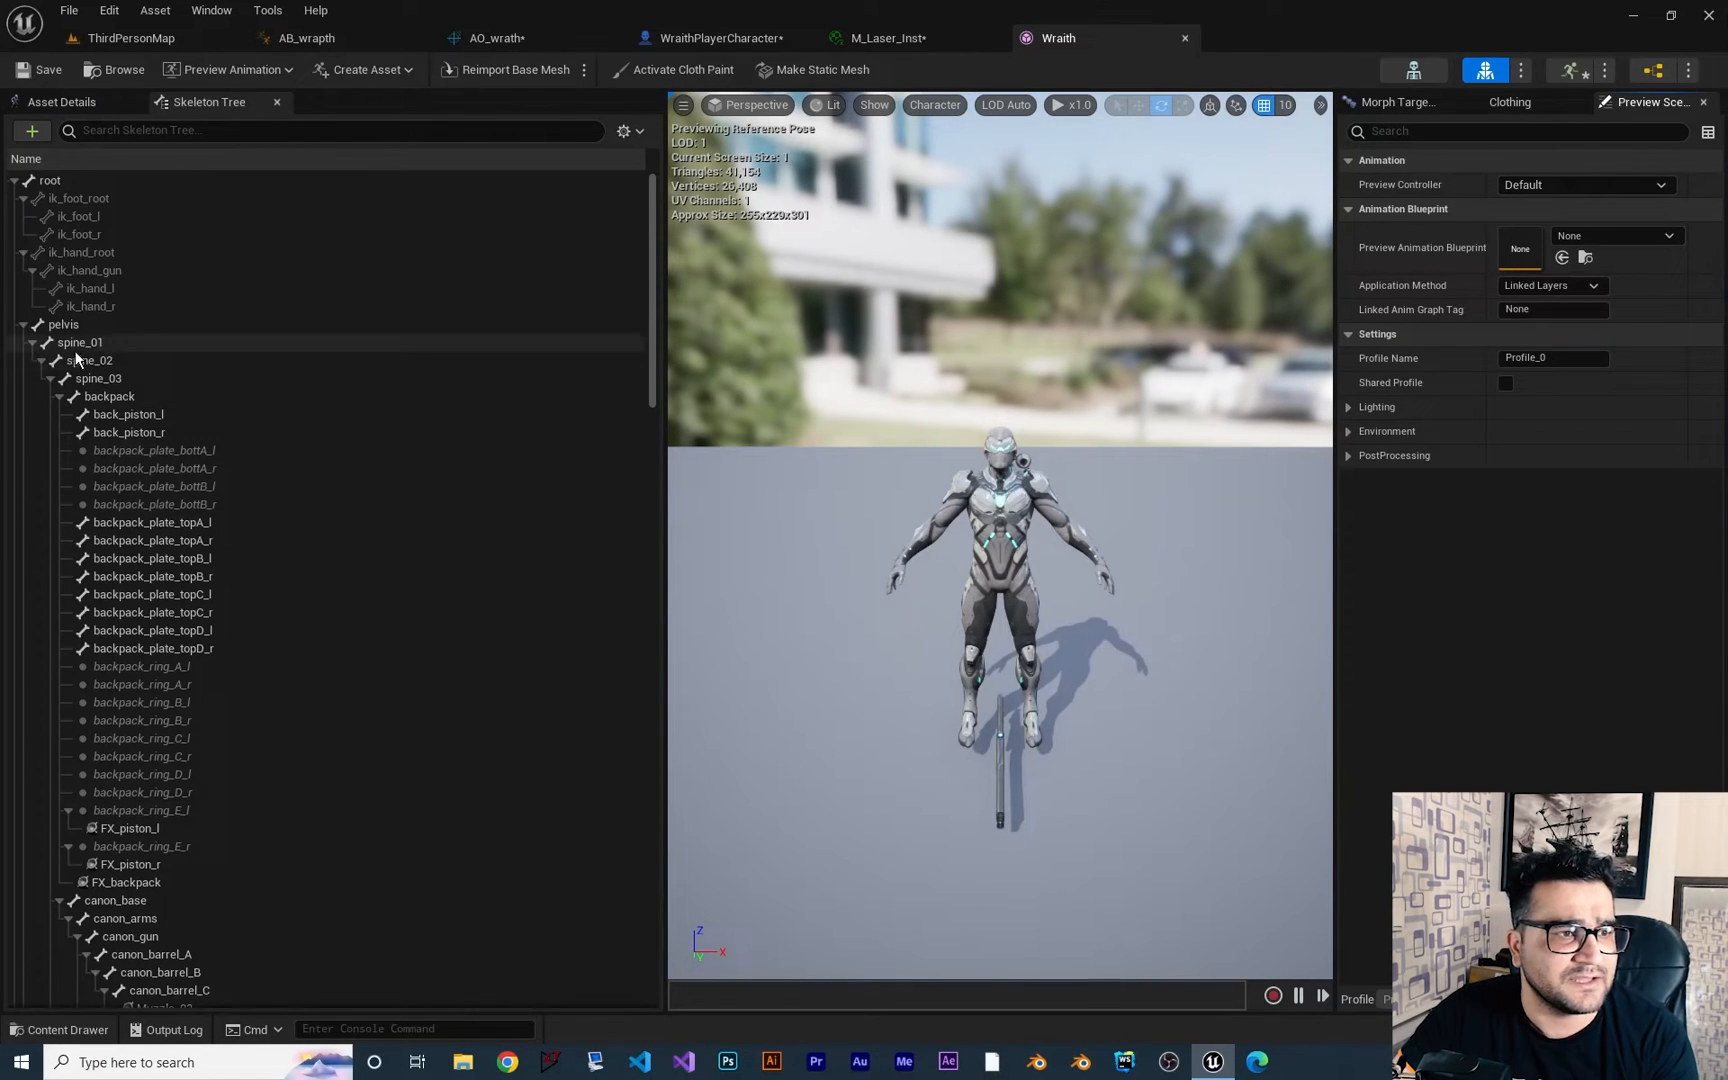
# Locate the gun_barrel bone and its Muzzle_01 socket in the Skeleton Tree
pyautogui.scroll(-3)
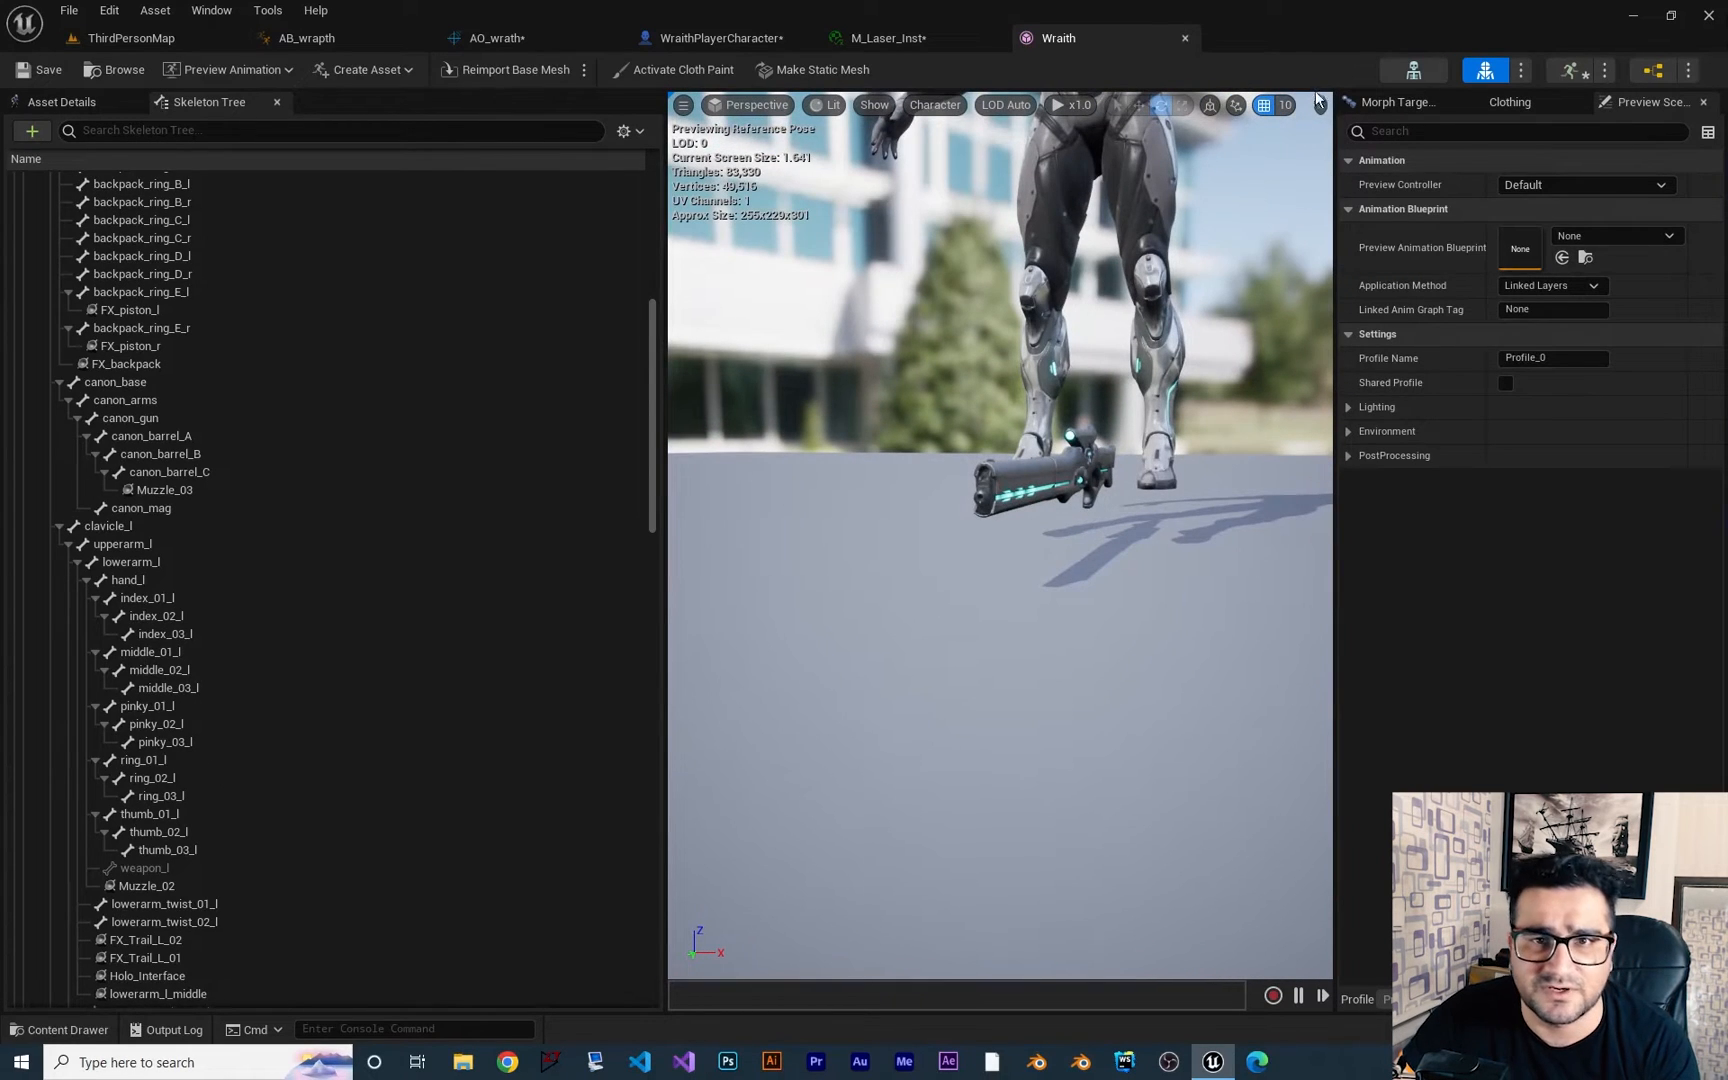
pyautogui.click(1317, 105)
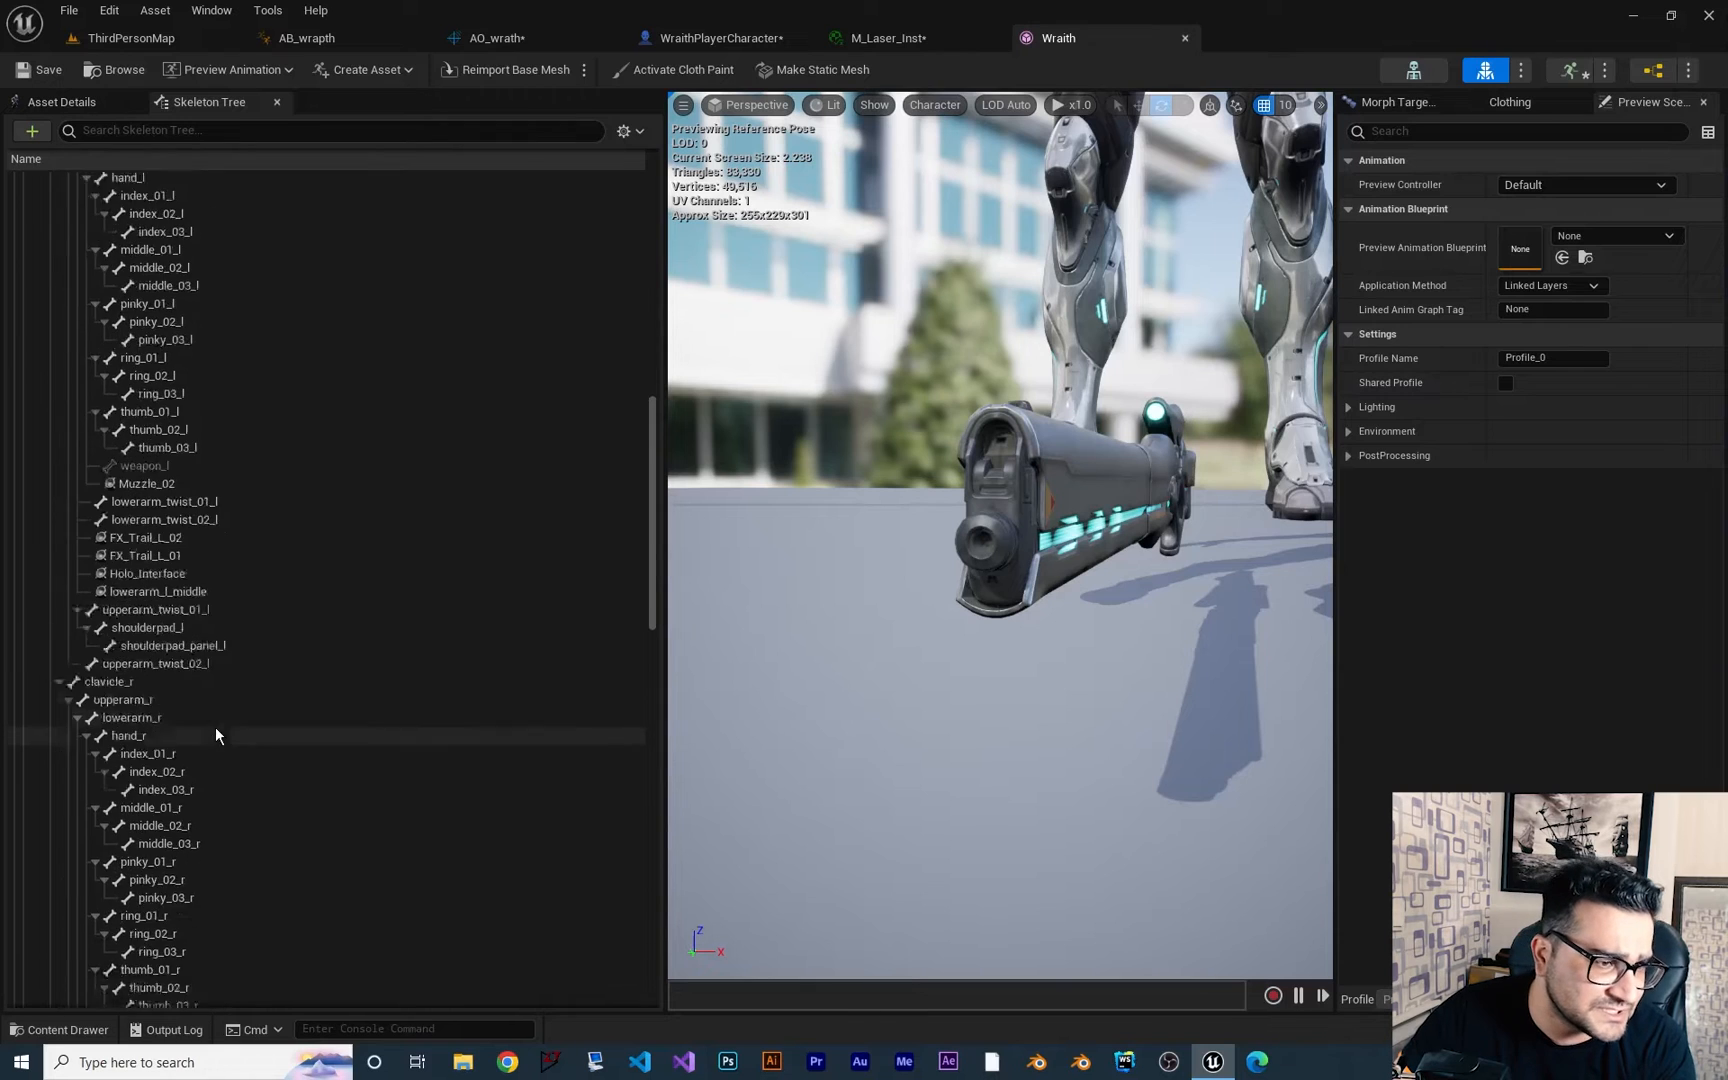
pyautogui.scroll(-3)
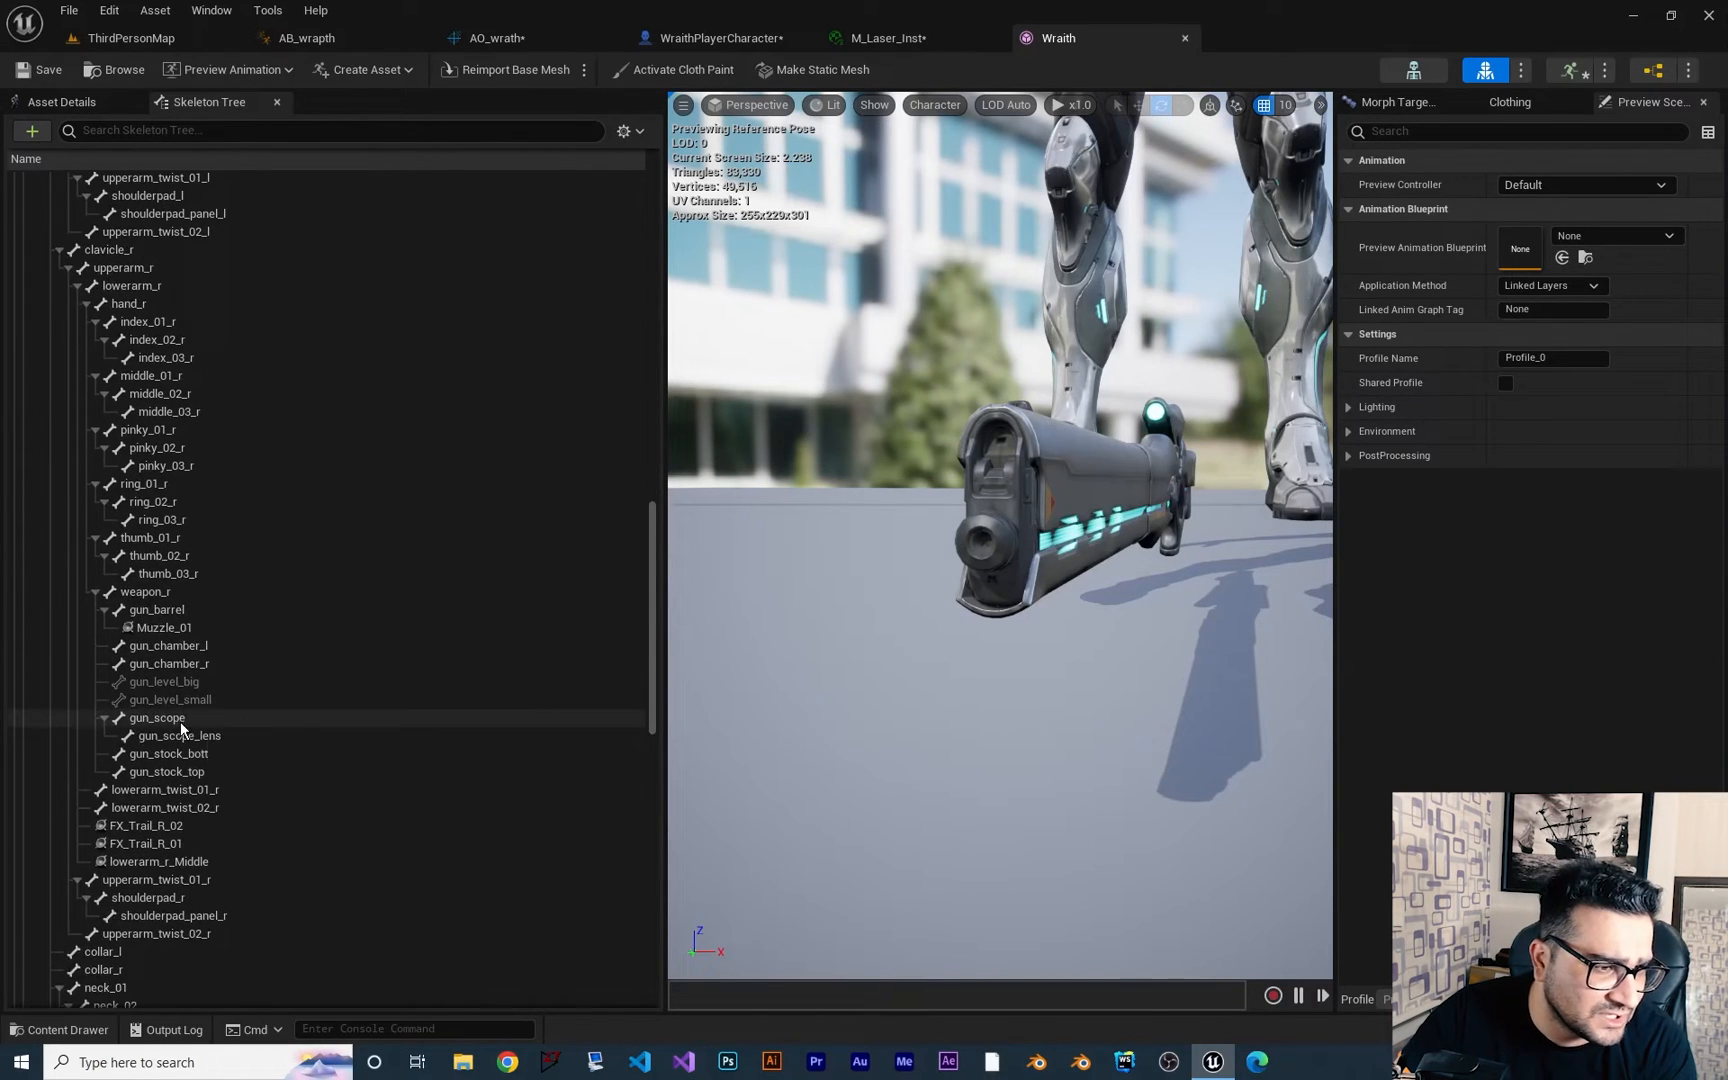
pyautogui.click(158, 609)
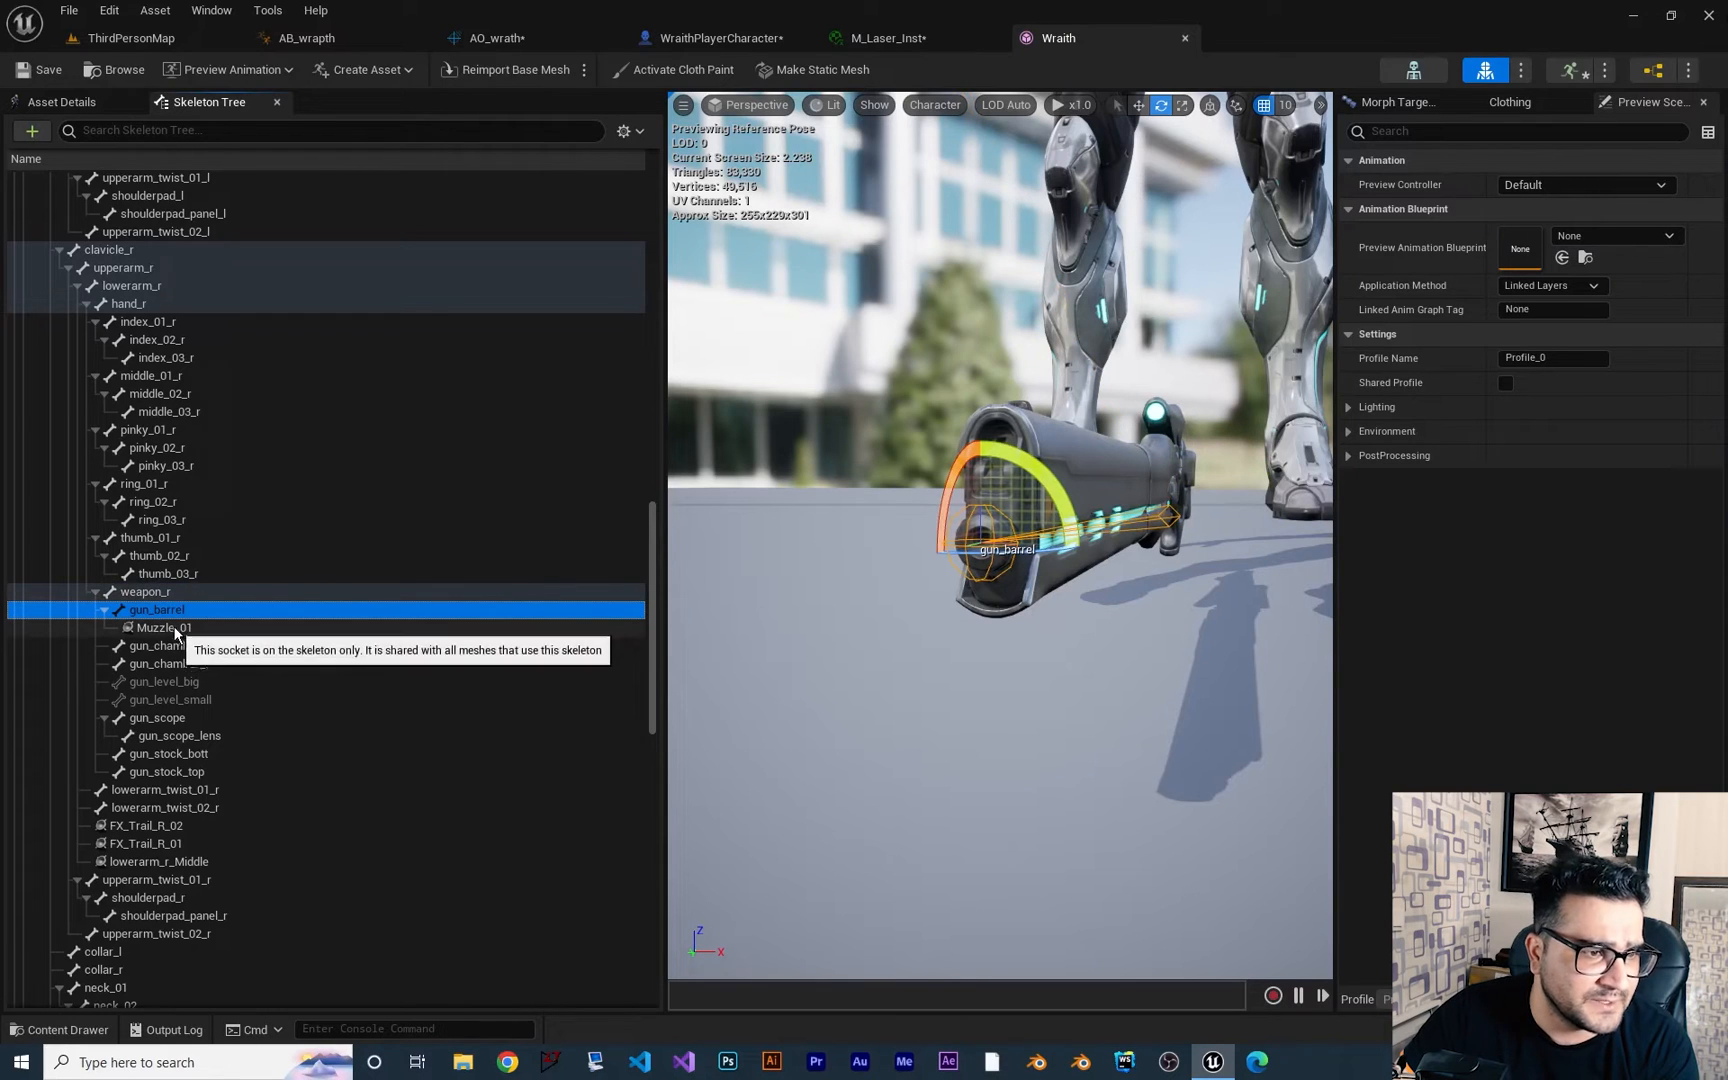
pyautogui.moveTo(282, 650)
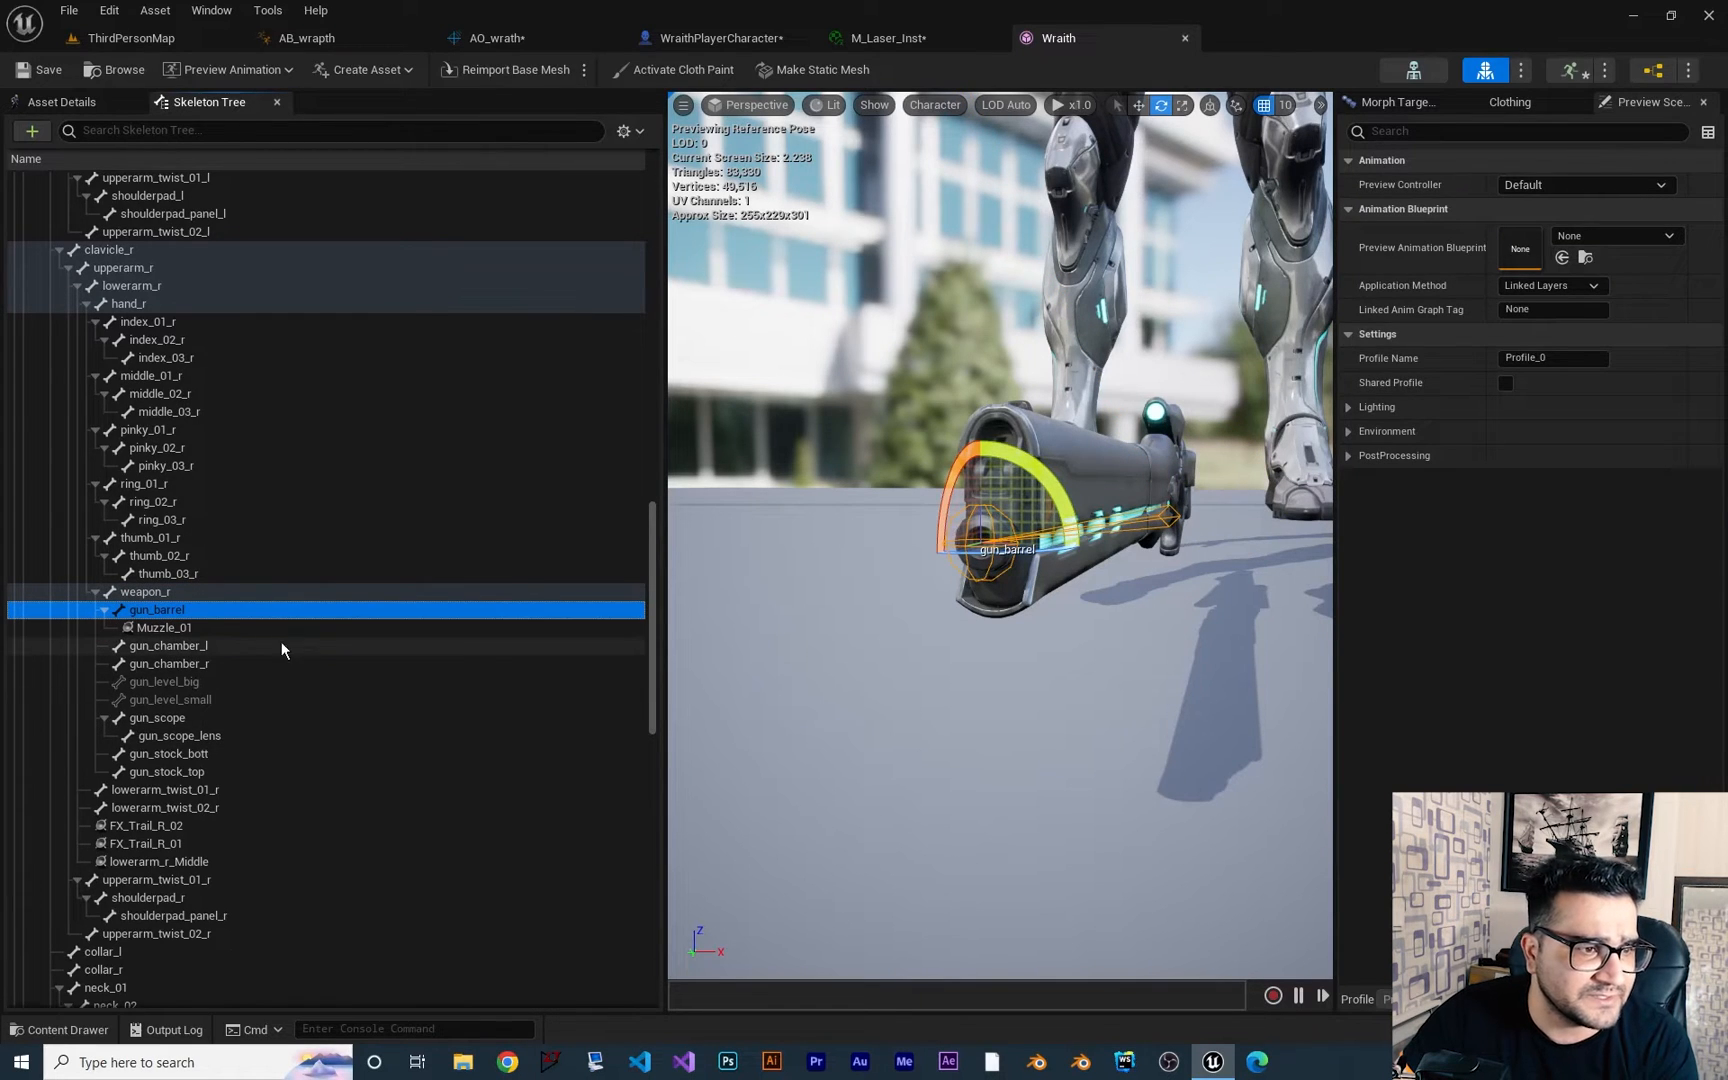
pyautogui.click(164, 627)
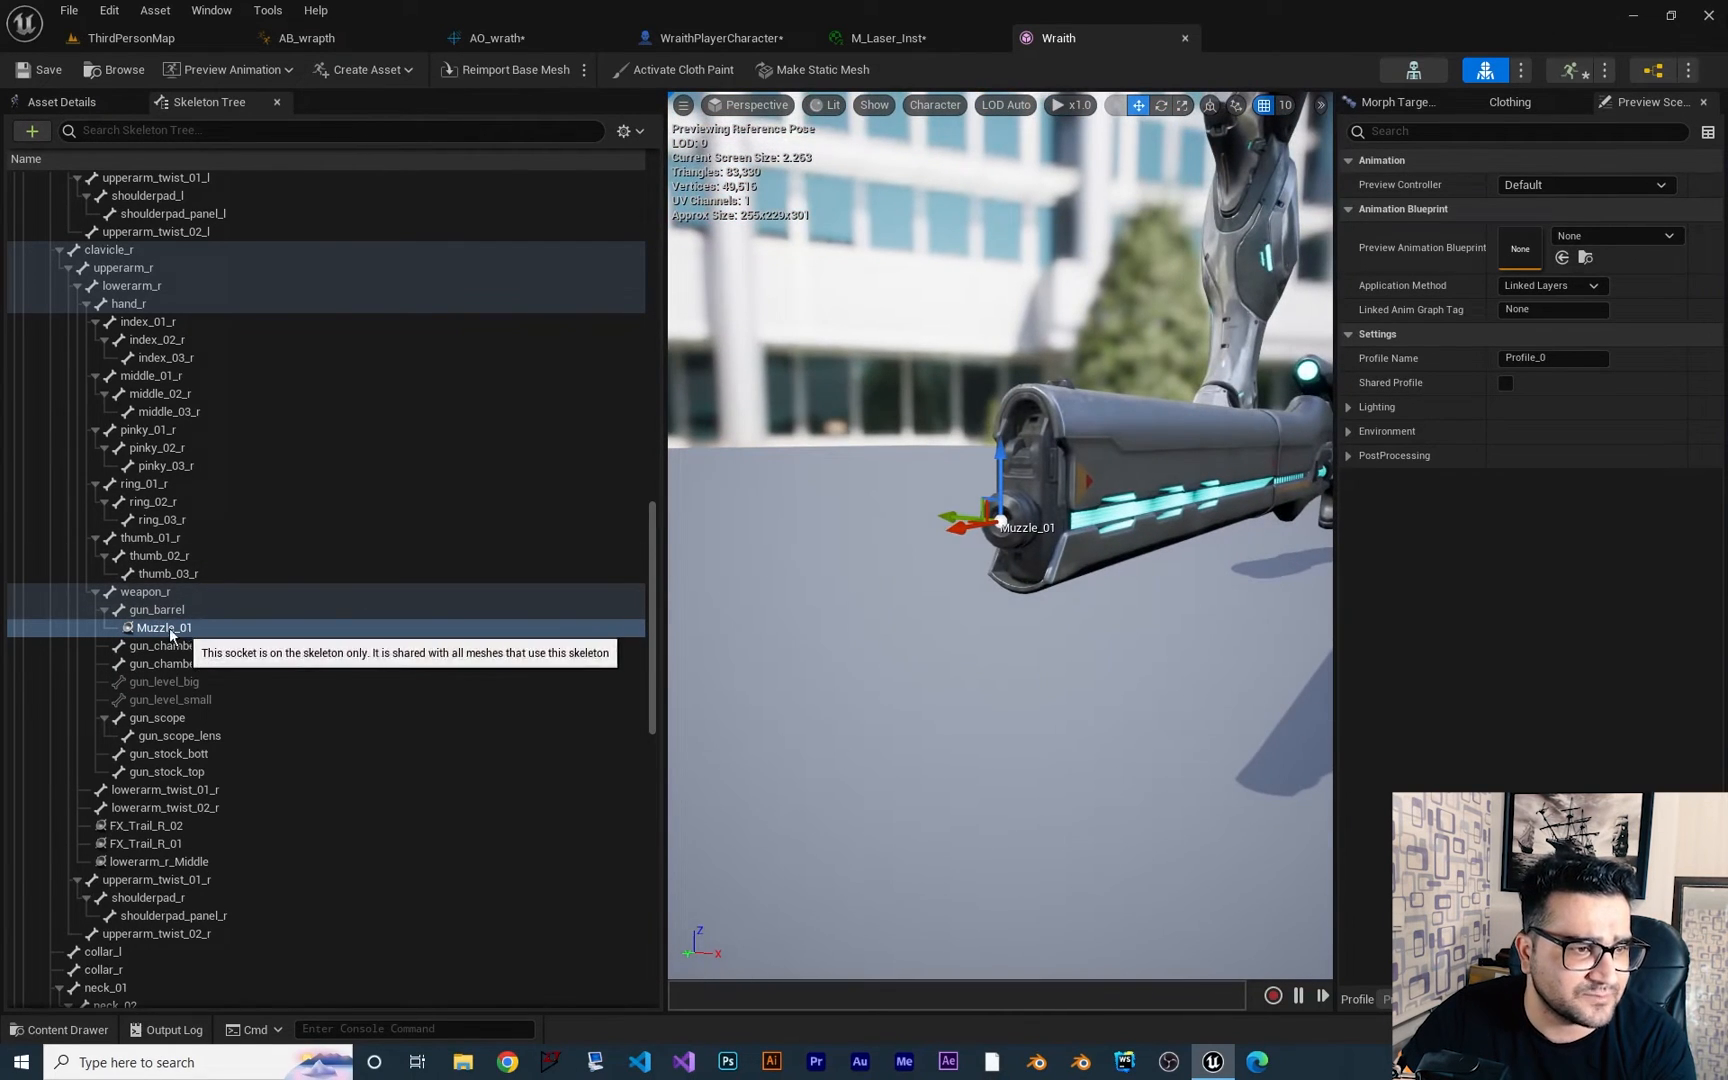
pyautogui.click(155, 609)
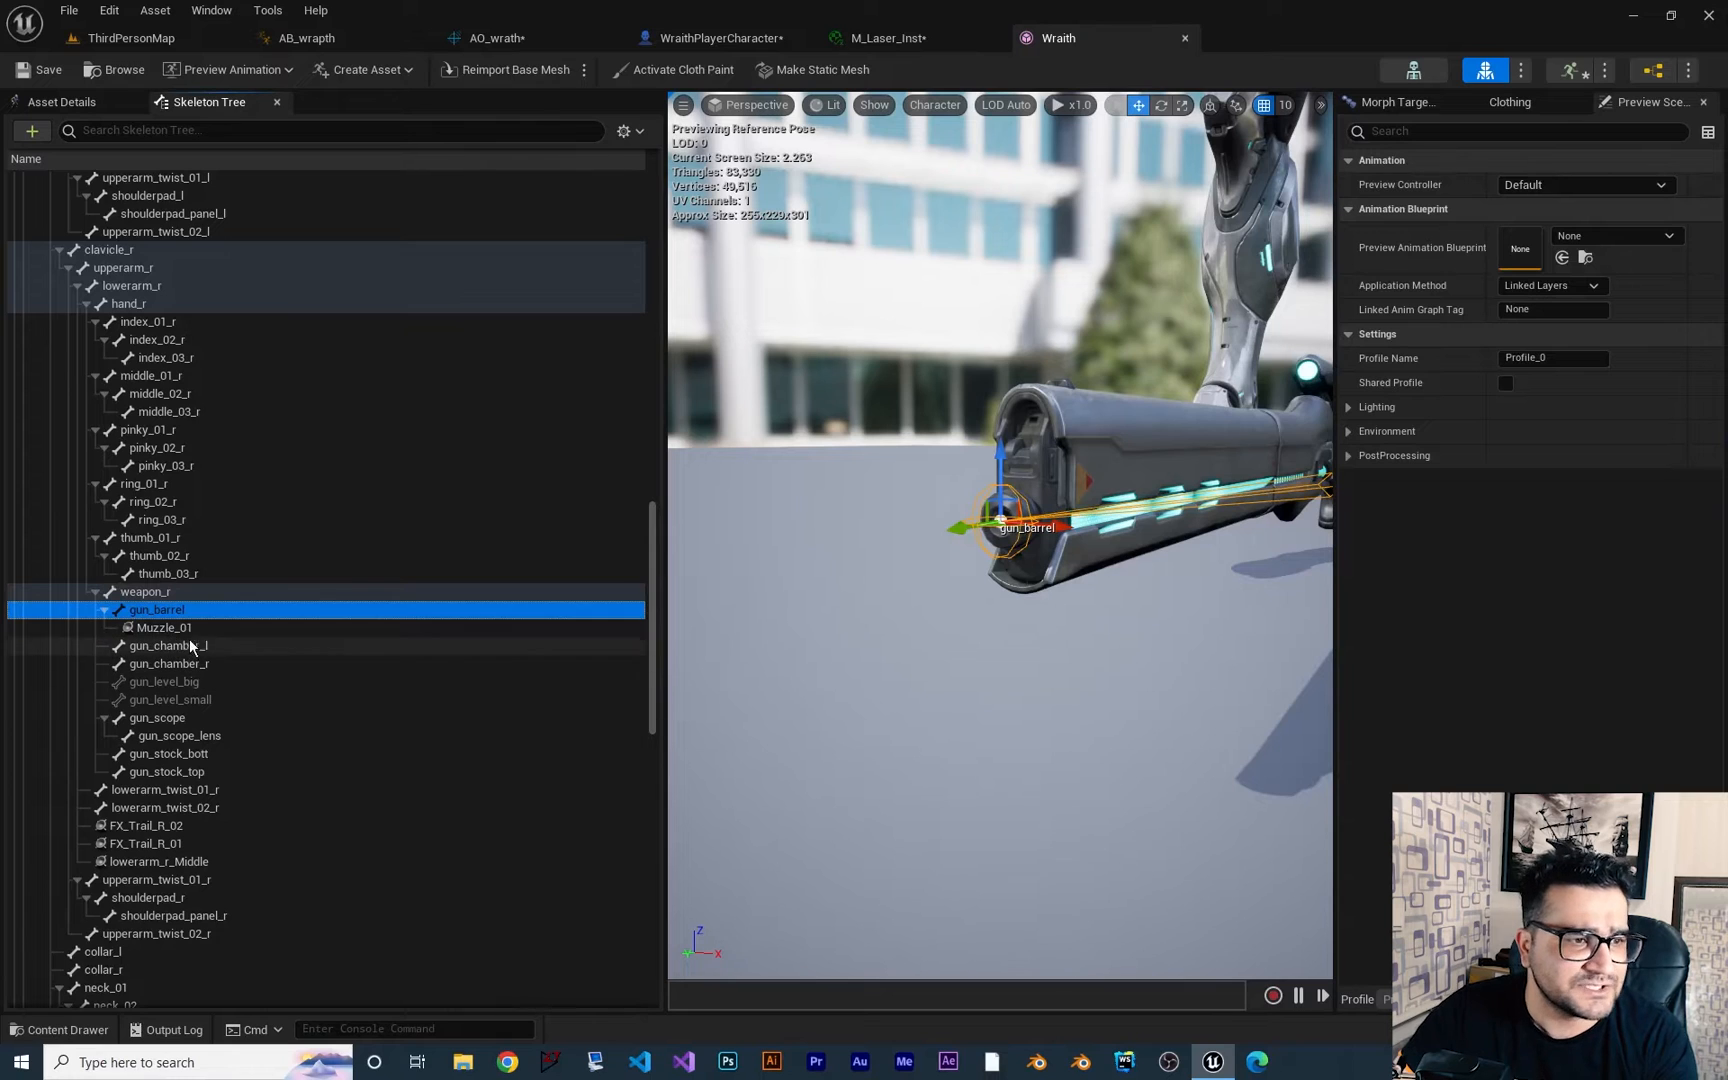
# Add a socket named Laser under gun_barrel and return to the WraithPlayerCharacter blueprint
pyautogui.rightClick(156, 609)
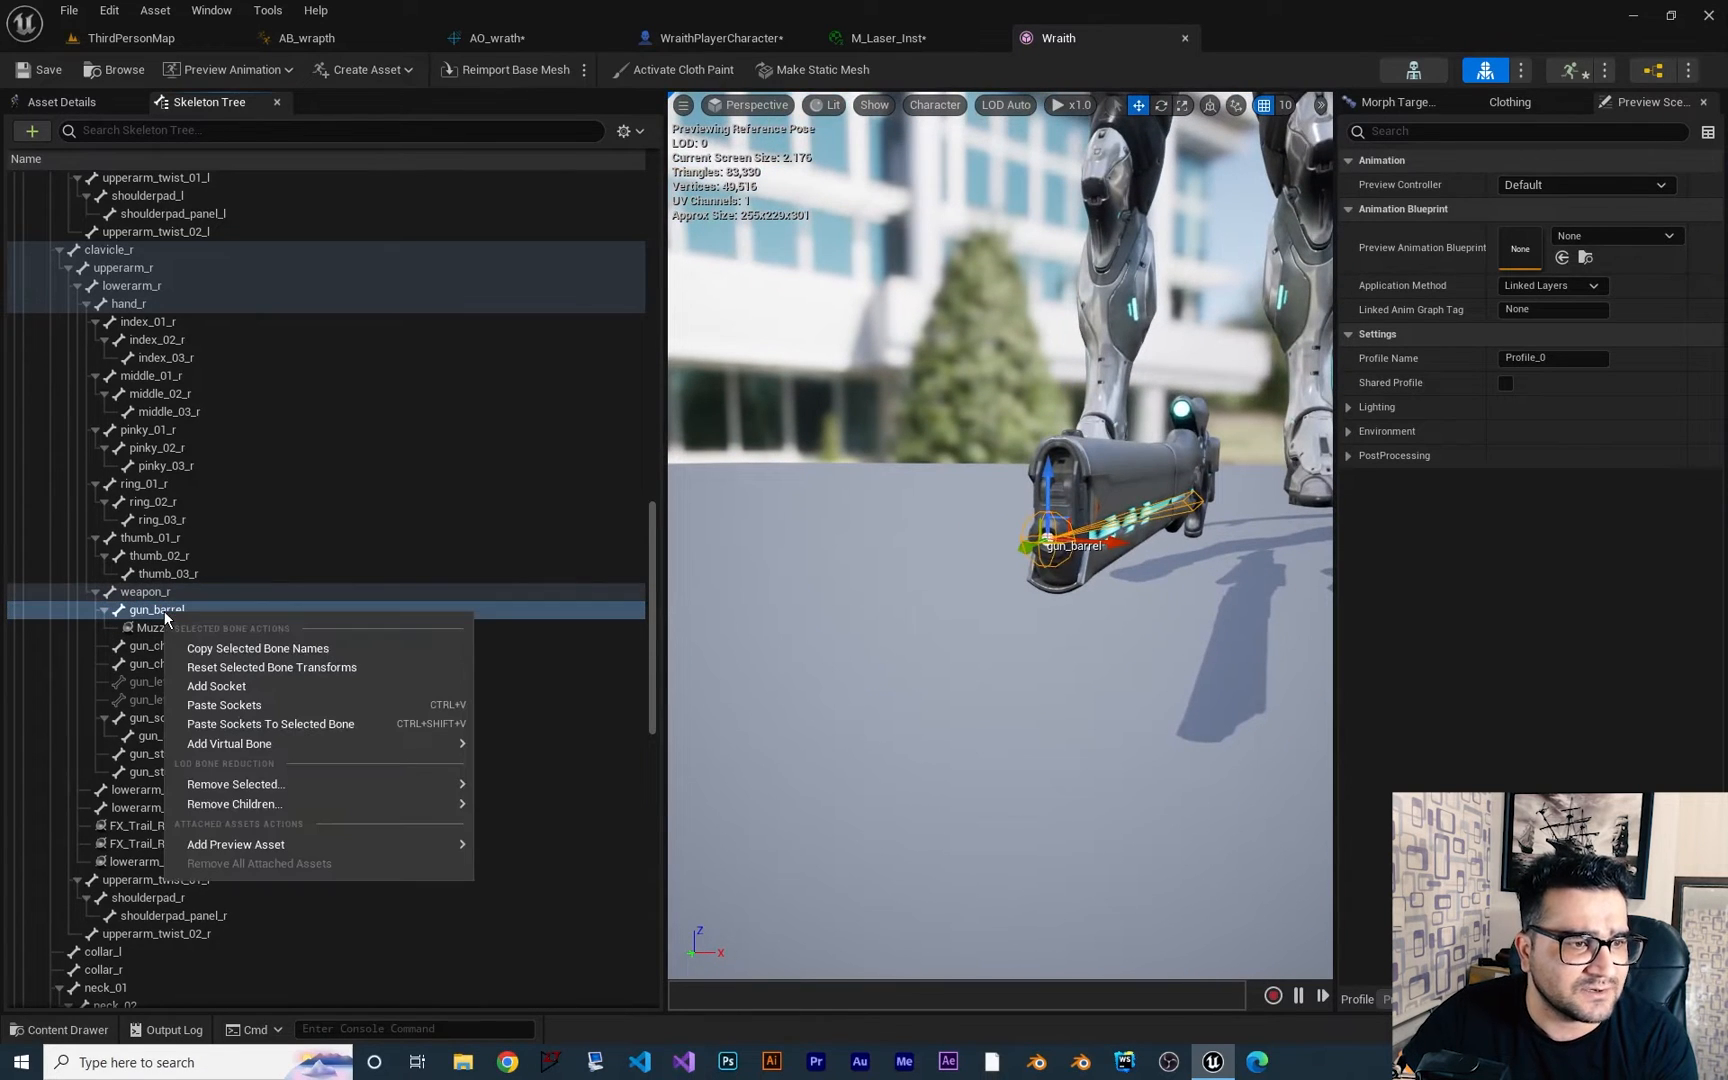
pyautogui.click(216, 685)
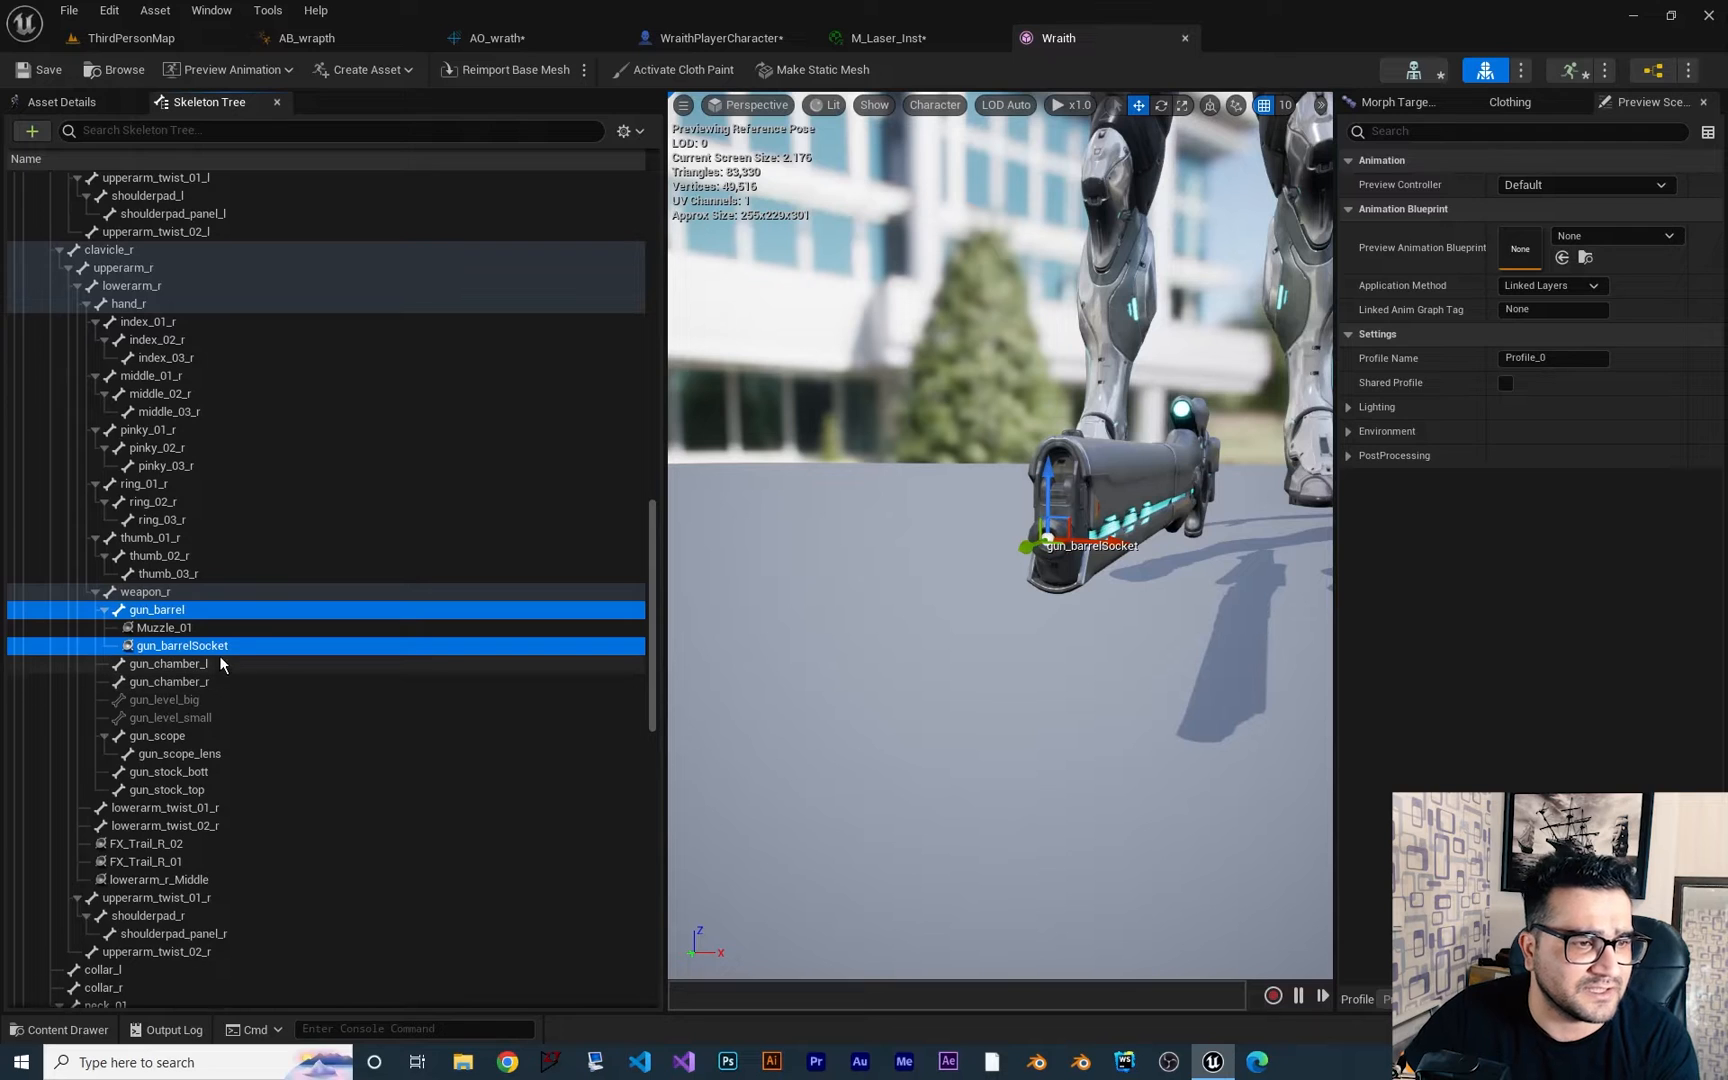
pyautogui.write('Laser')
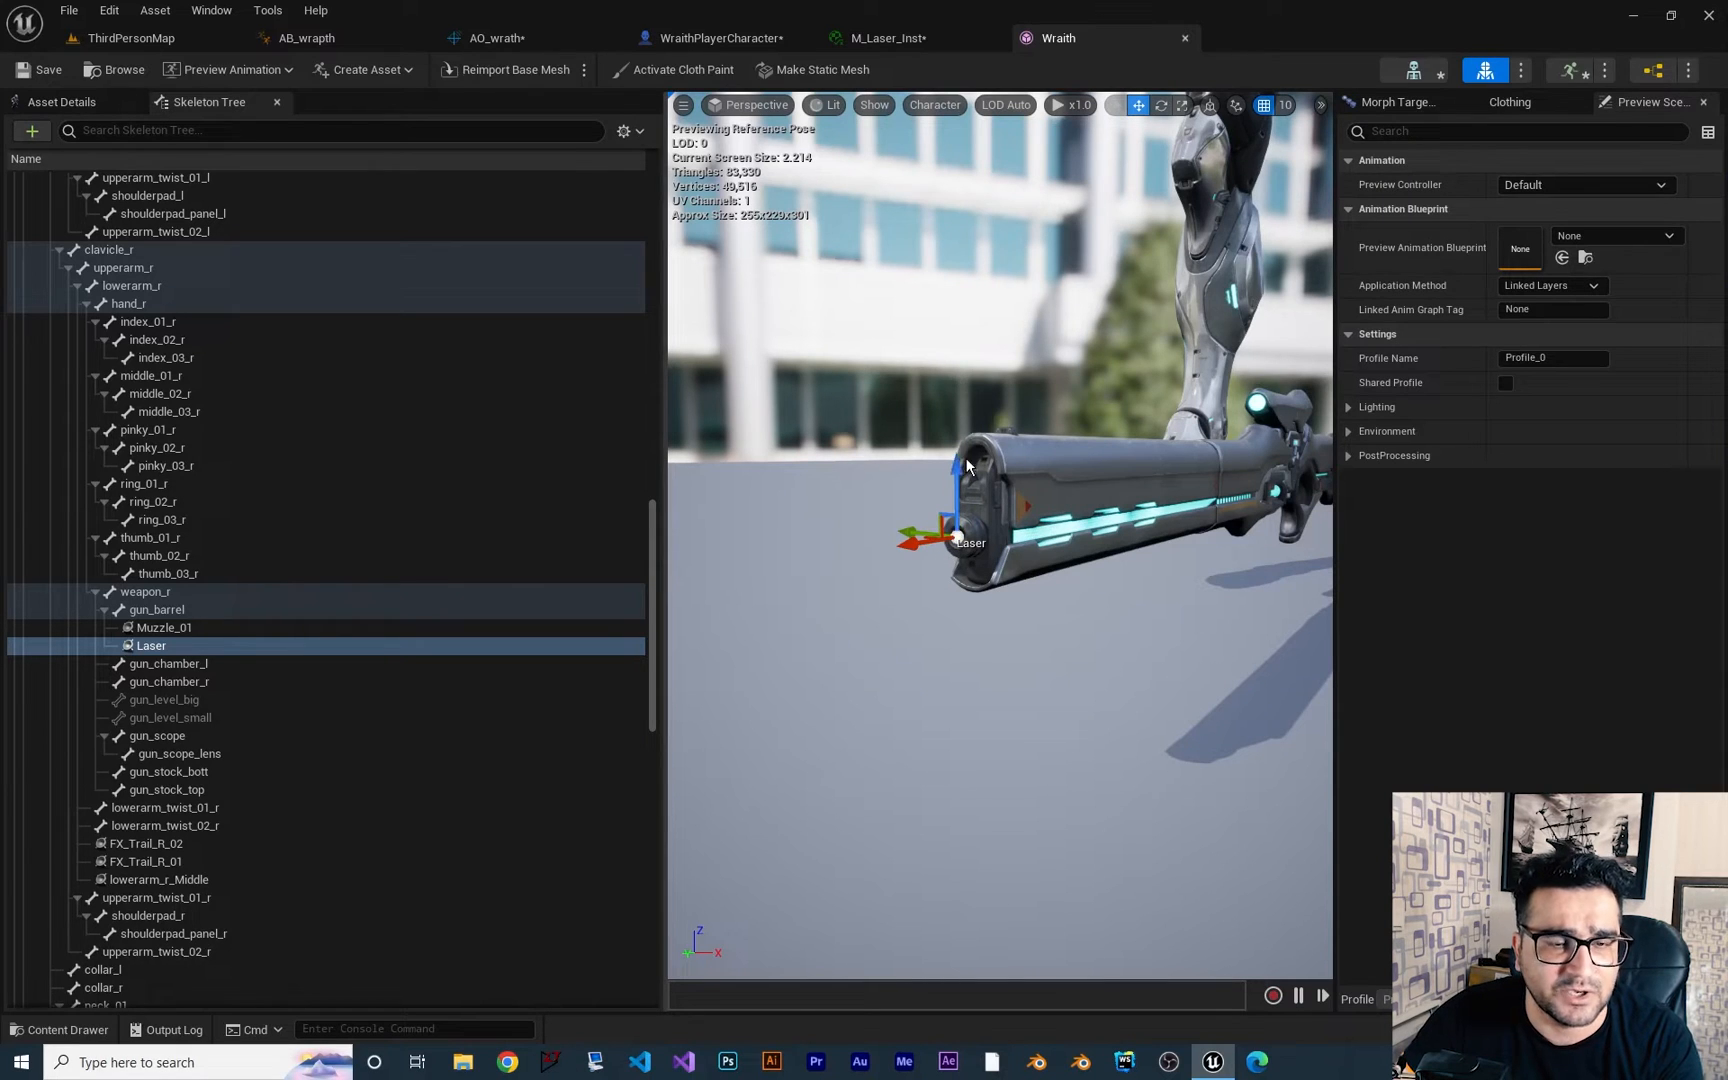
pyautogui.click(151, 645)
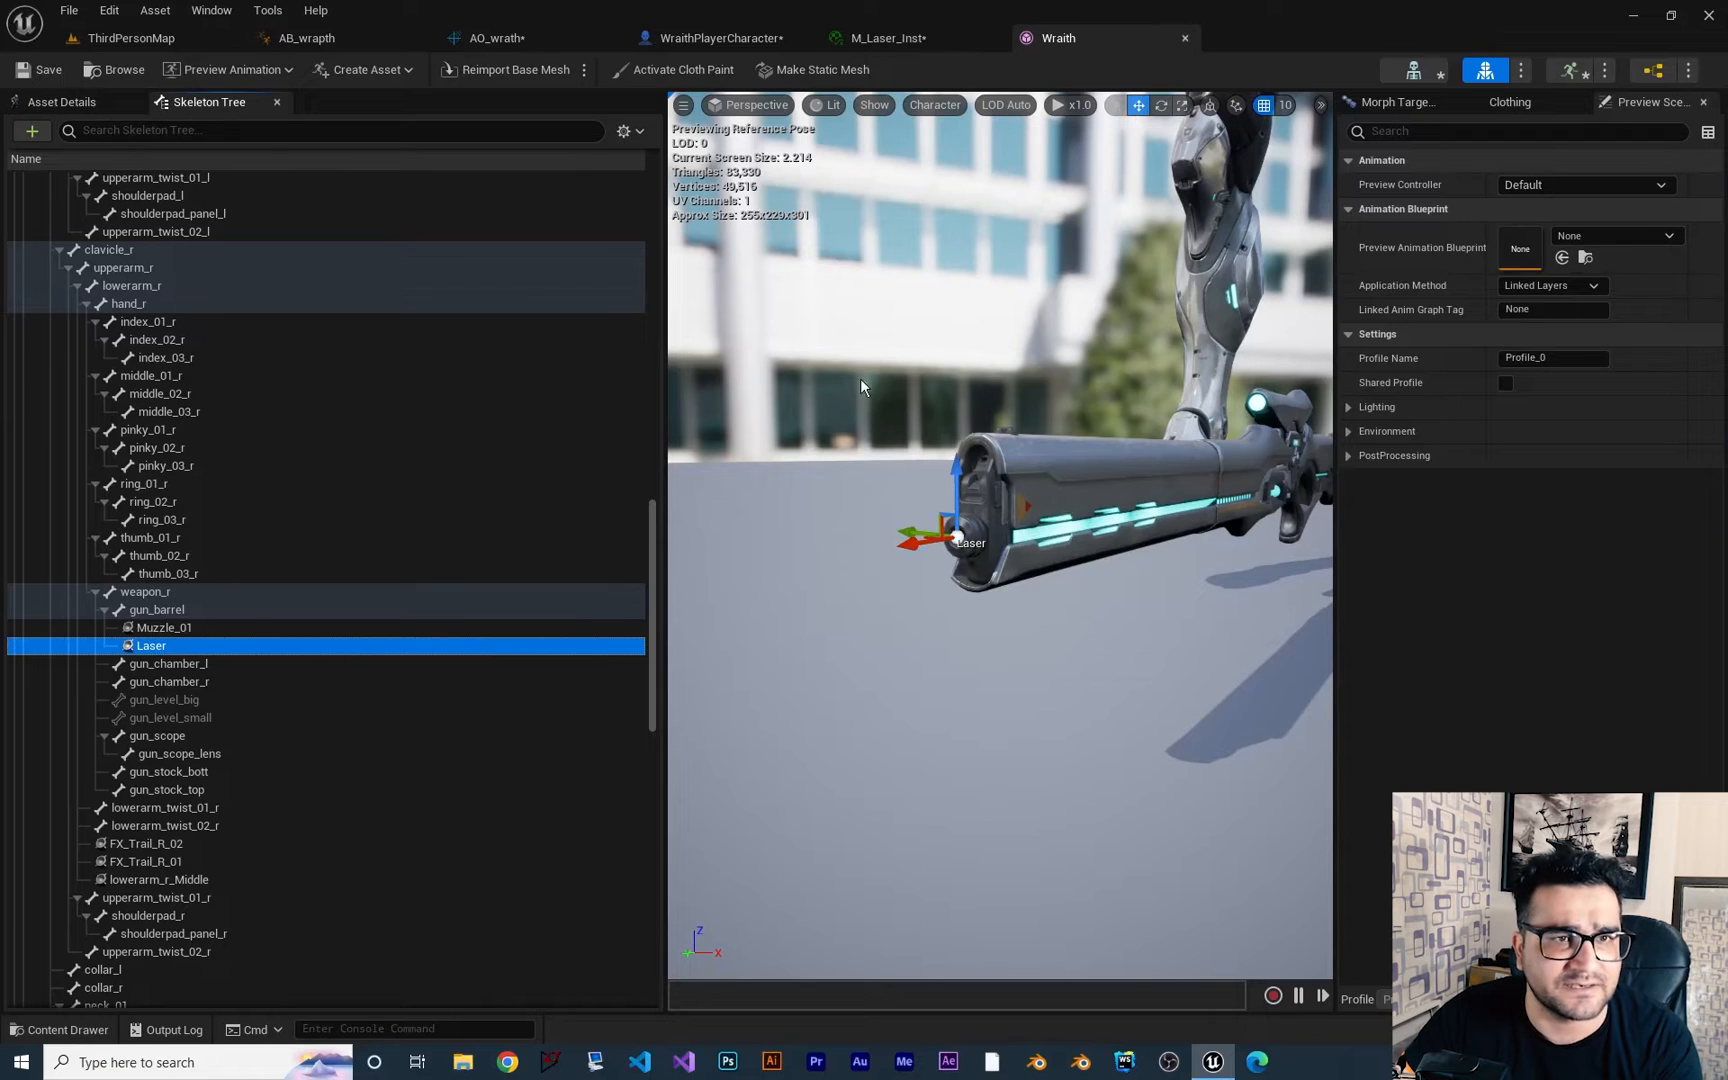
pyautogui.click(721, 37)
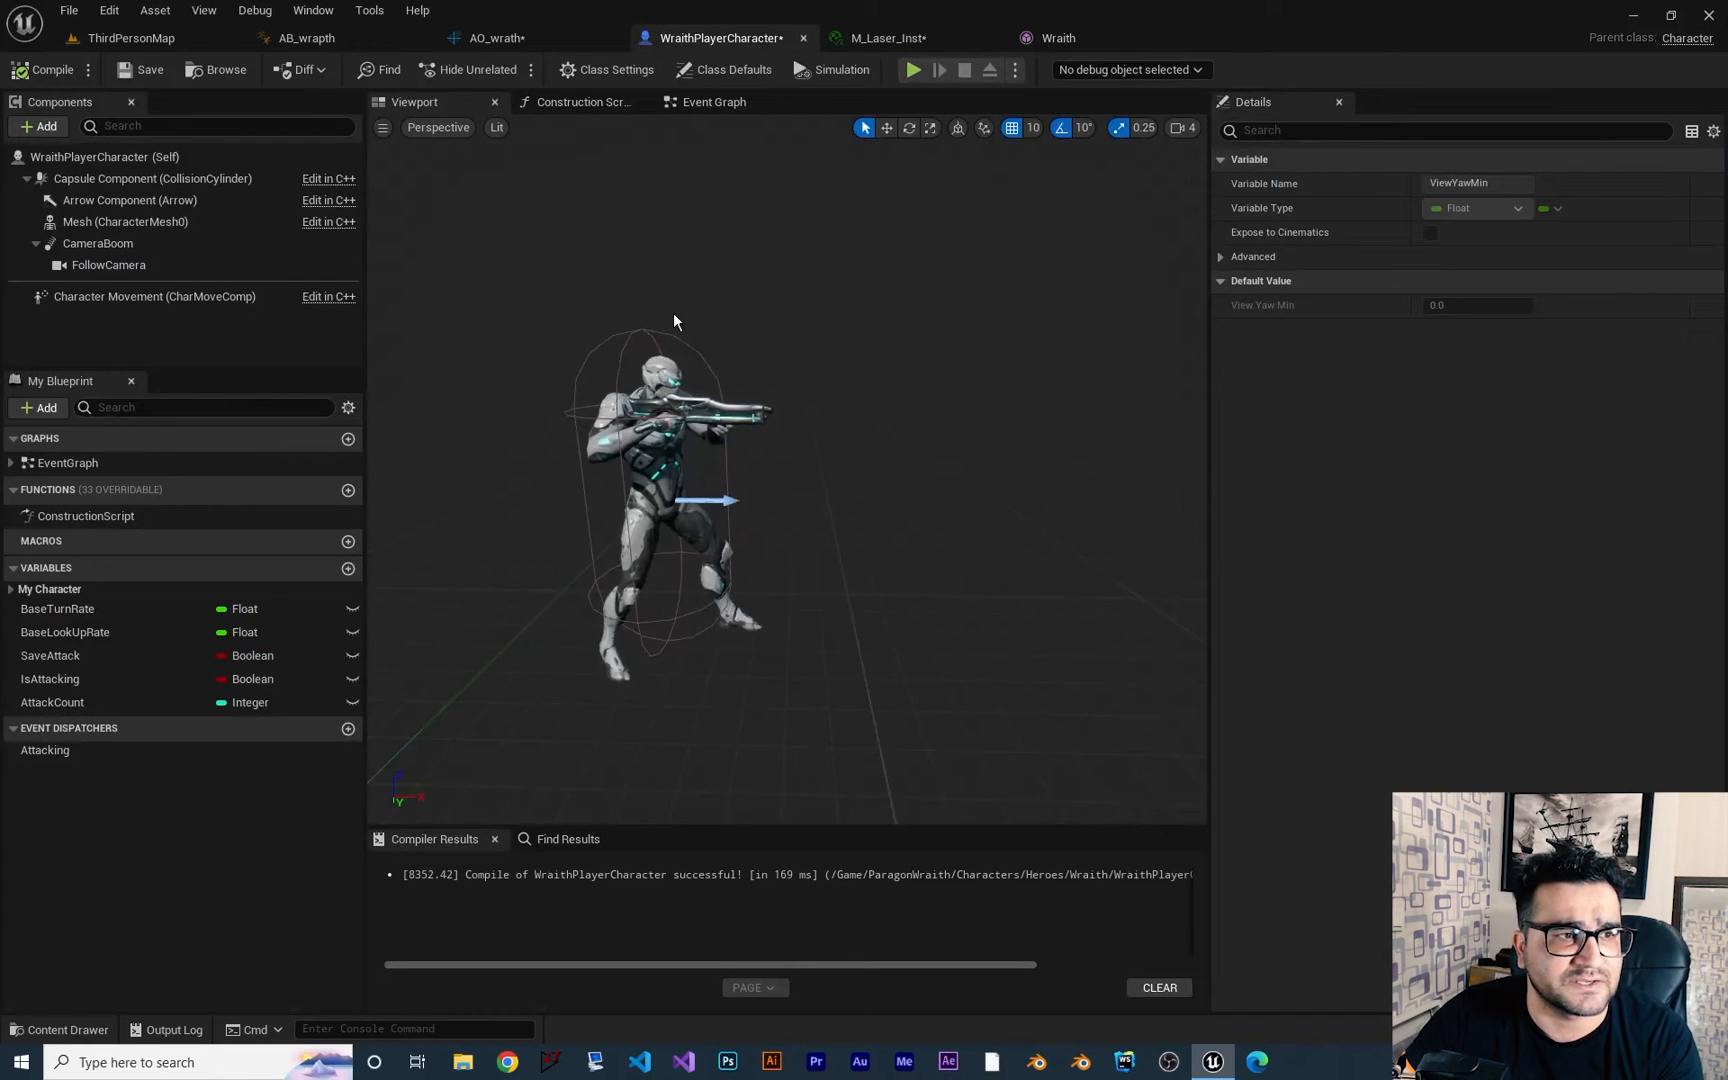
# Add a Static Mesh component named Laser under the character's Mesh component
pyautogui.click(125, 222)
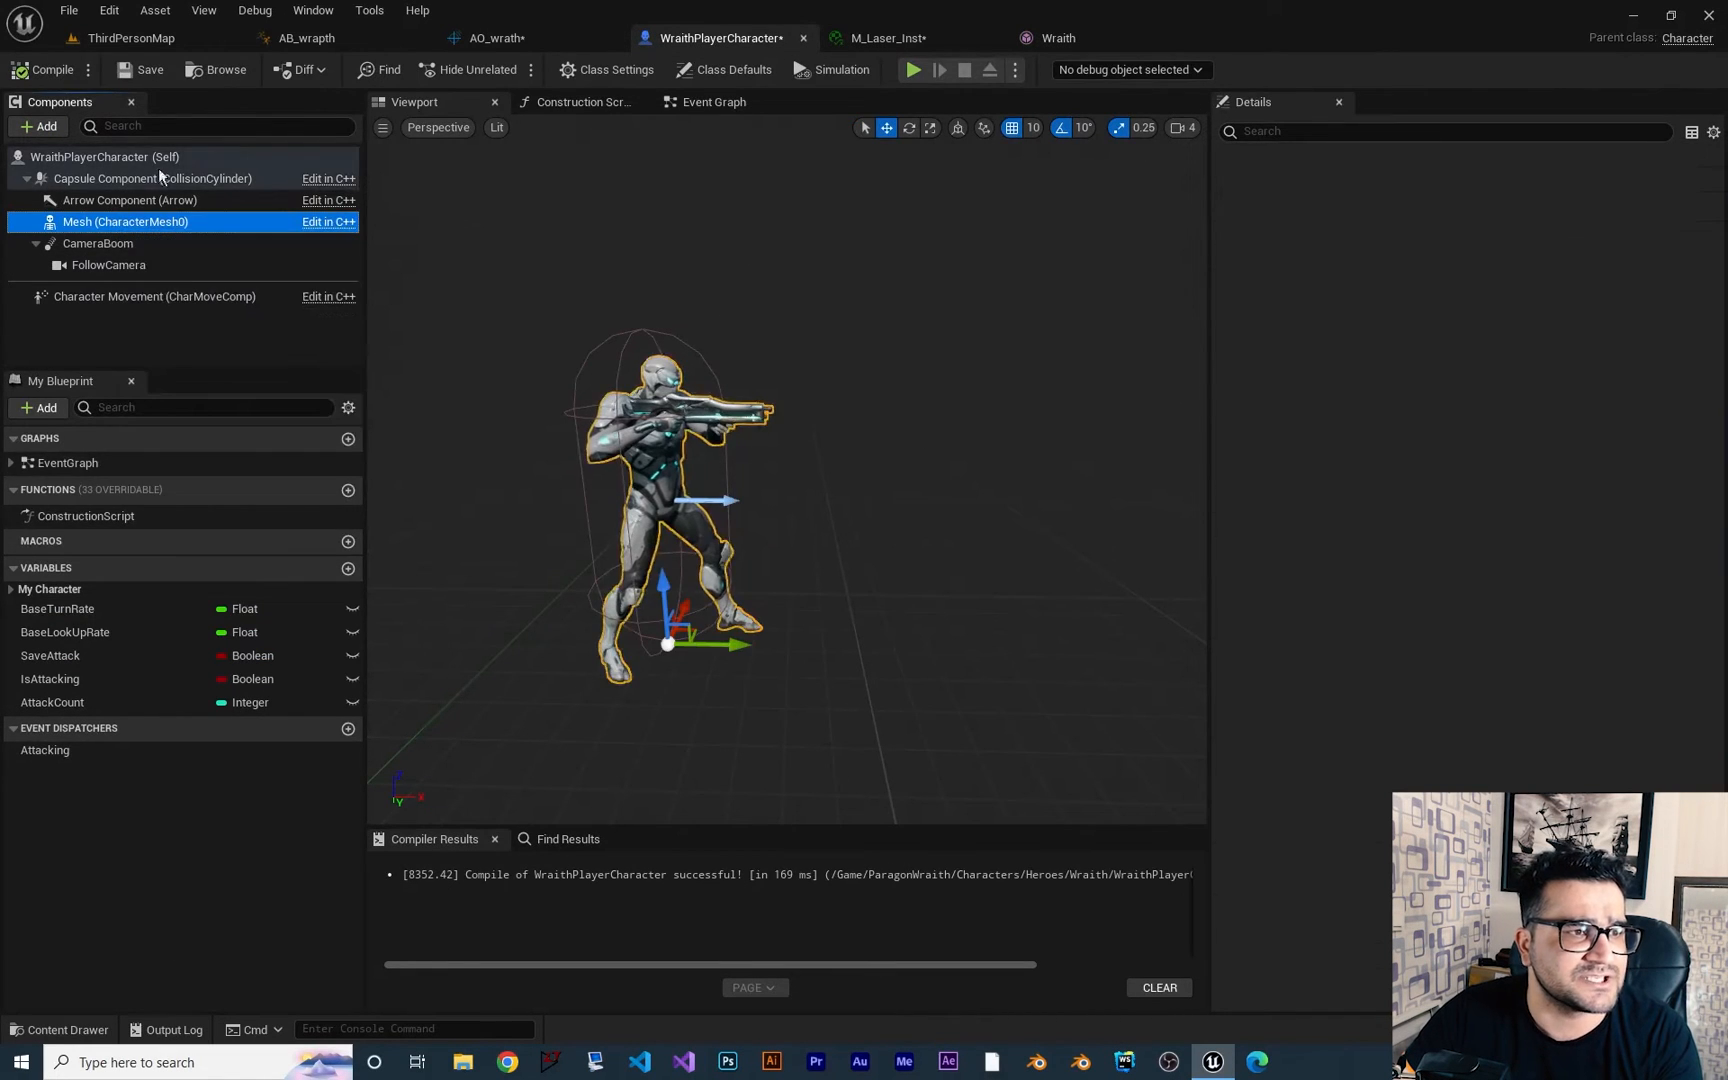
pyautogui.click(37, 126)
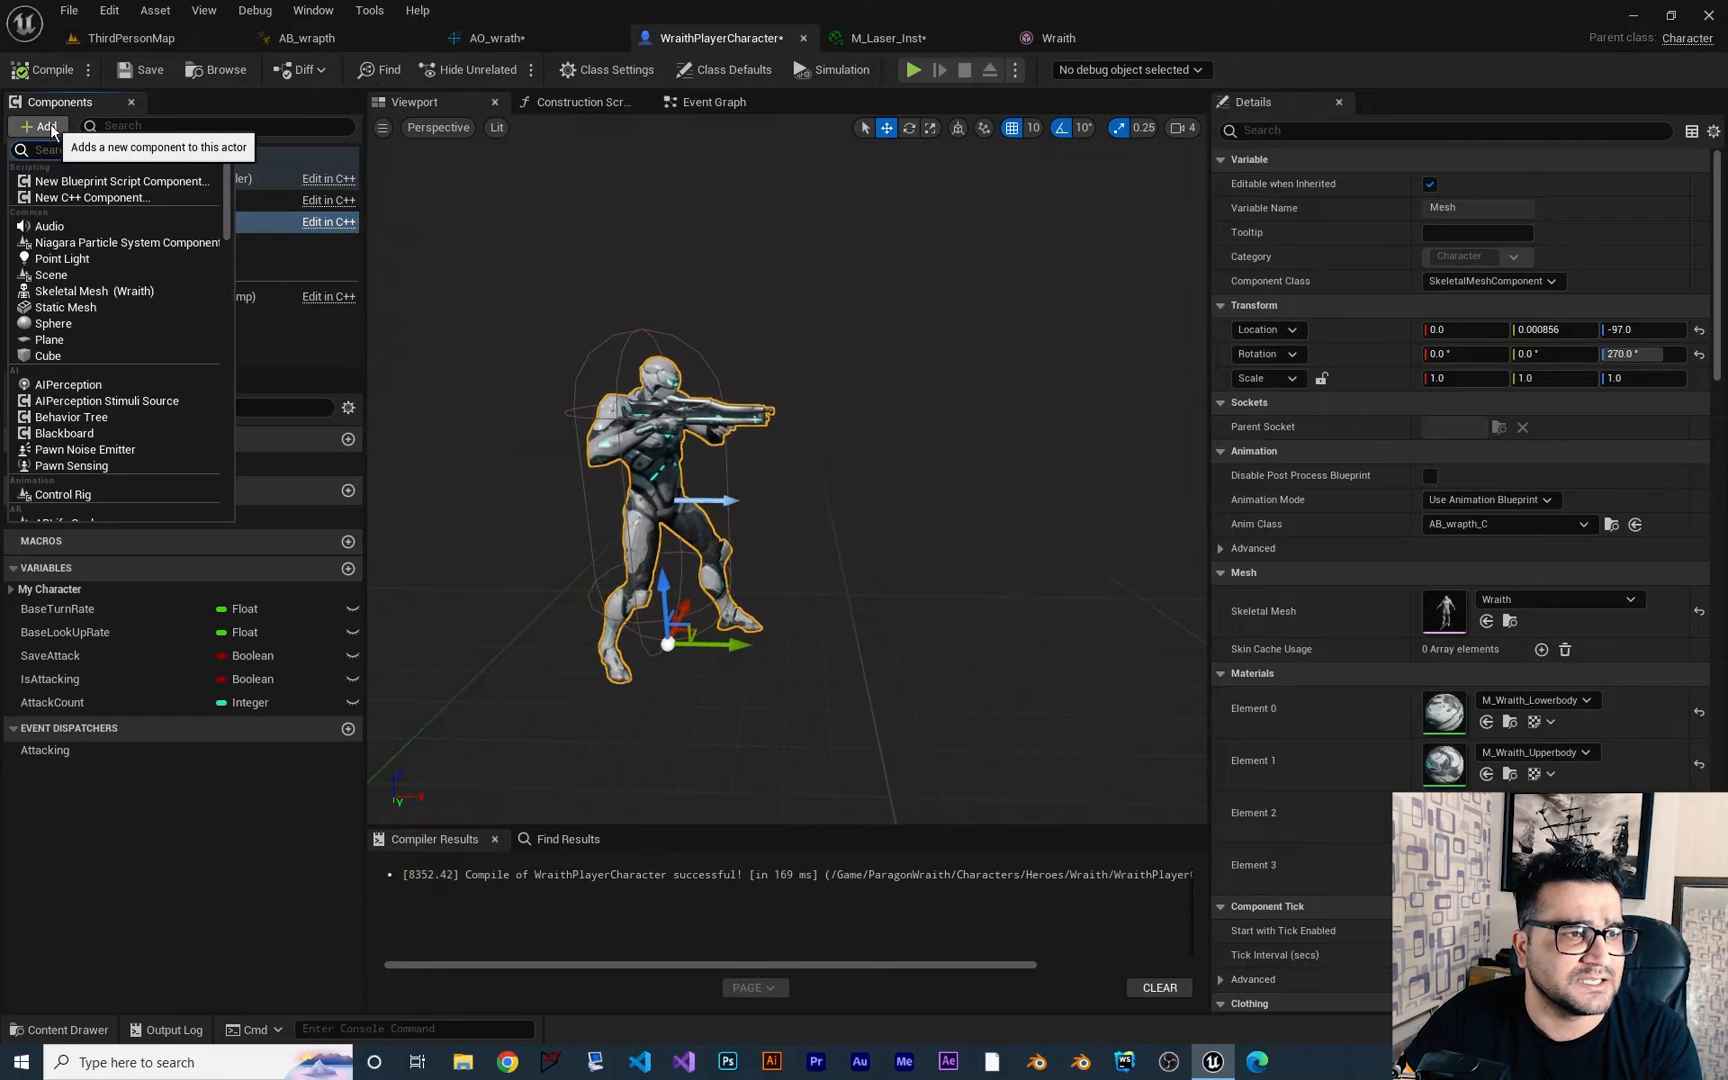
pyautogui.write('stat')
pyautogui.write('Laser')
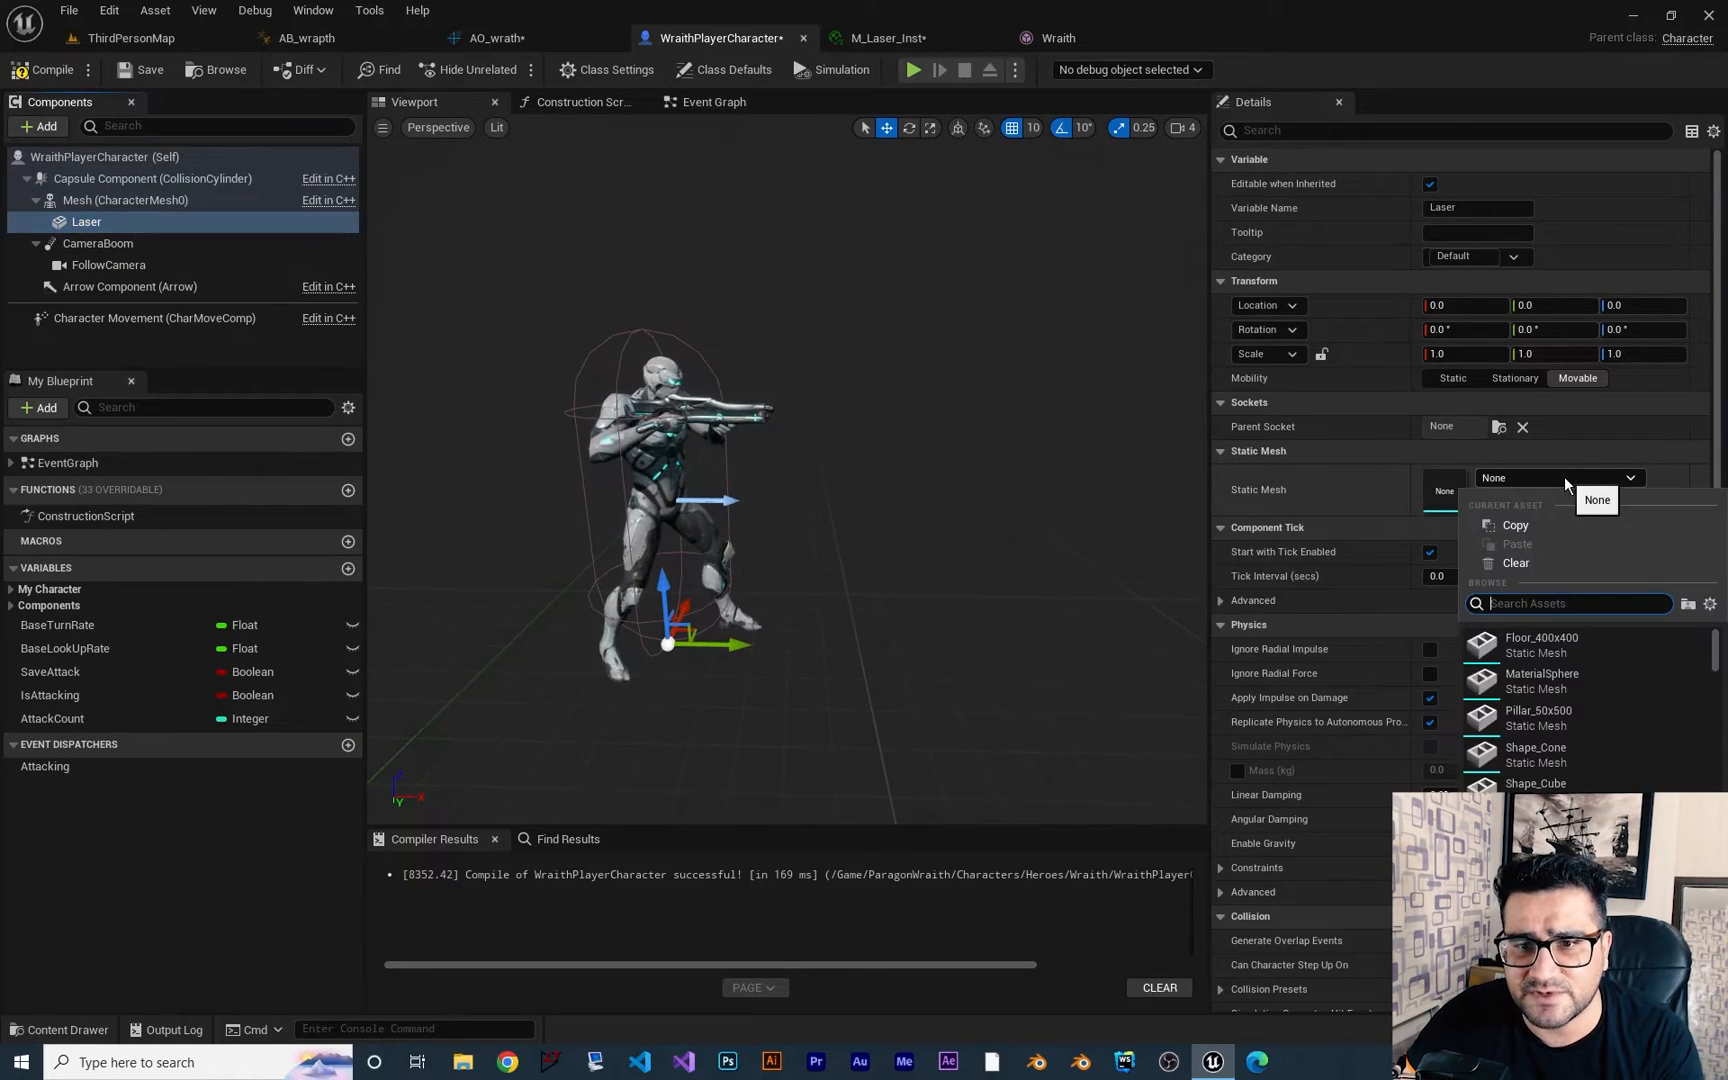
pyautogui.scroll(-3)
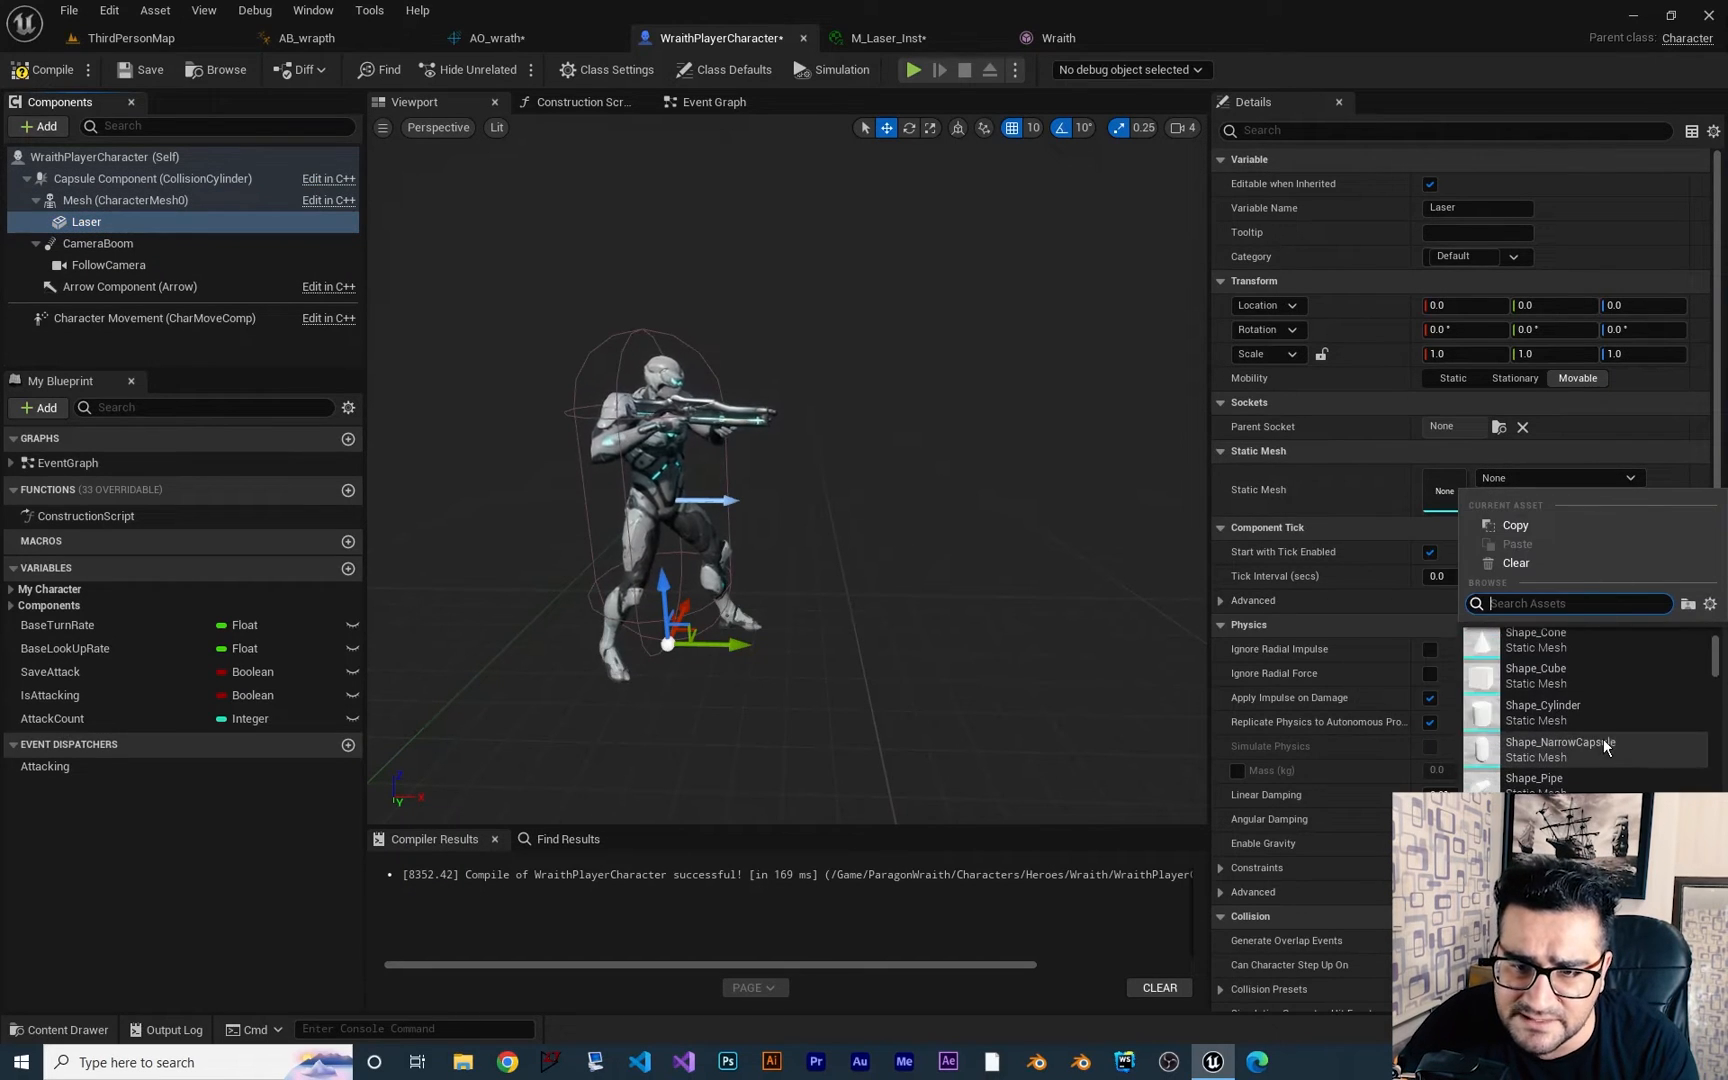
pyautogui.moveTo(1543, 712)
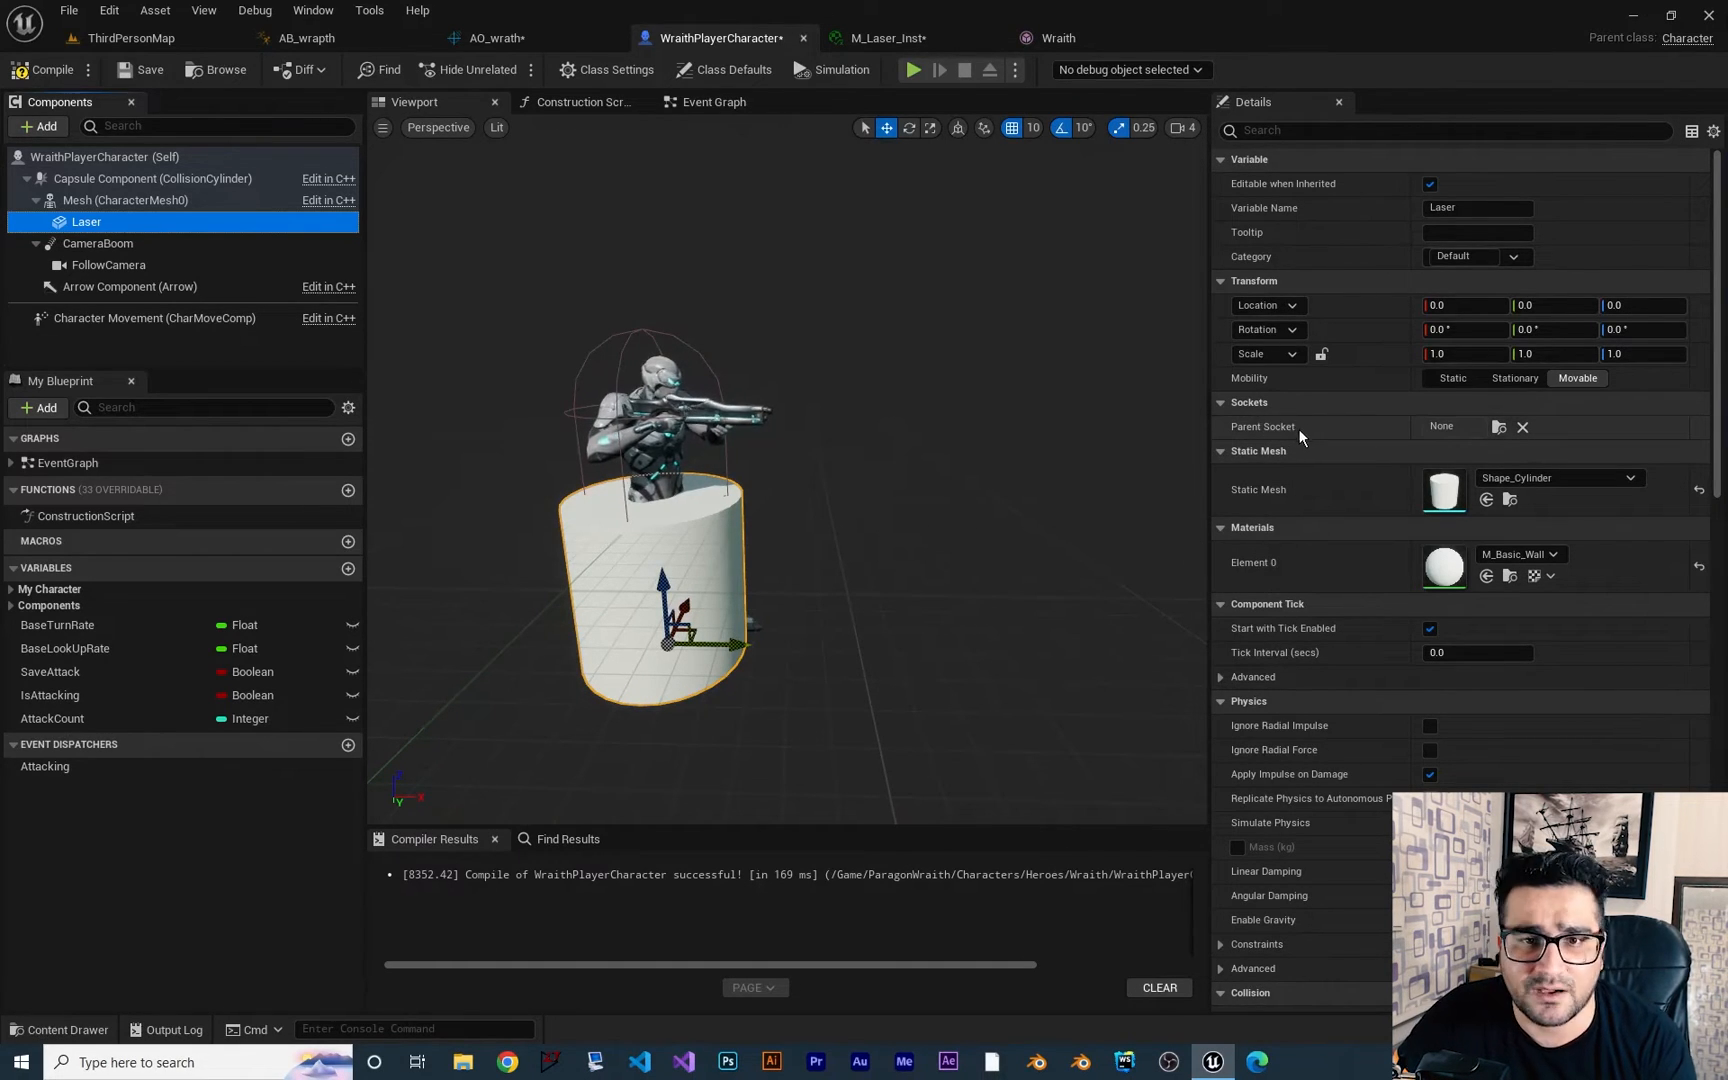
pyautogui.moveTo(1499, 428)
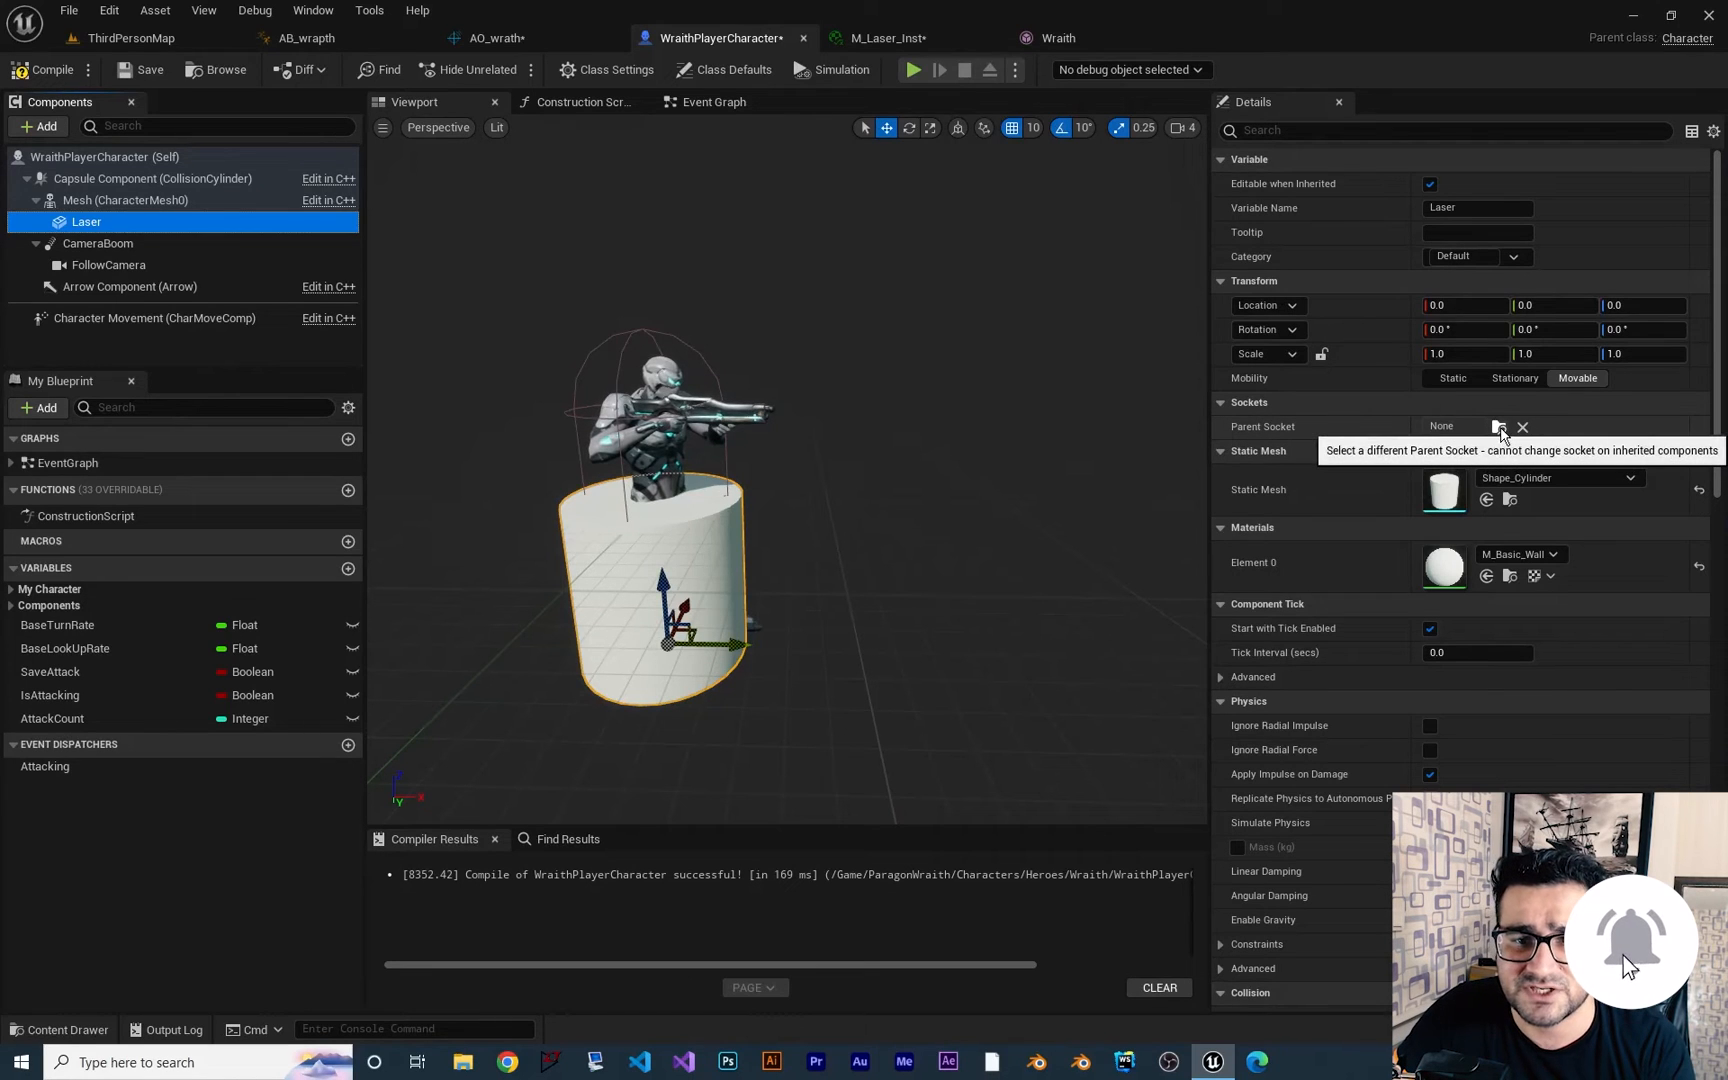
# Parent the cylinder to the Laser socket and stretch its Z scale to 1000
pyautogui.click(1499, 426)
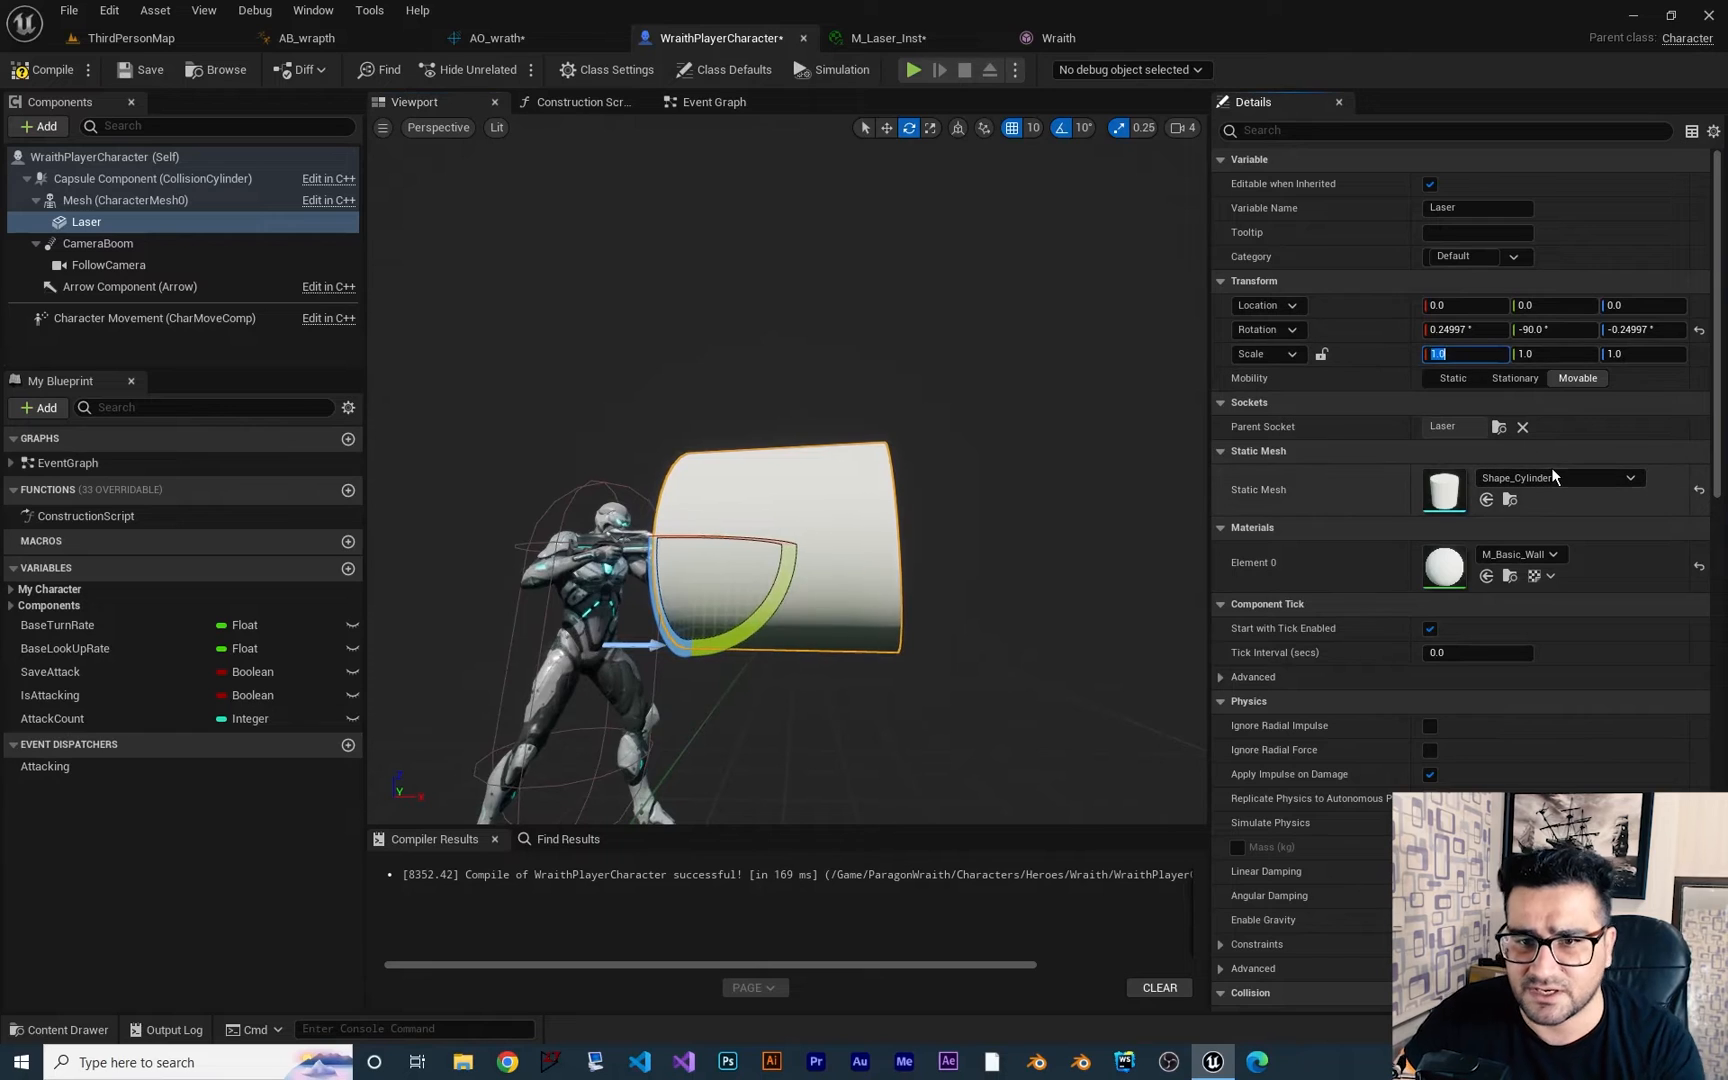
pyautogui.write('0.01')
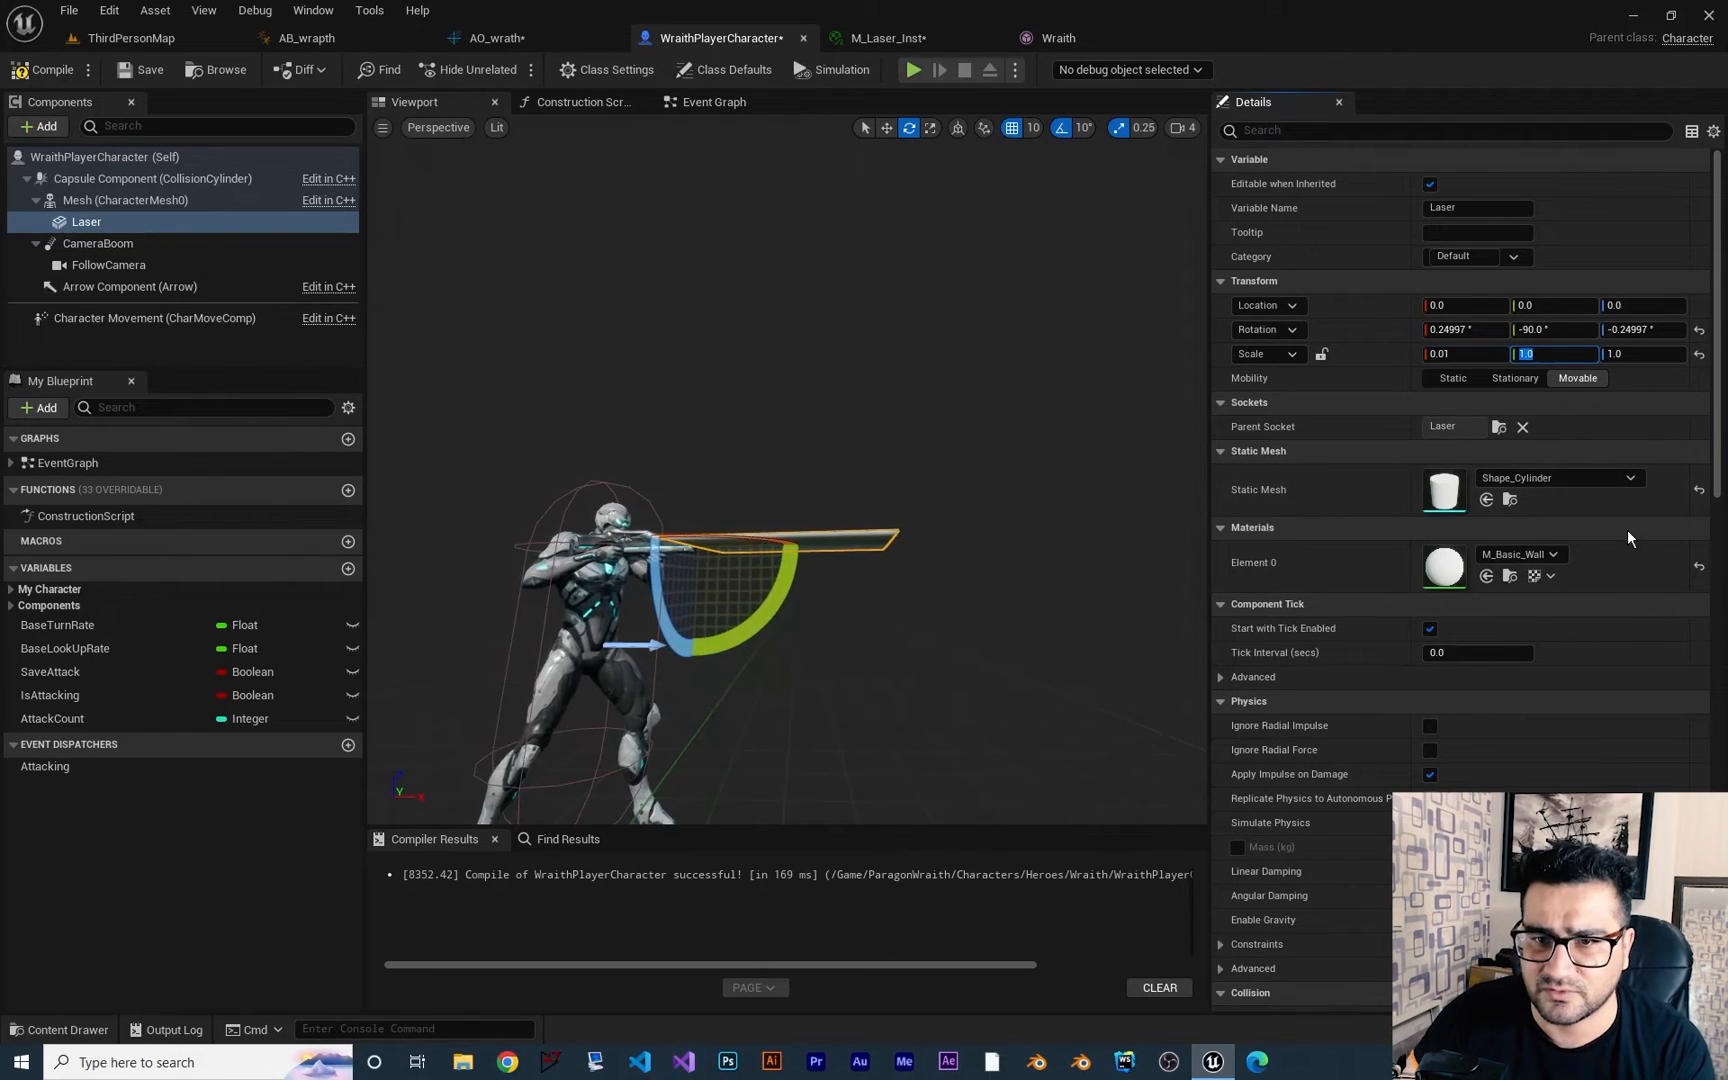
pyautogui.write('0.01')
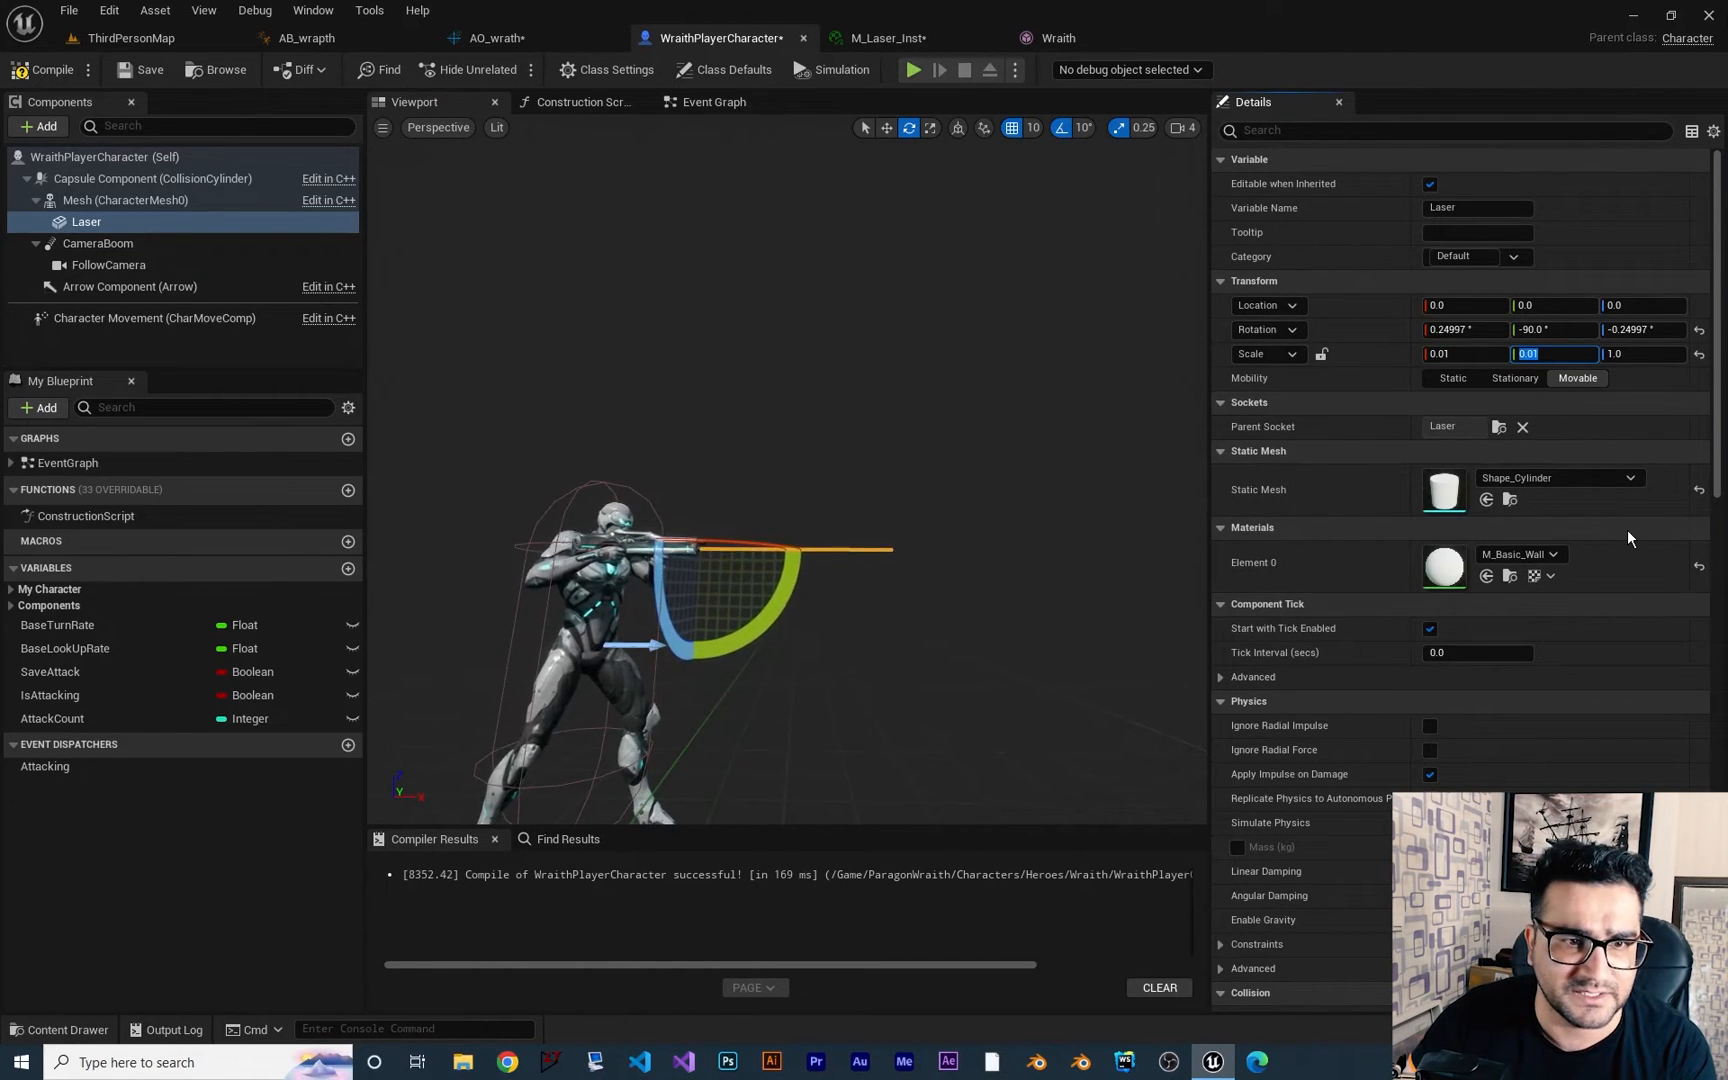
pyautogui.click(1642, 354)
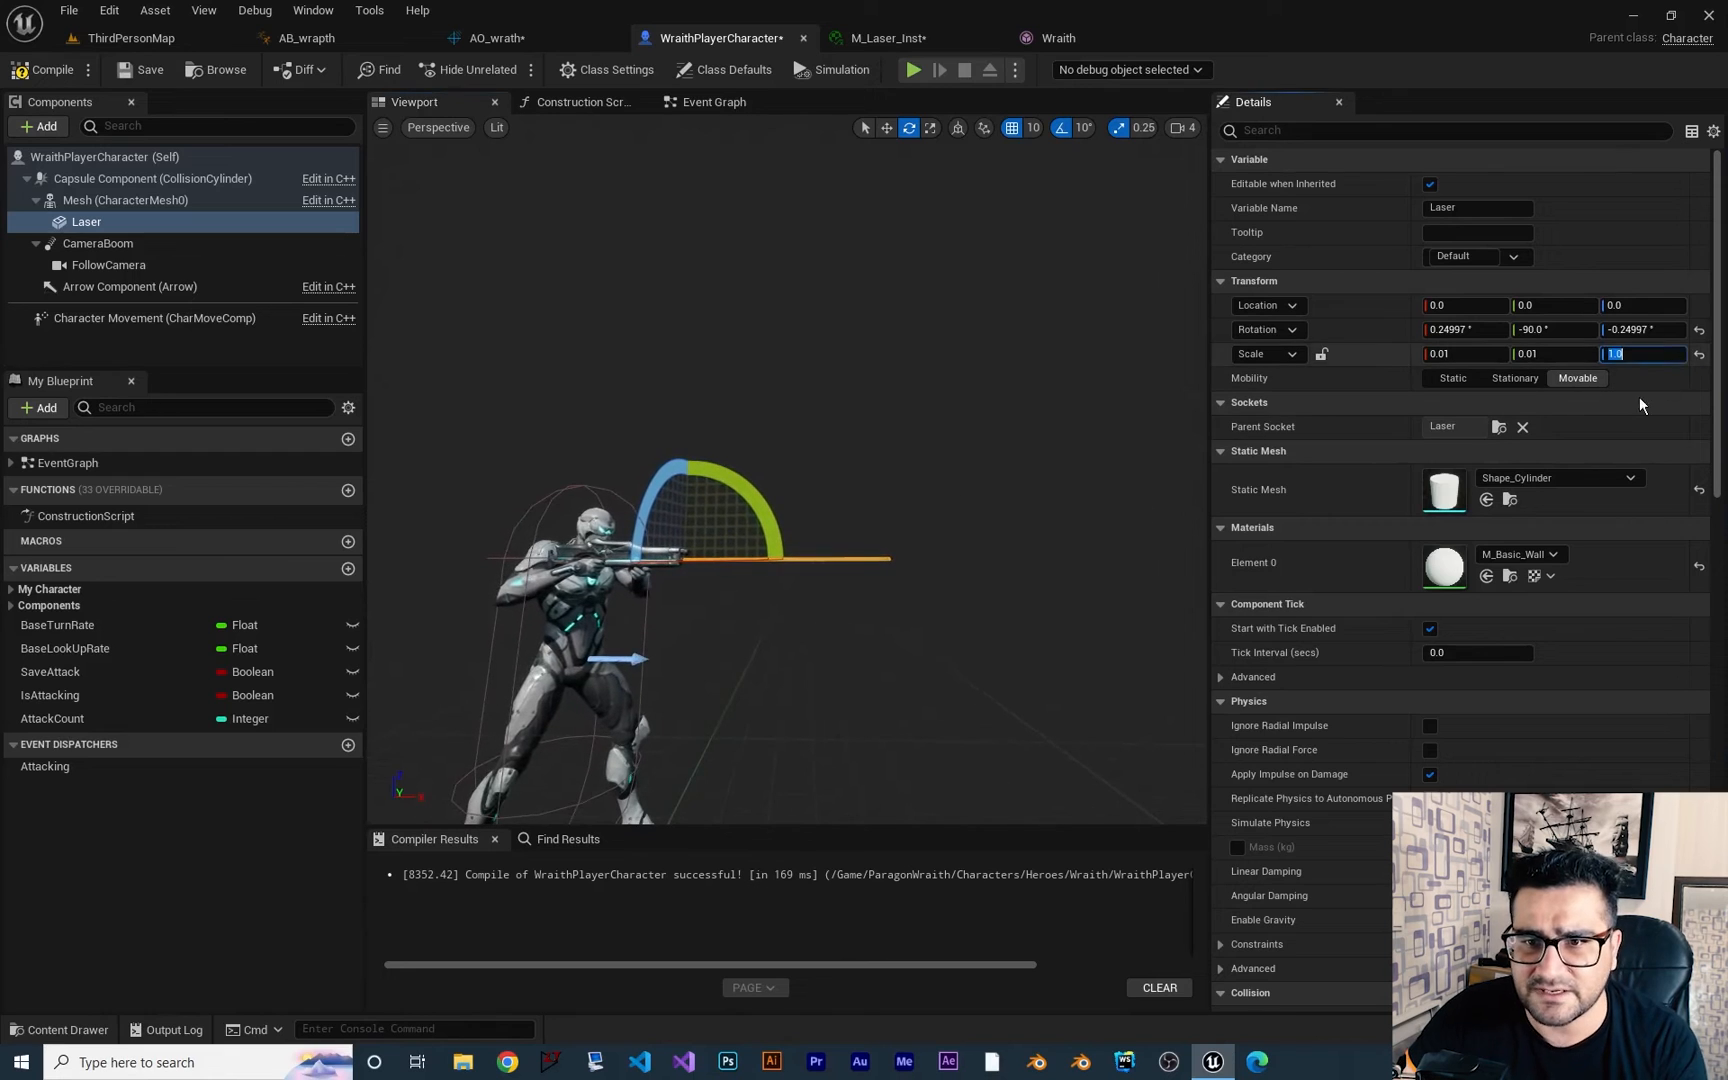
pyautogui.write('1000')
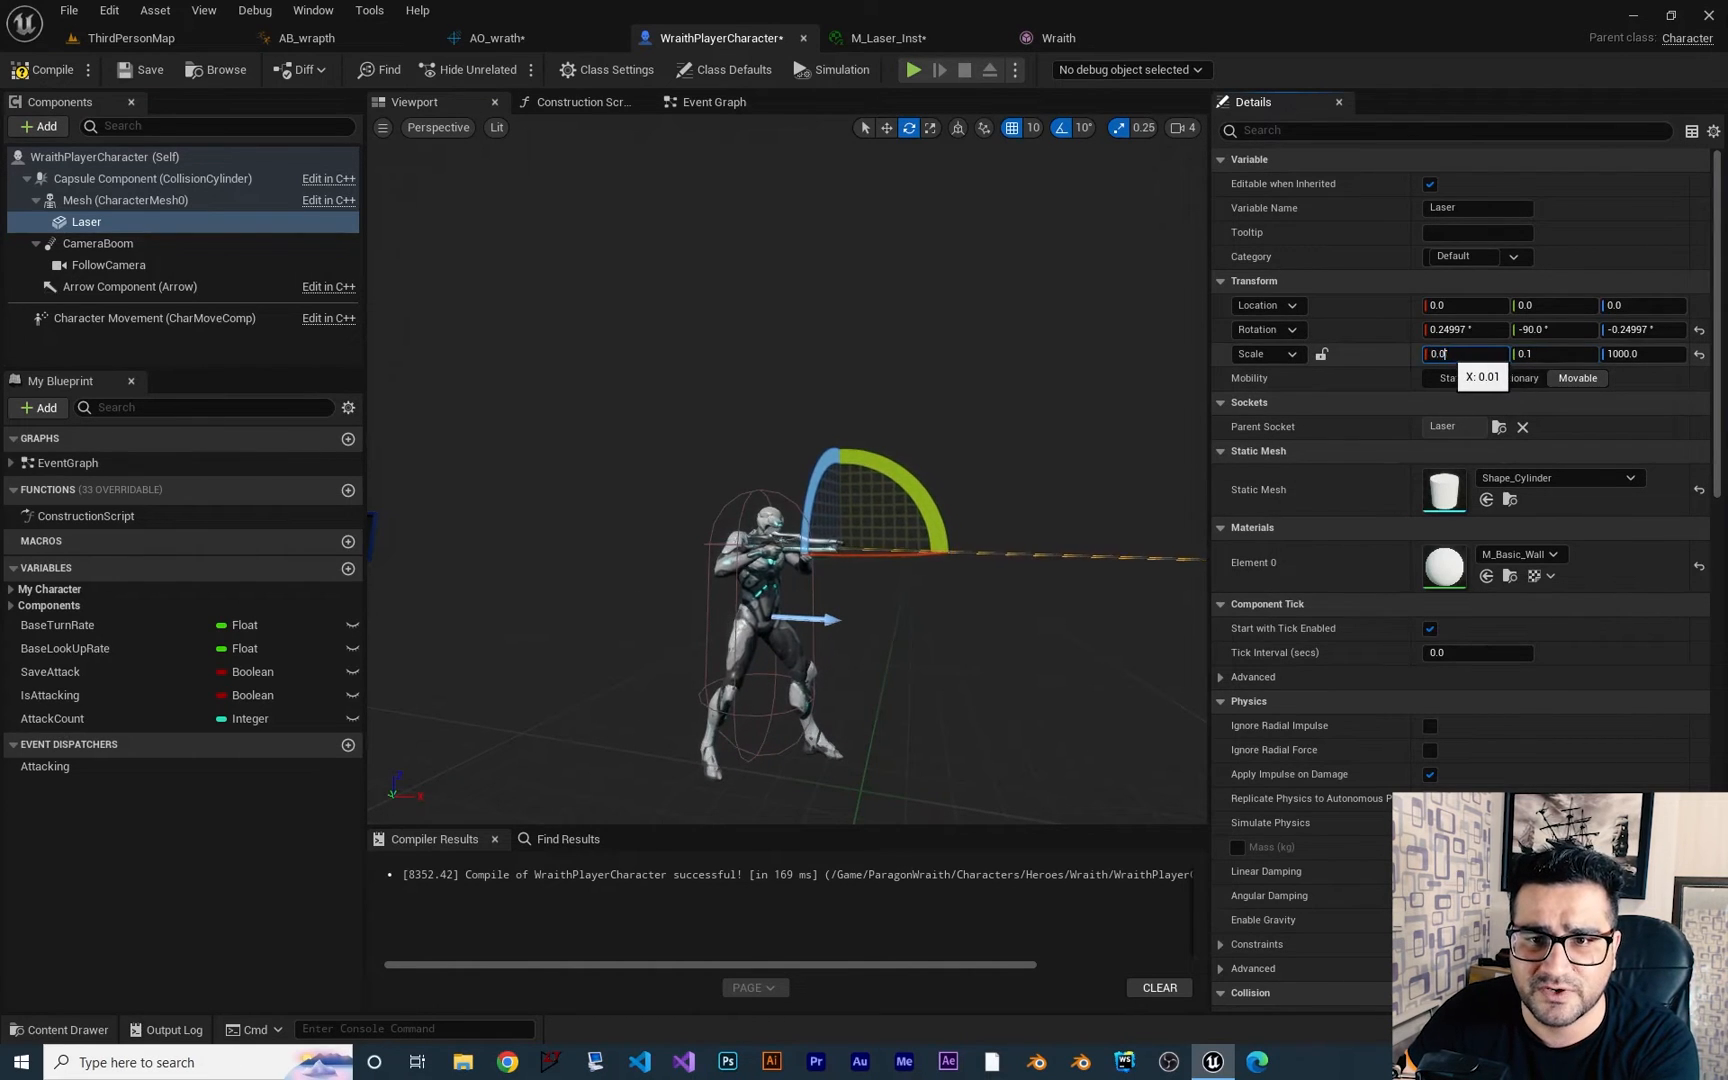
# Thin the beam by reducing its X and Y scale to 0.03
pyautogui.write('0.1')
pyautogui.write('5')
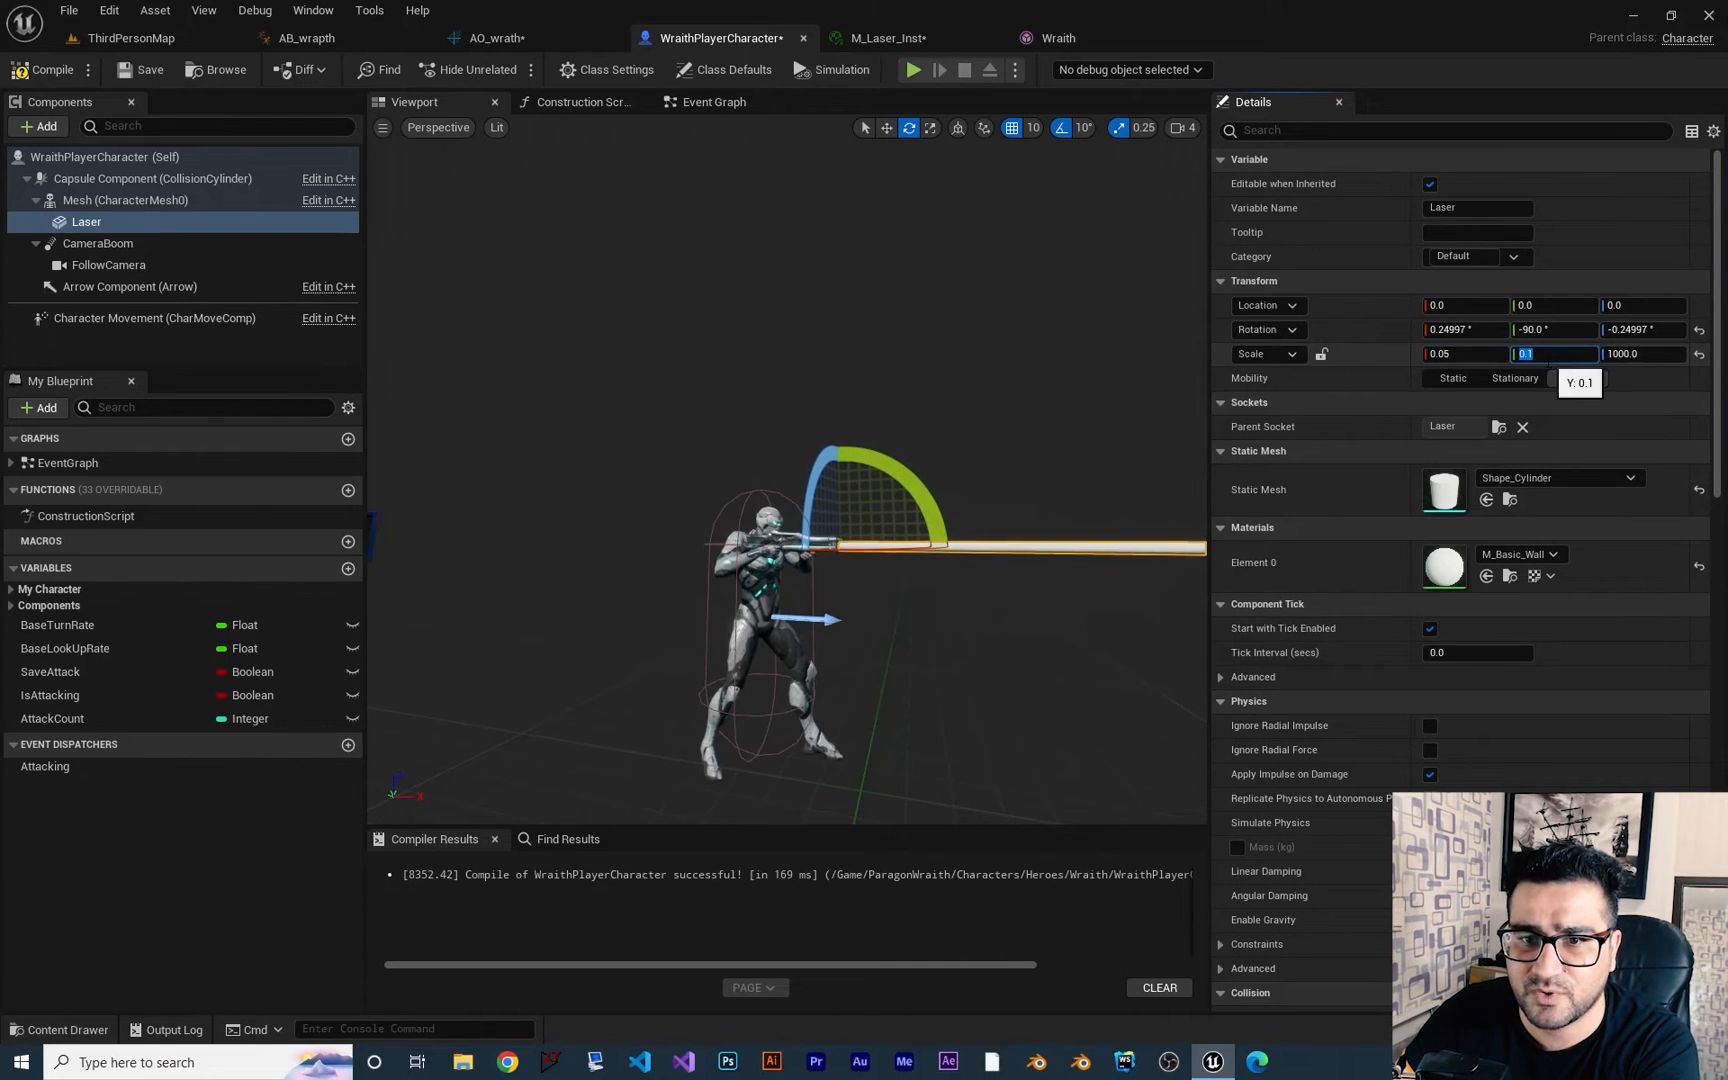
pyautogui.write('0.05')
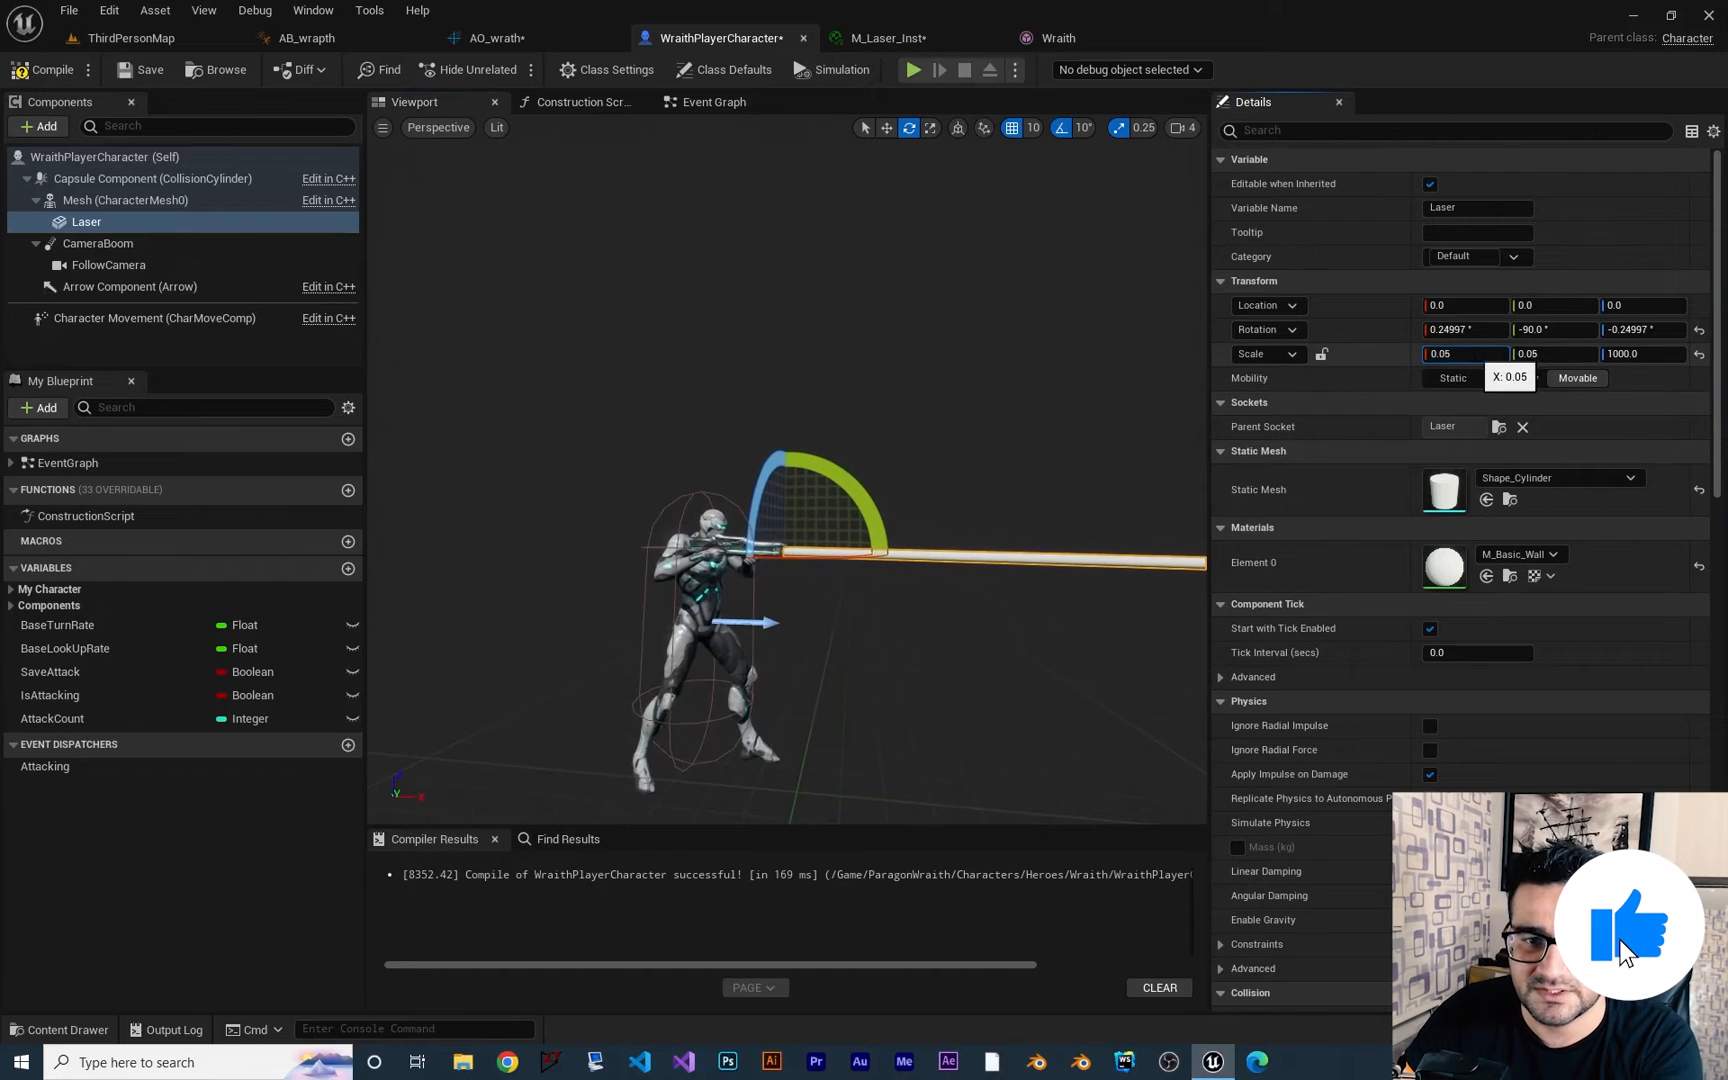
pyautogui.write('0.03')
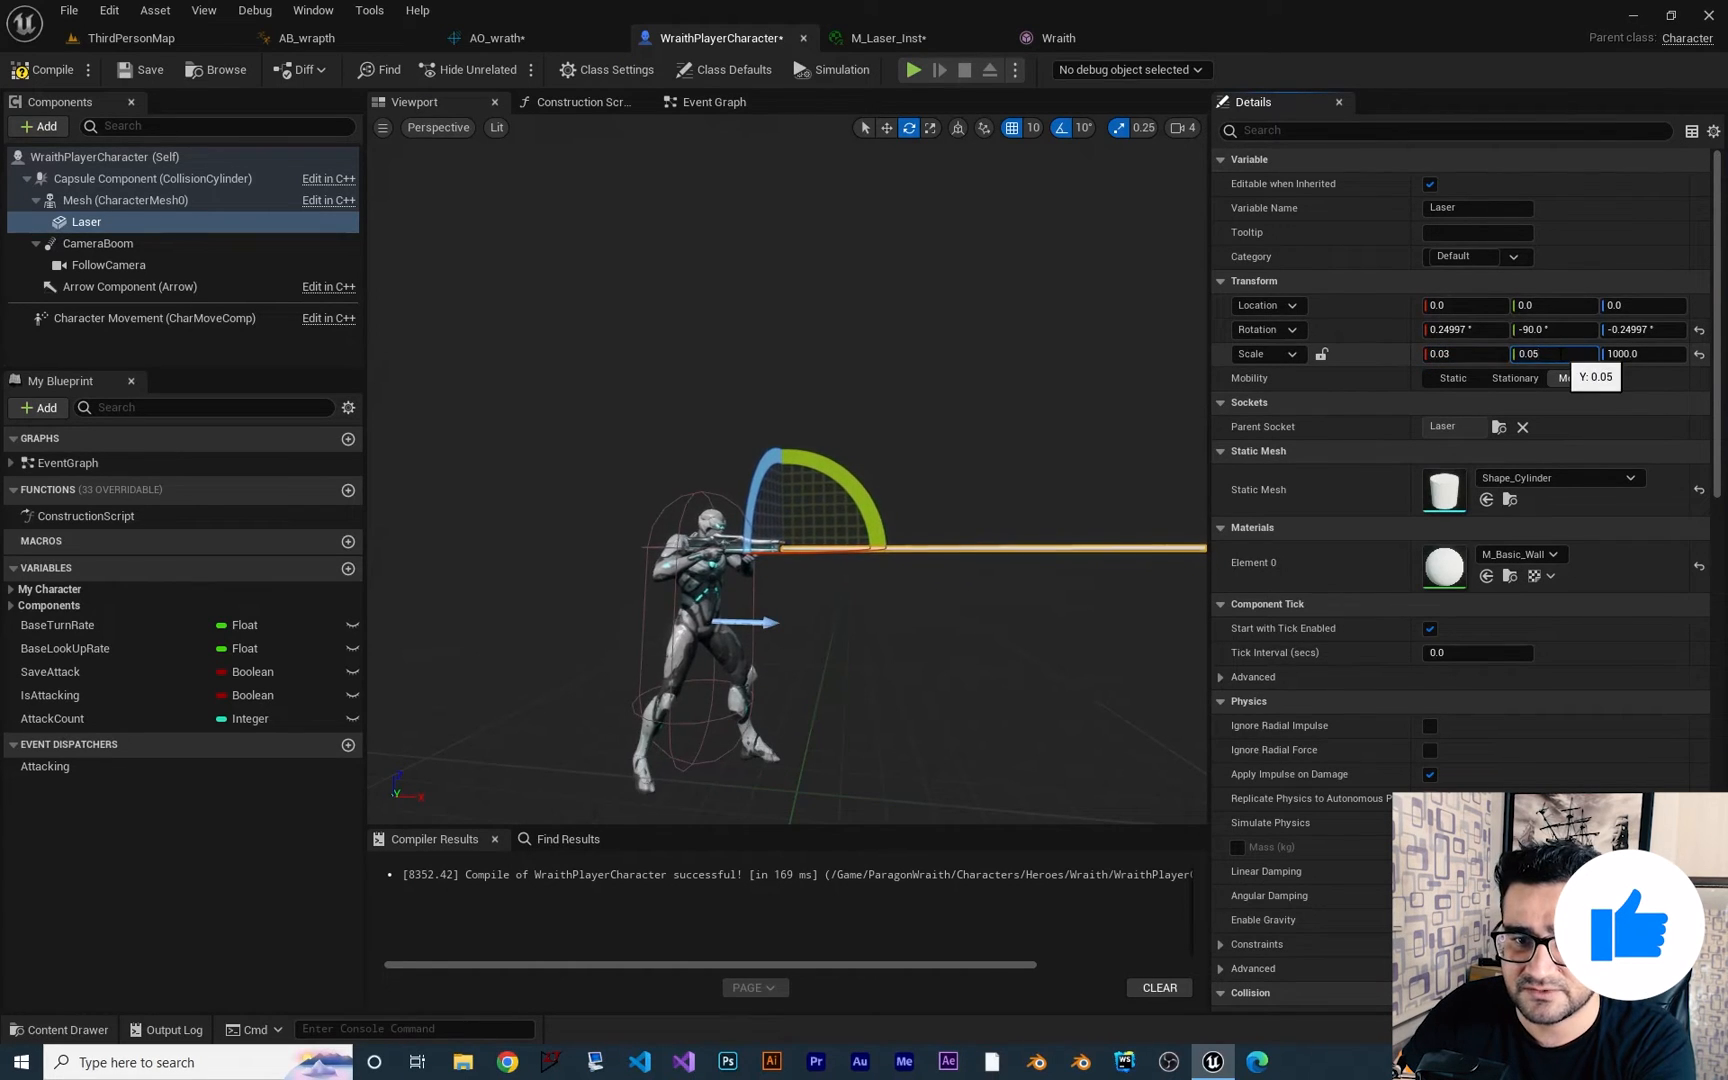
pyautogui.write('0.03')
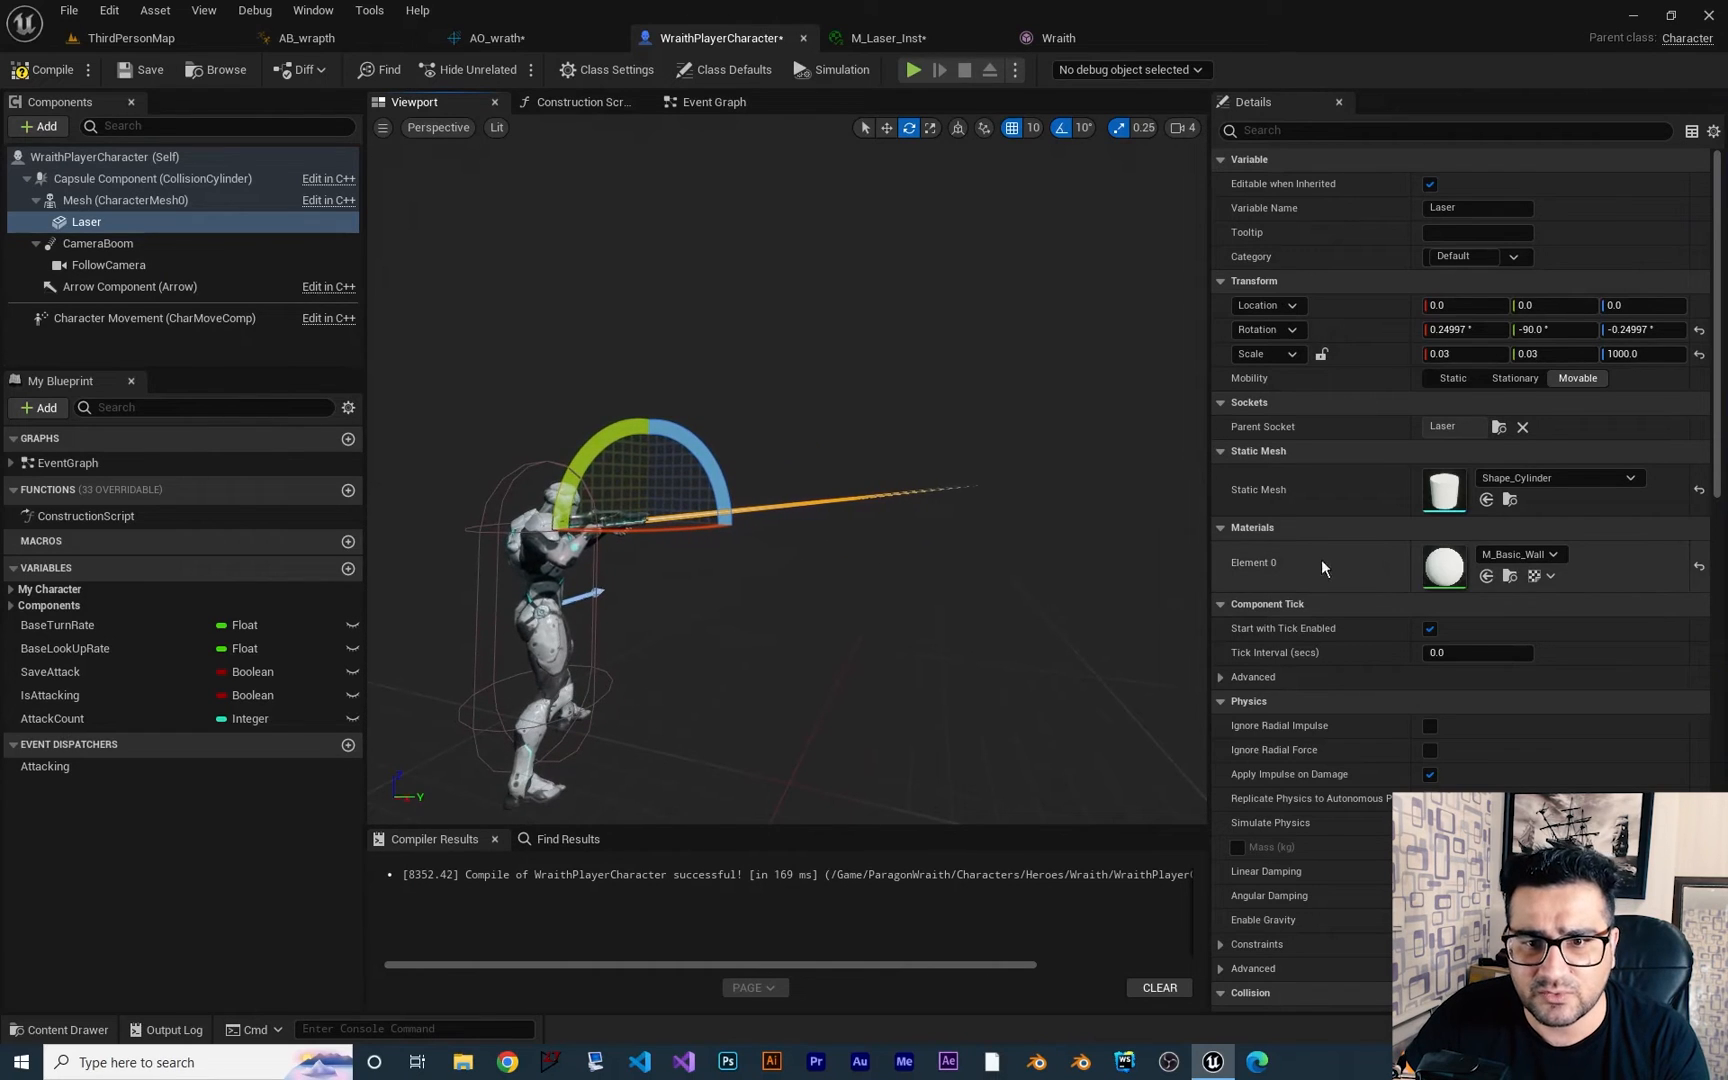
# Assign M_Laser_Inst to the beam's Element 0 material and compile the blueprint
pyautogui.click(1521, 554)
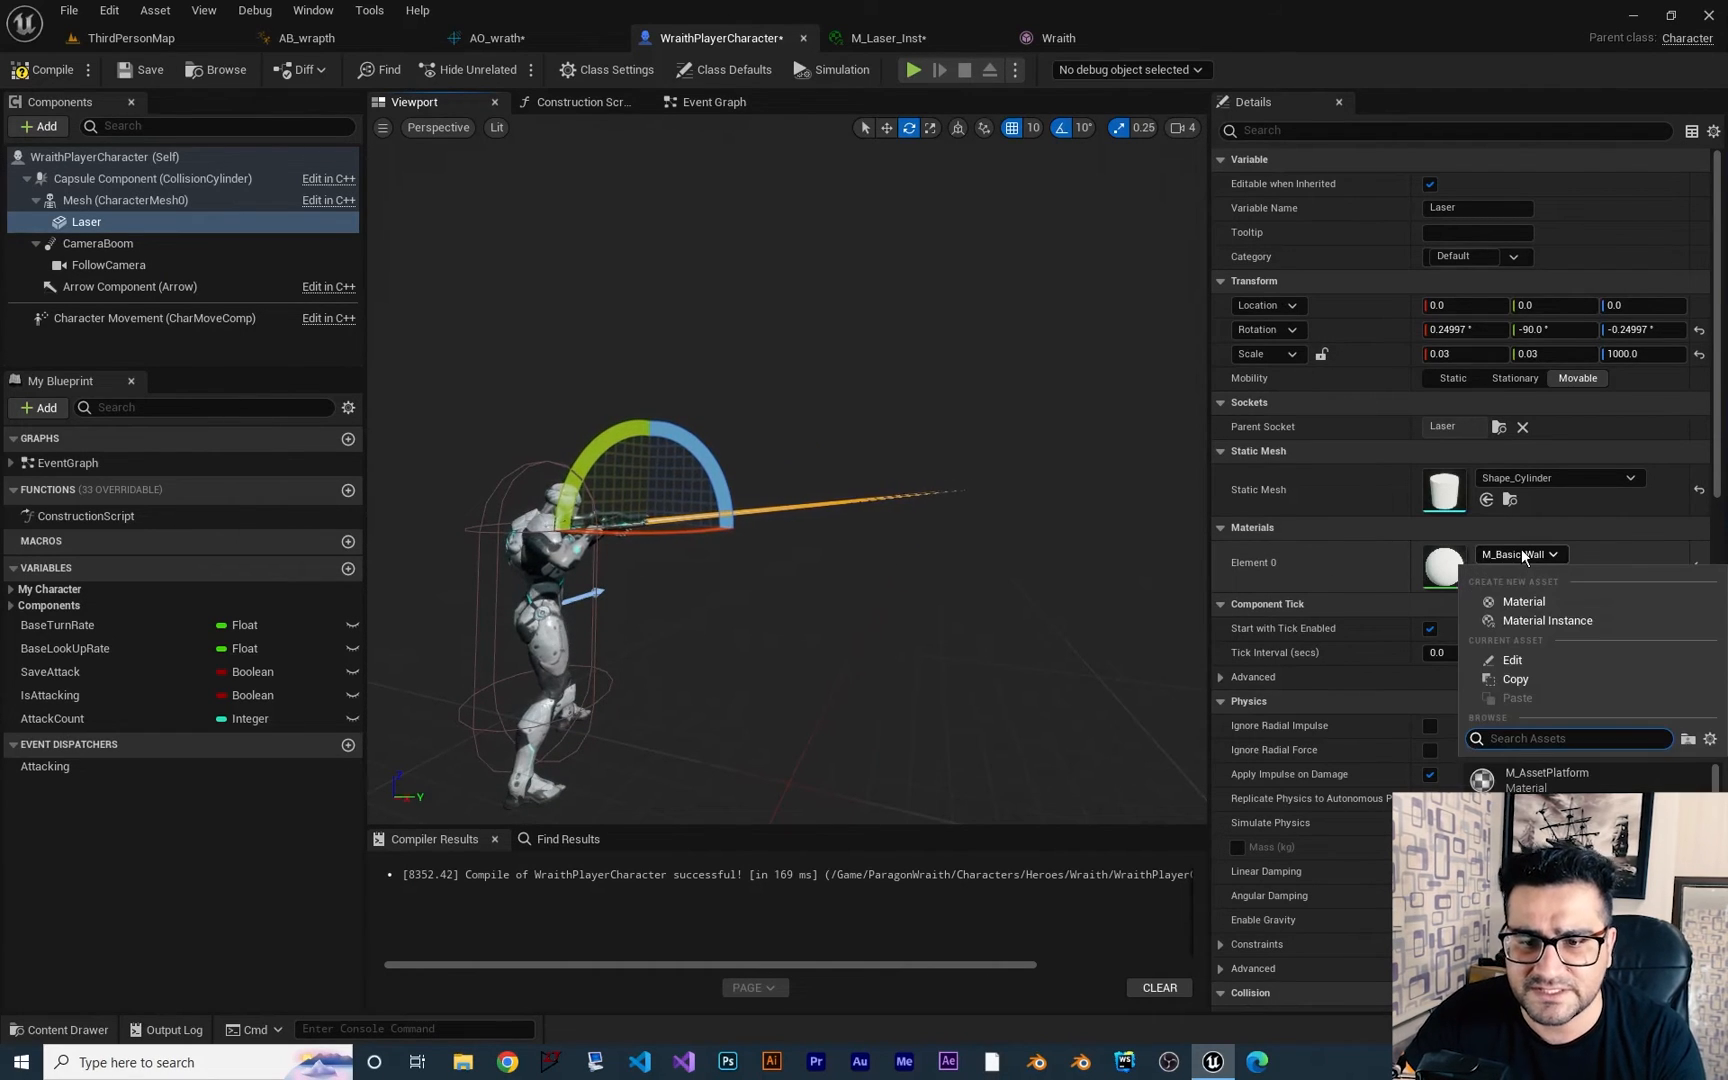
pyautogui.write('laser')
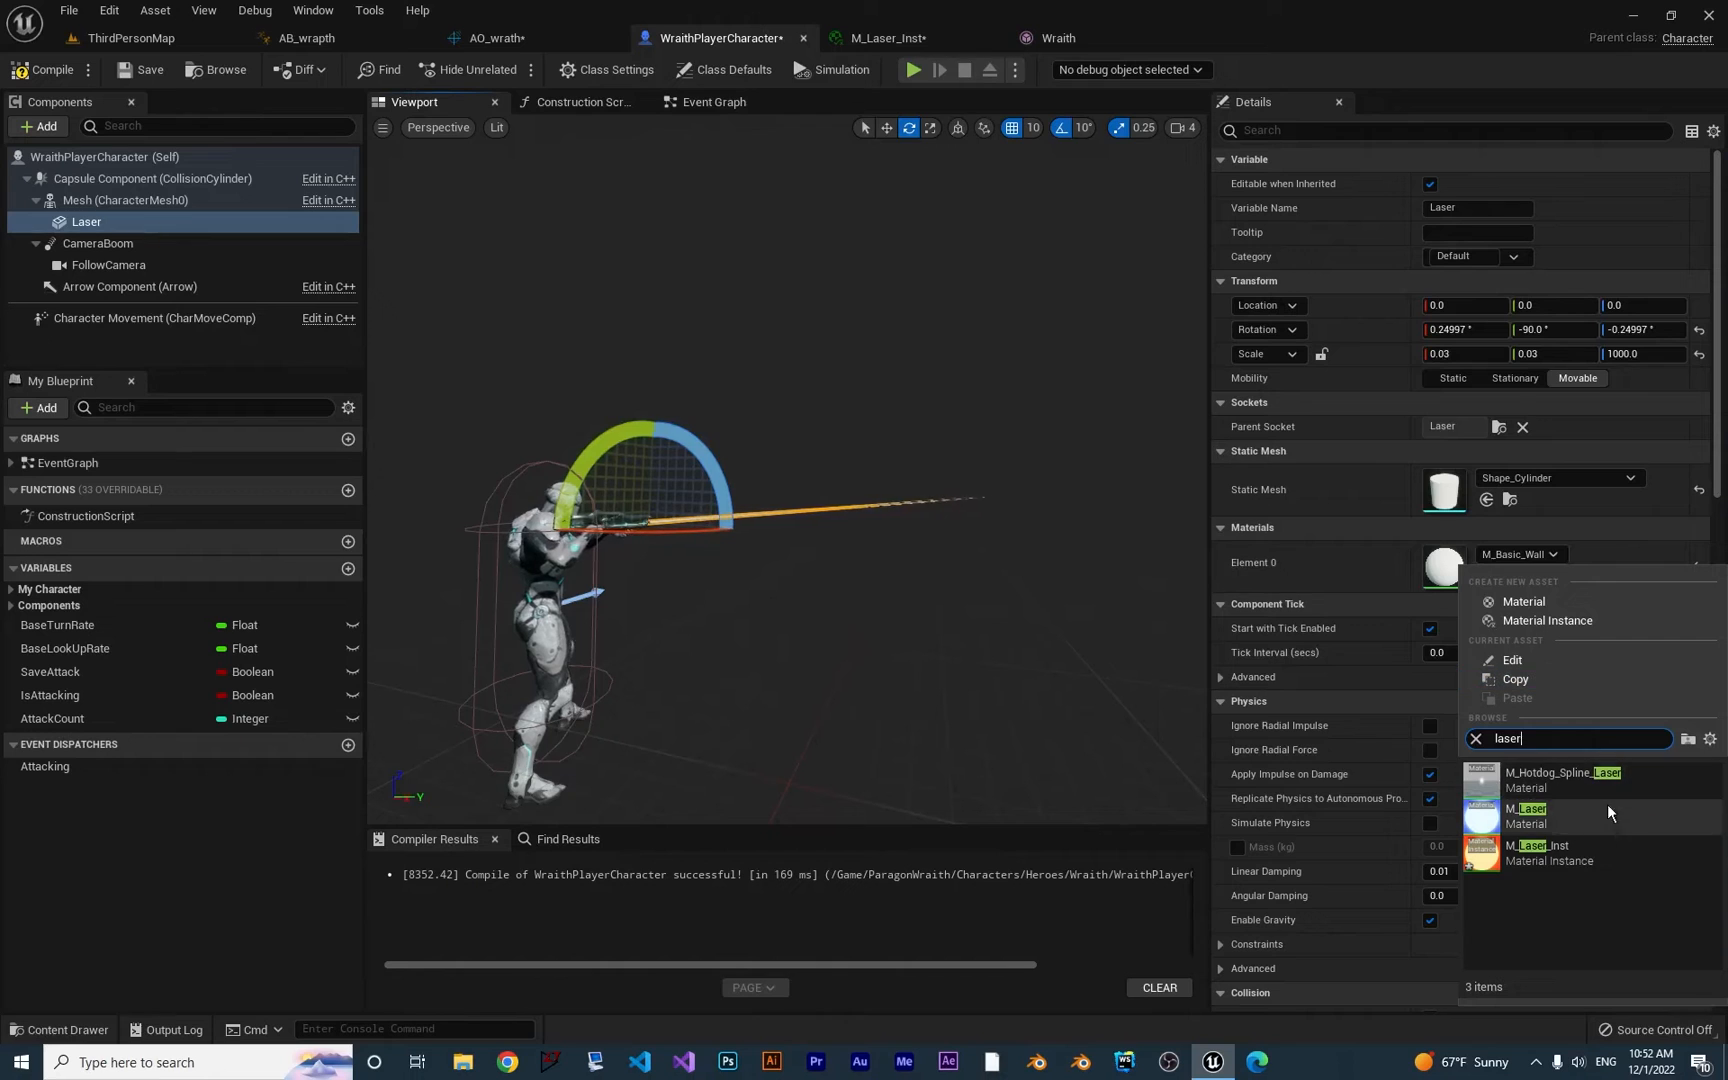
pyautogui.click(1538, 852)
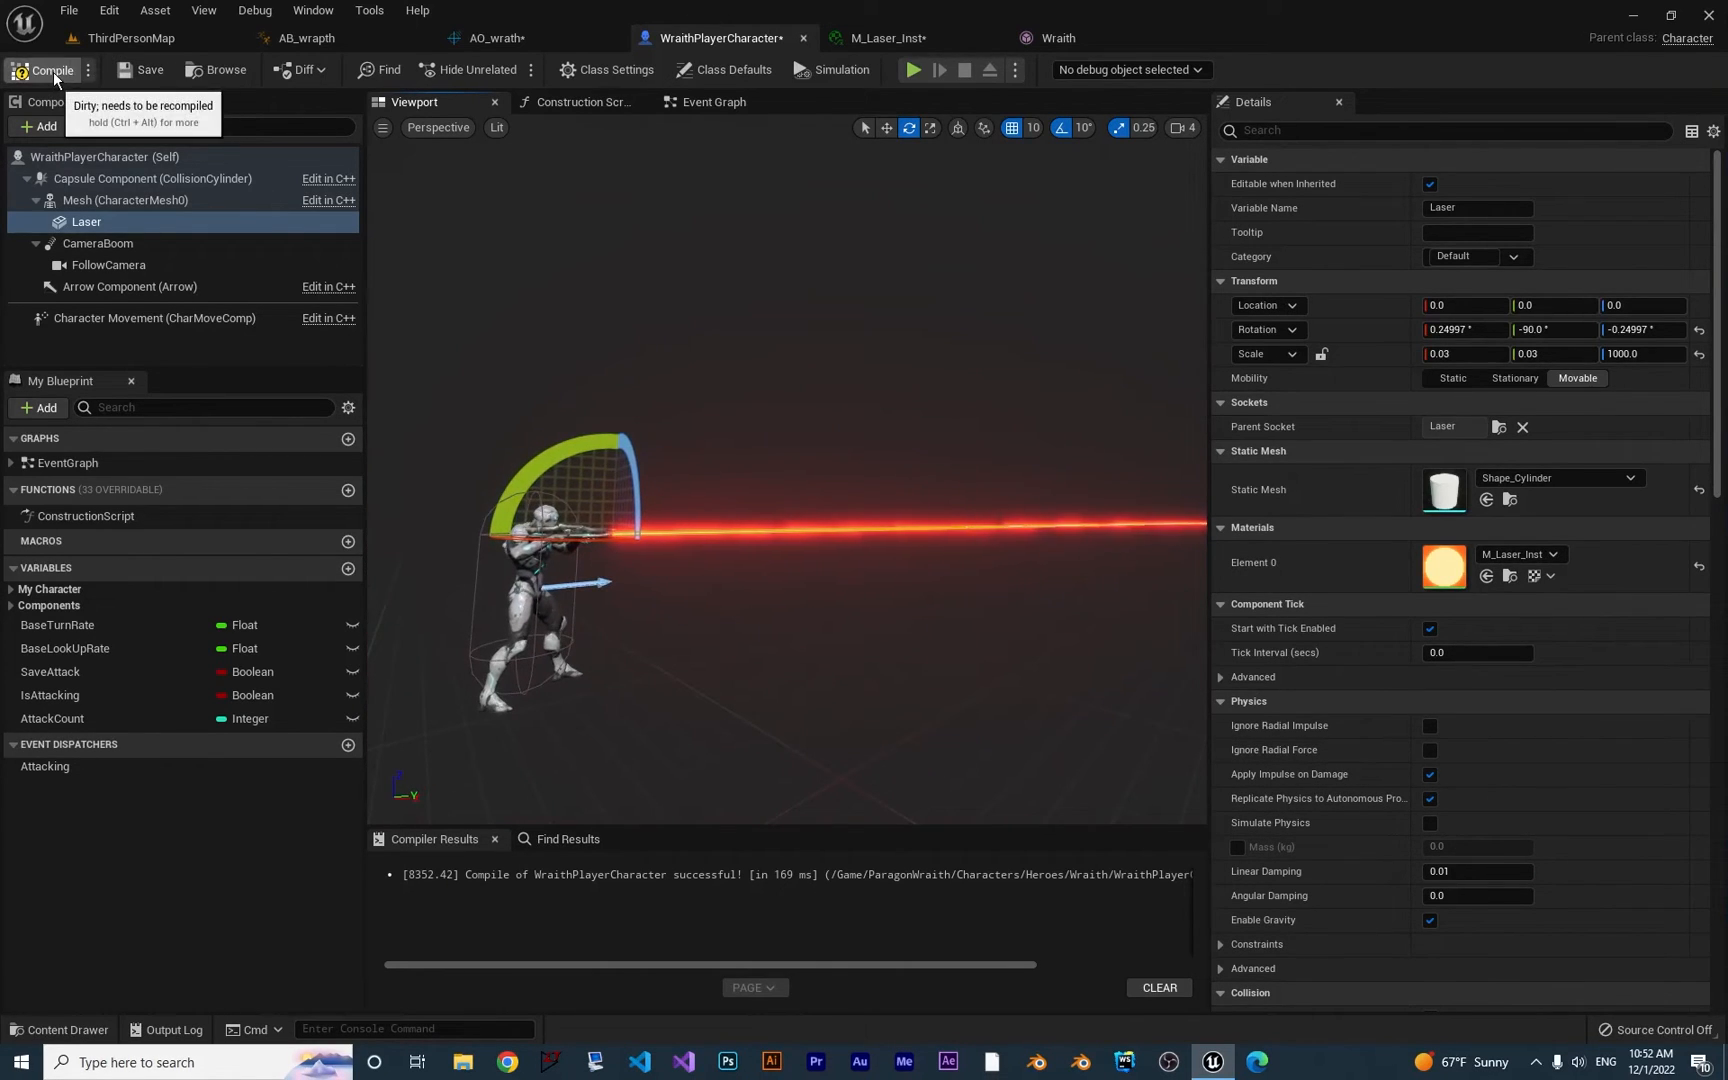
pyautogui.click(48, 69)
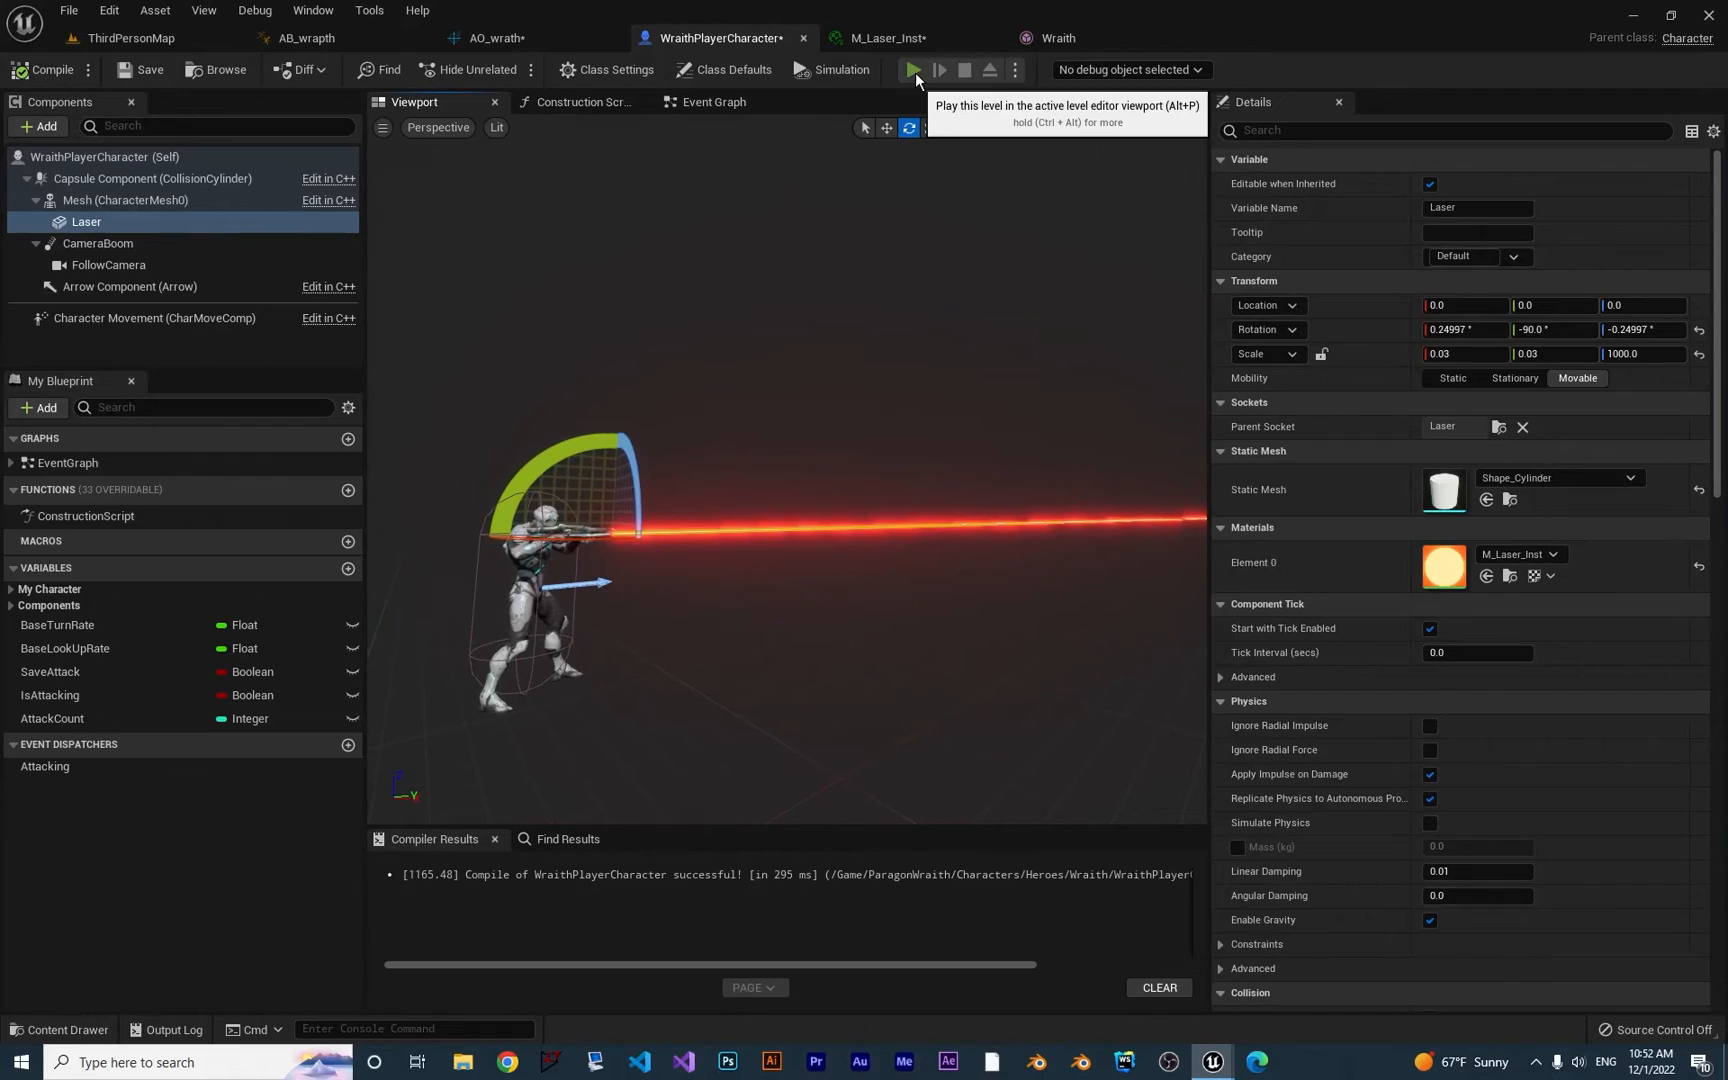
pyautogui.click(911, 69)
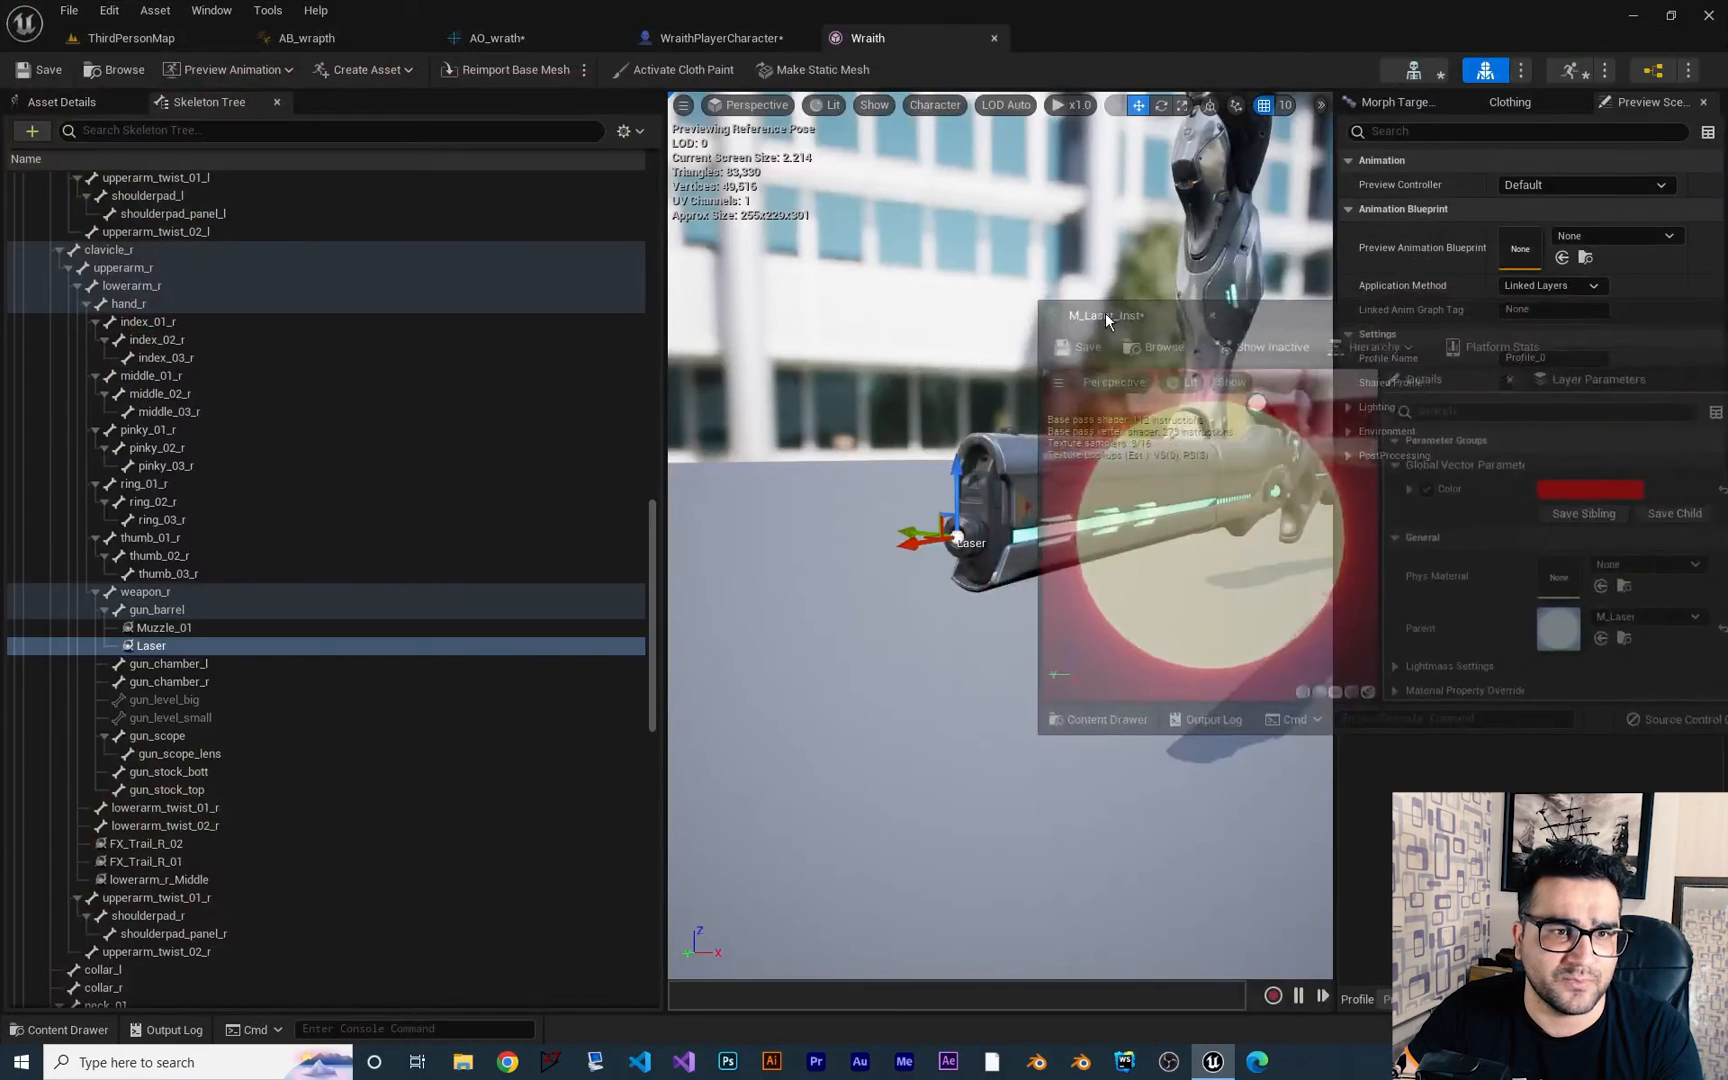
# Set M_Laser_Inst's Color parameter to green (R0 G1 B0) and play the level to view the beam
pyautogui.click(717, 37)
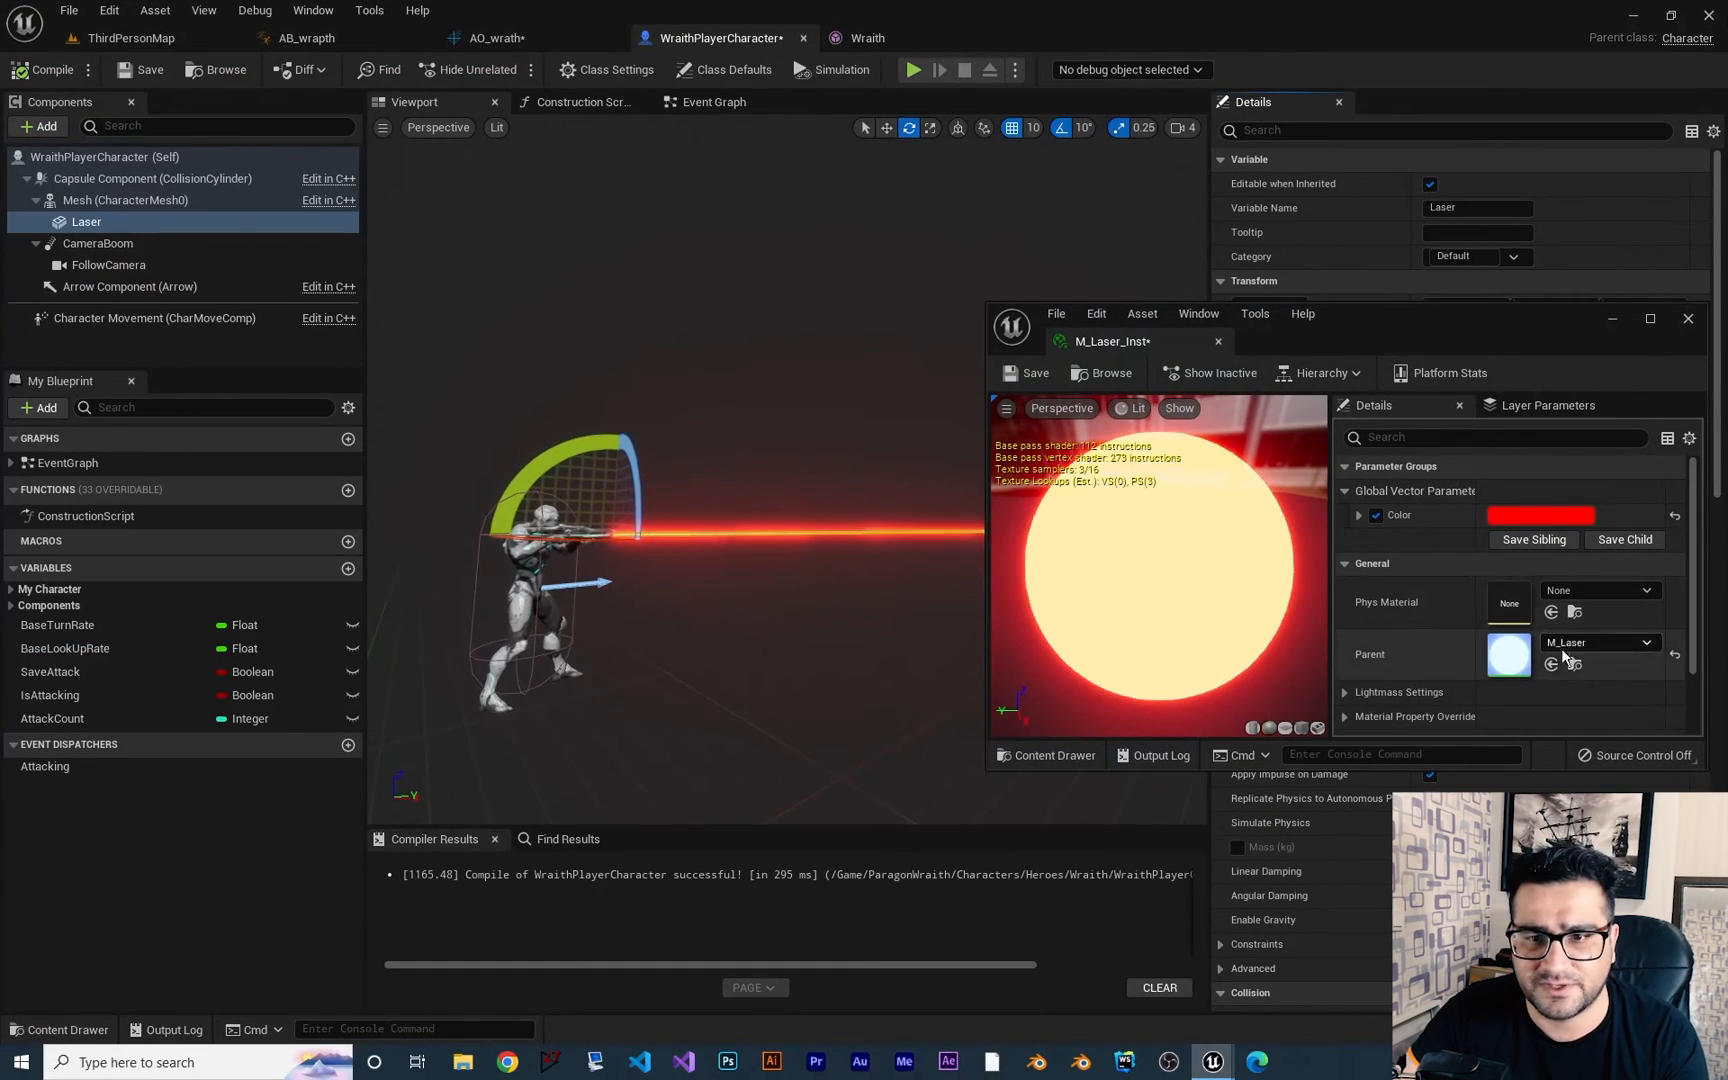
pyautogui.click(1541, 516)
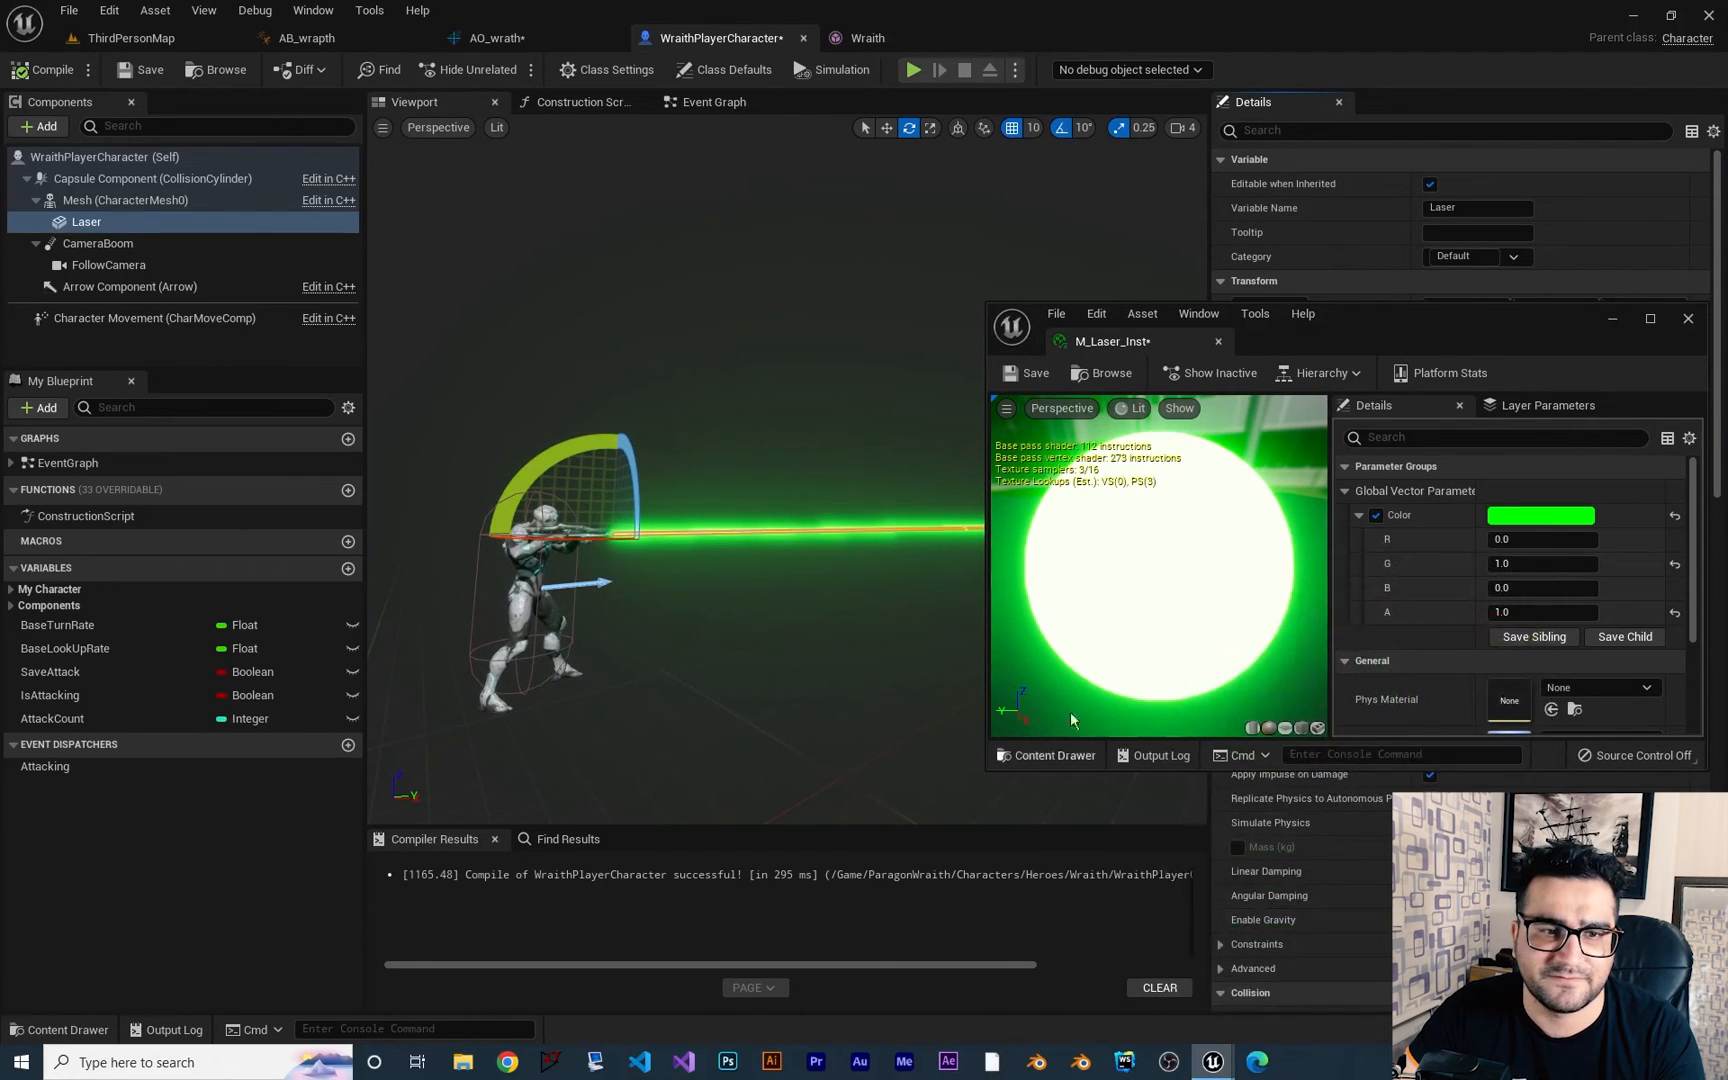
pyautogui.click(912, 69)
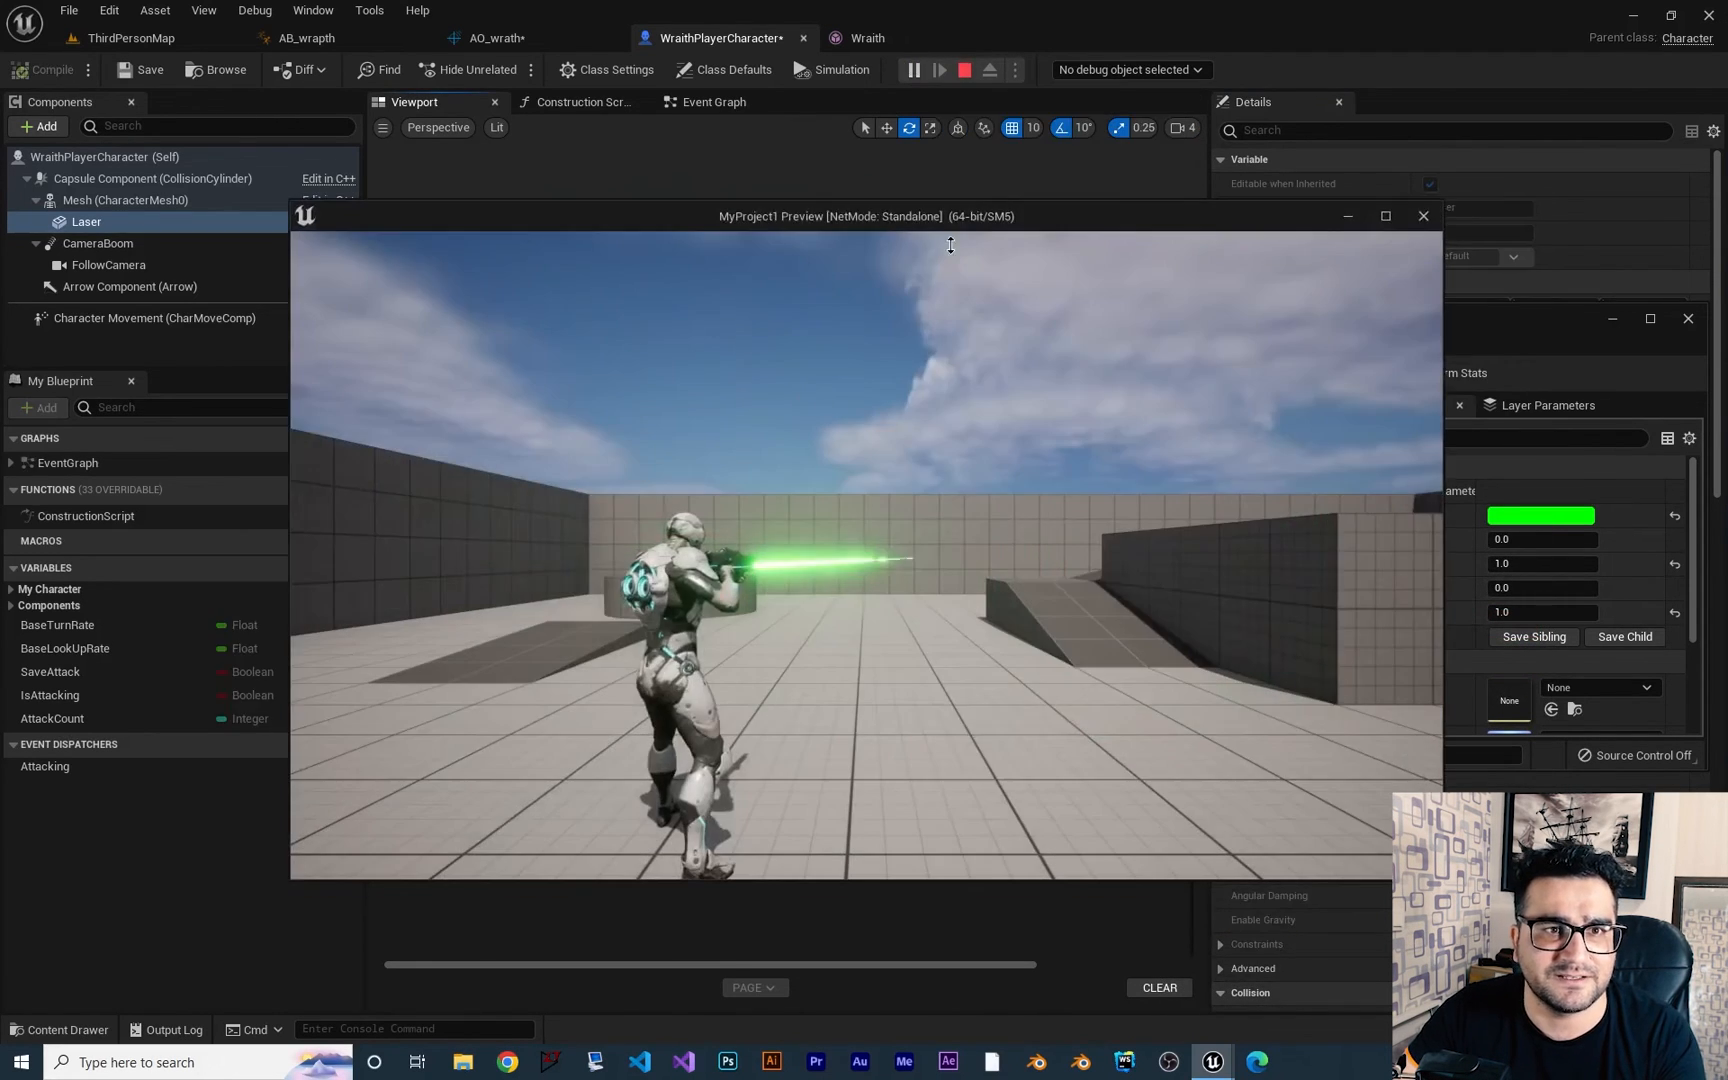